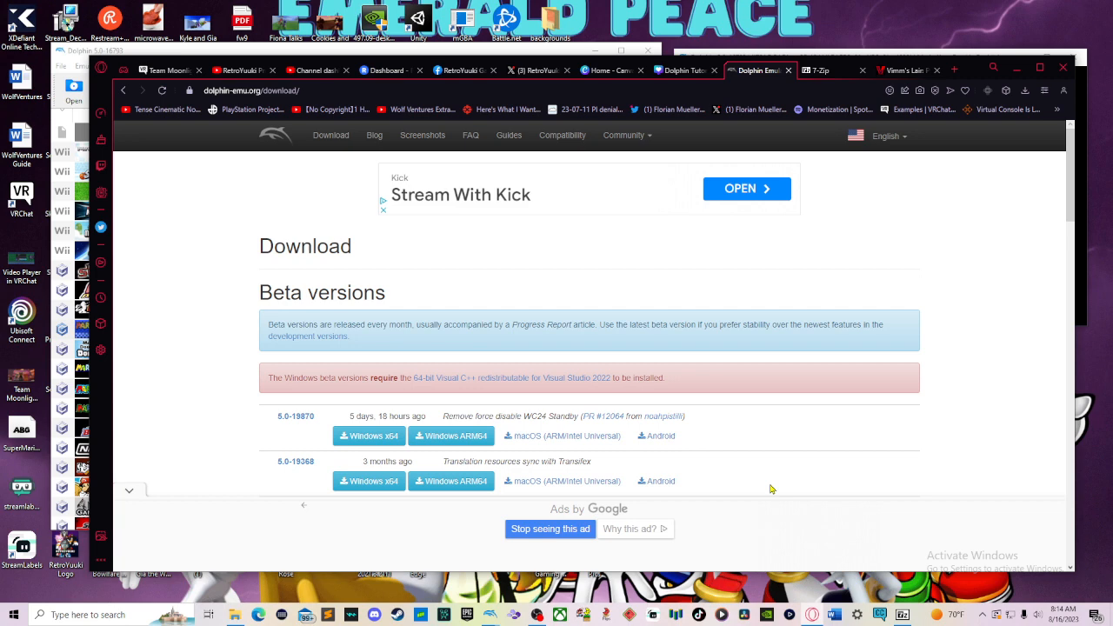
mouse_move(786, 390)
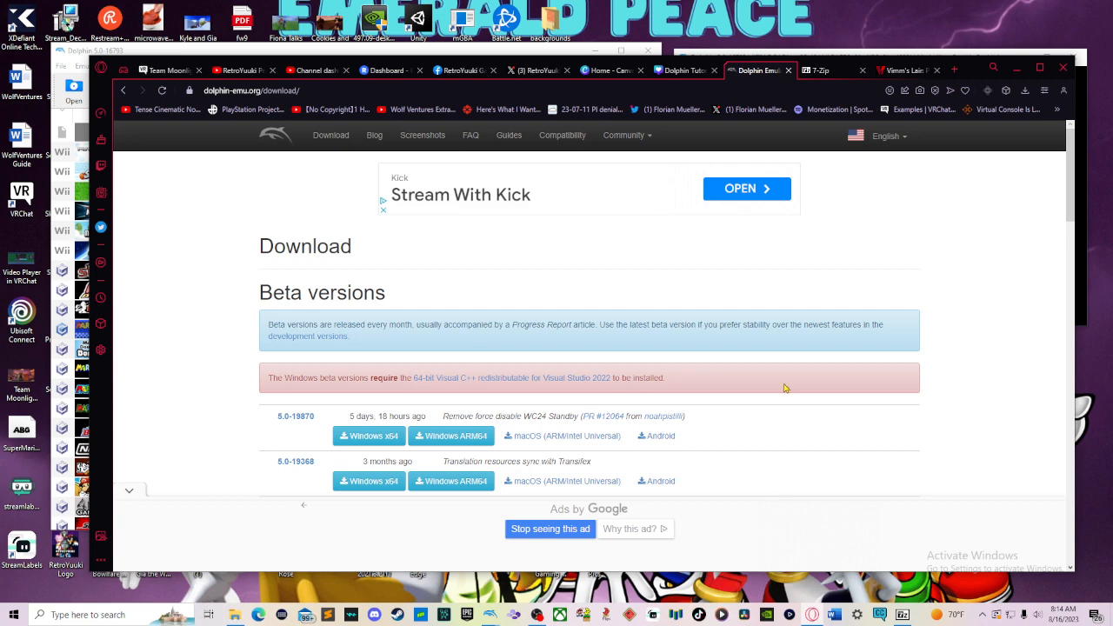
Scroll through the current page, then switch to the 7-Zip tab showing the 23.01 Windows downloads
scroll("down", 3)
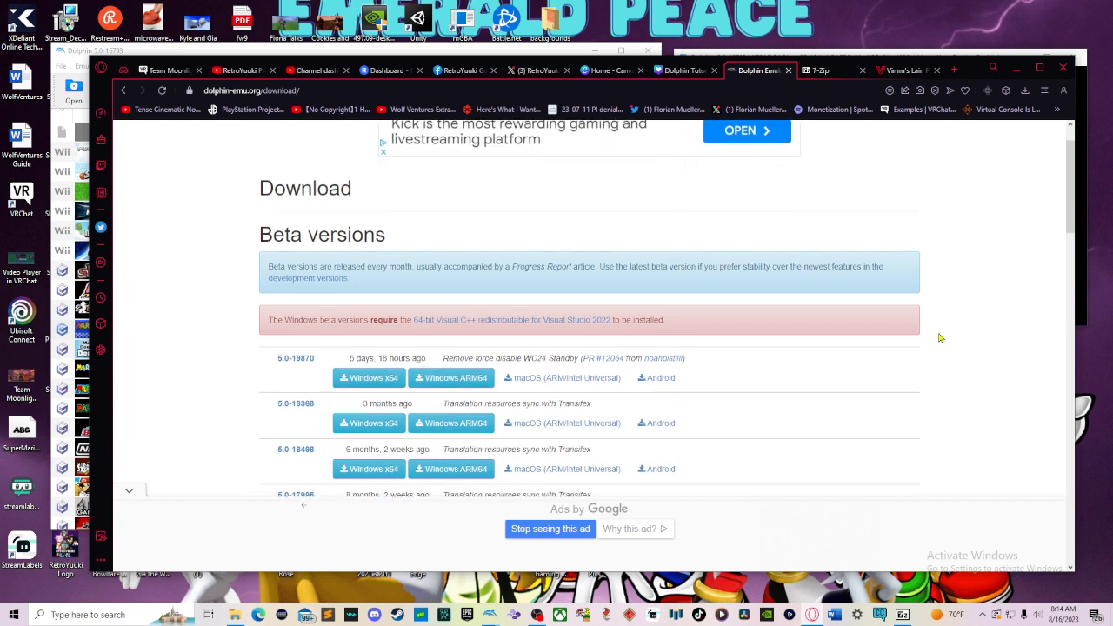
scroll("down", 3)
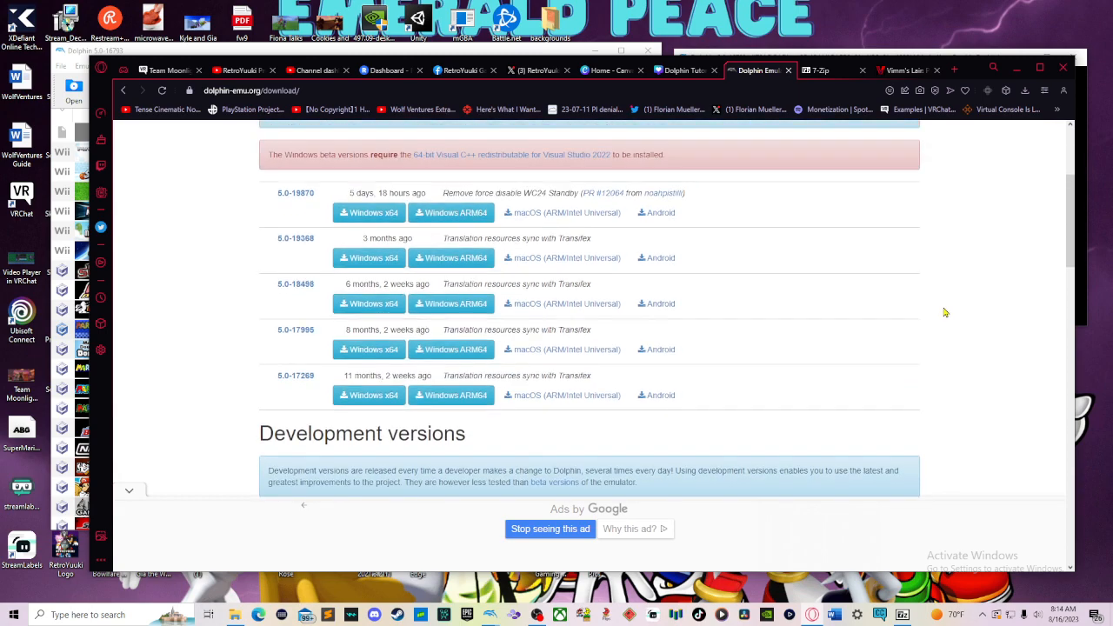
scroll("down", 3)
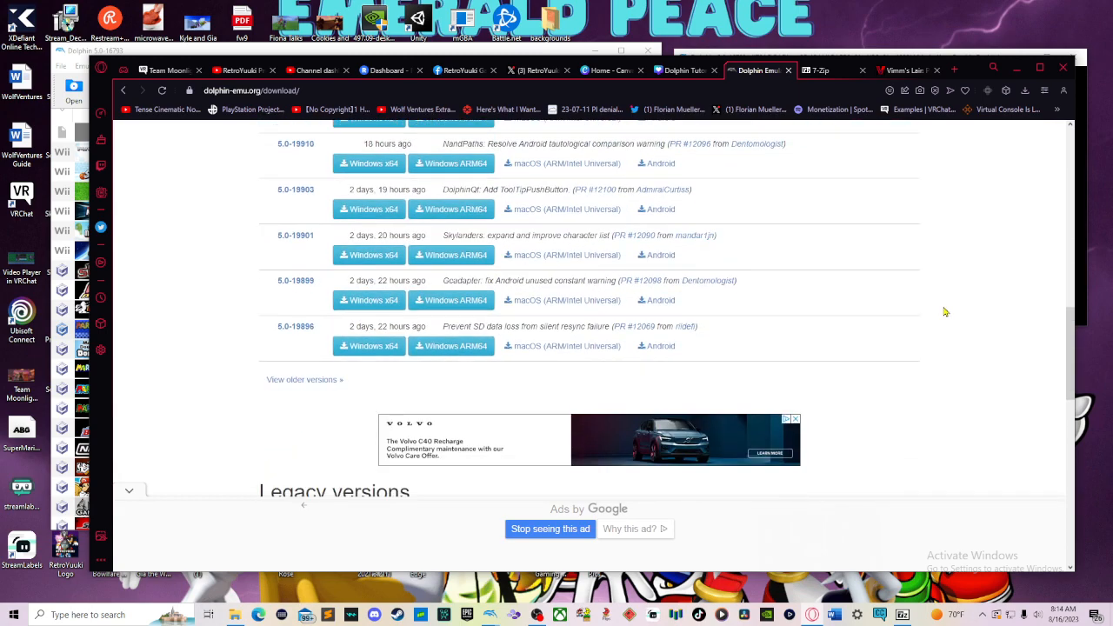
scroll("down", 3)
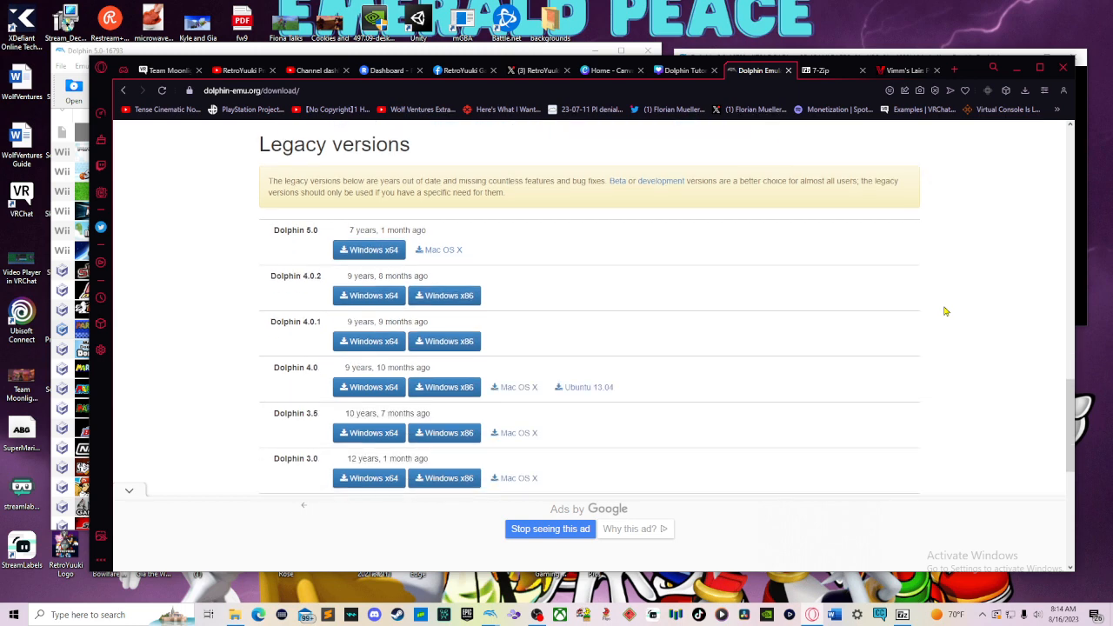
scroll("up", 3)
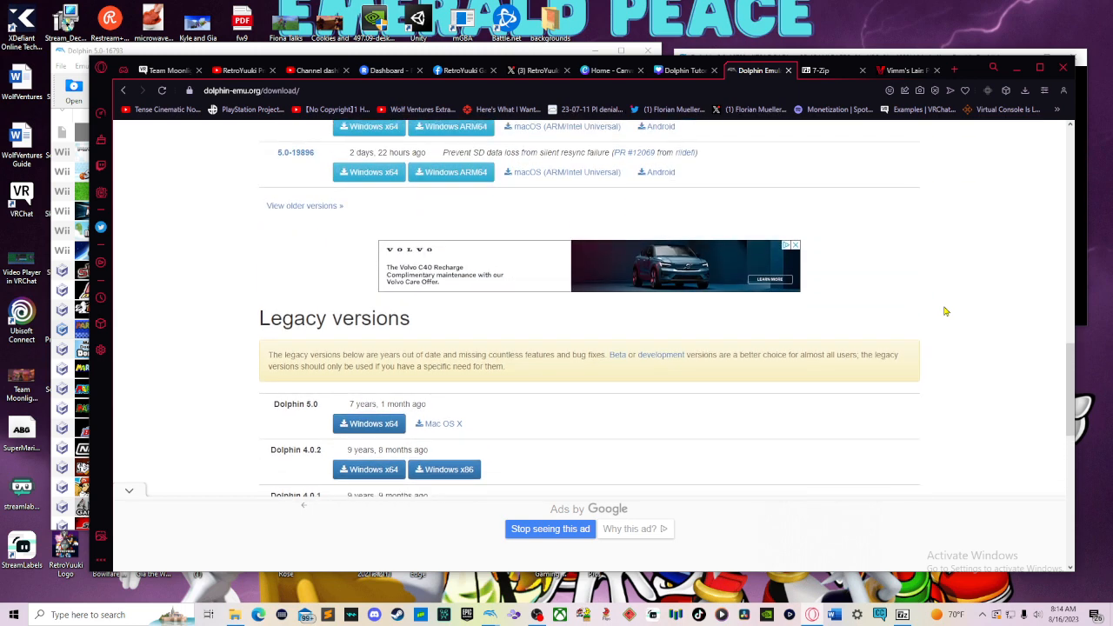
mouse_move(926, 334)
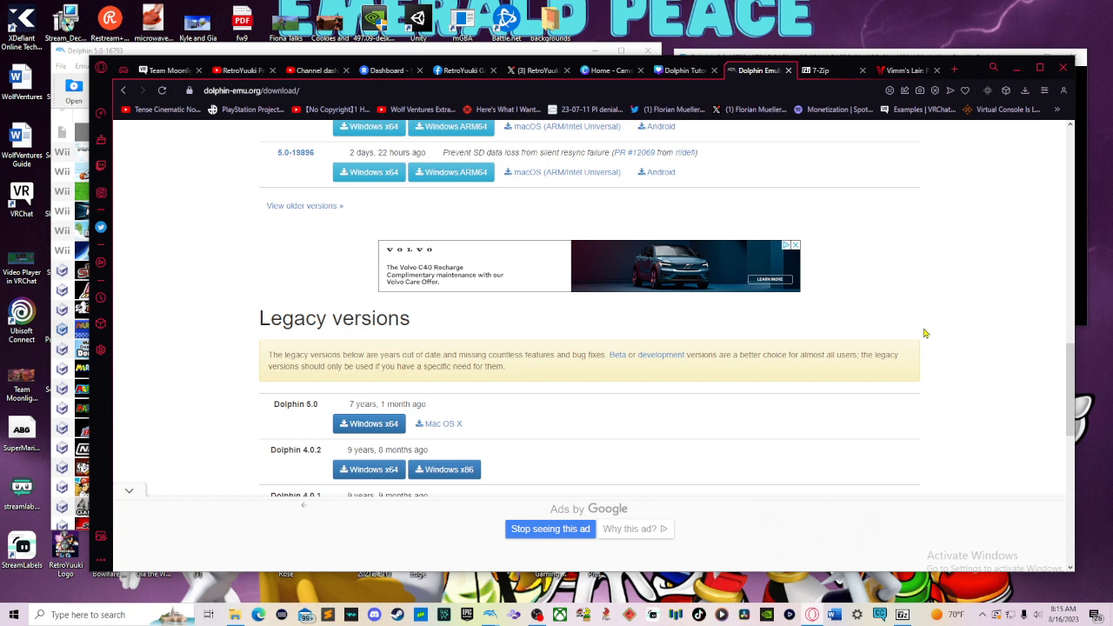
mouse_move(600, 396)
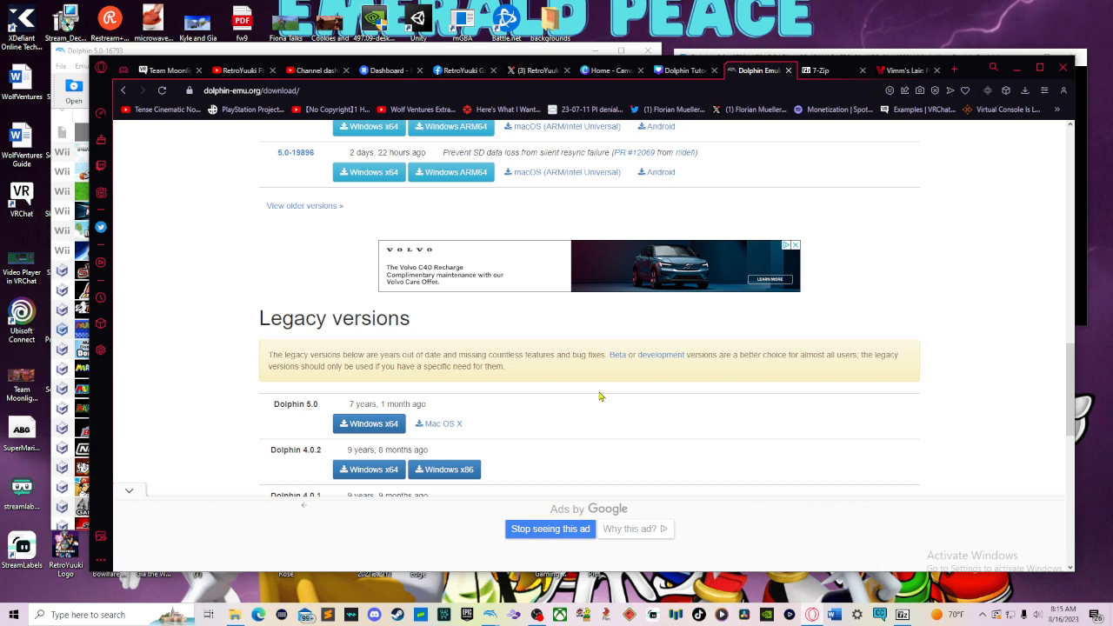
mouse_move(609, 376)
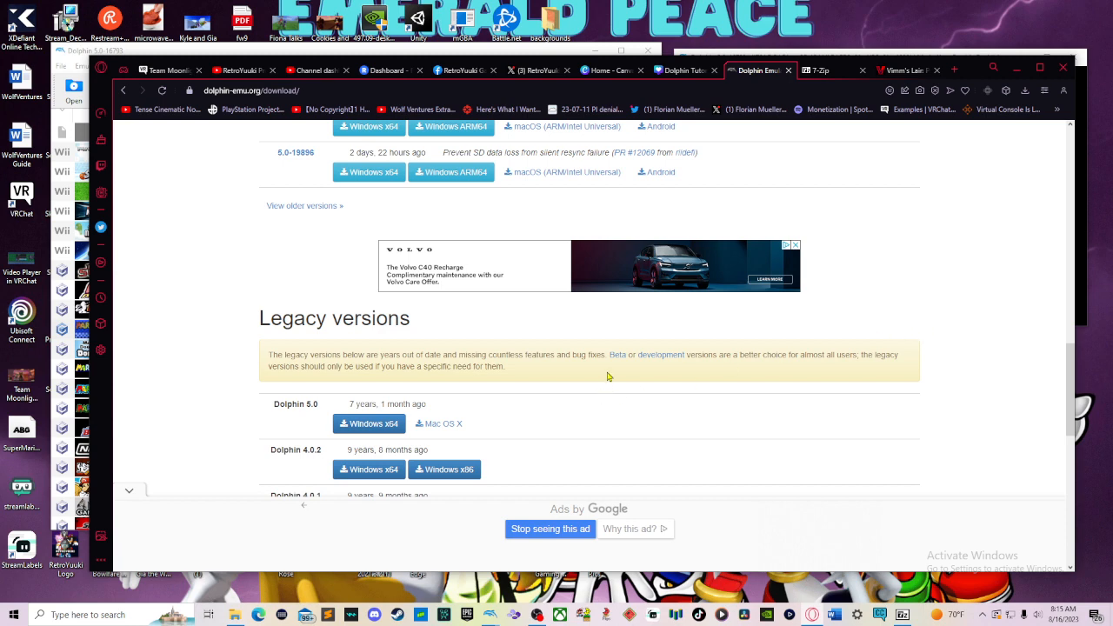
mouse_move(668, 386)
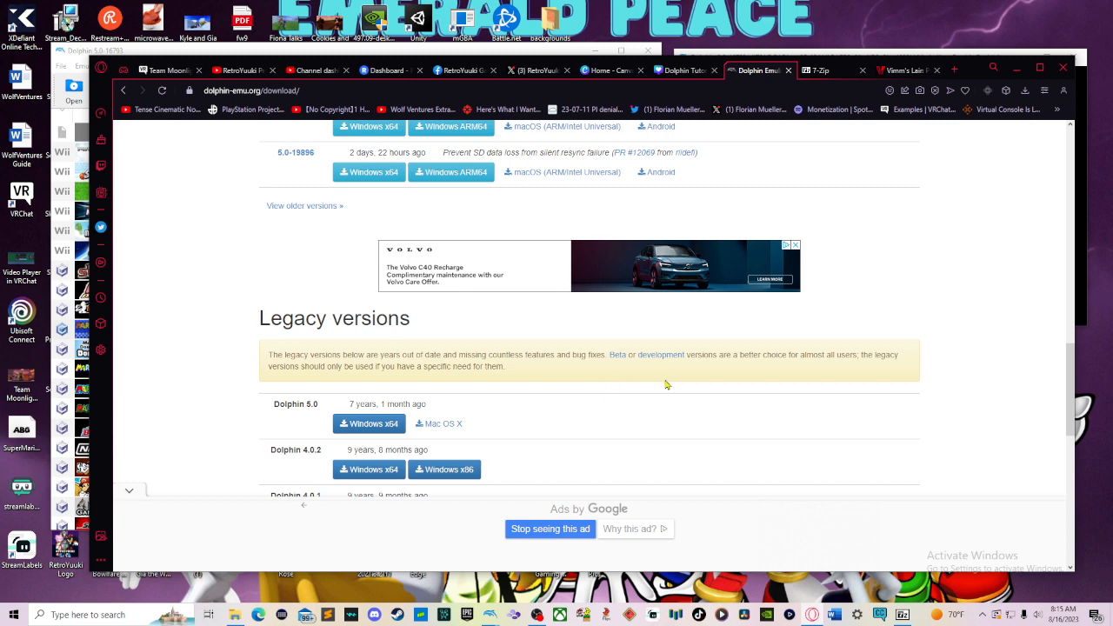
scroll("down", 3)
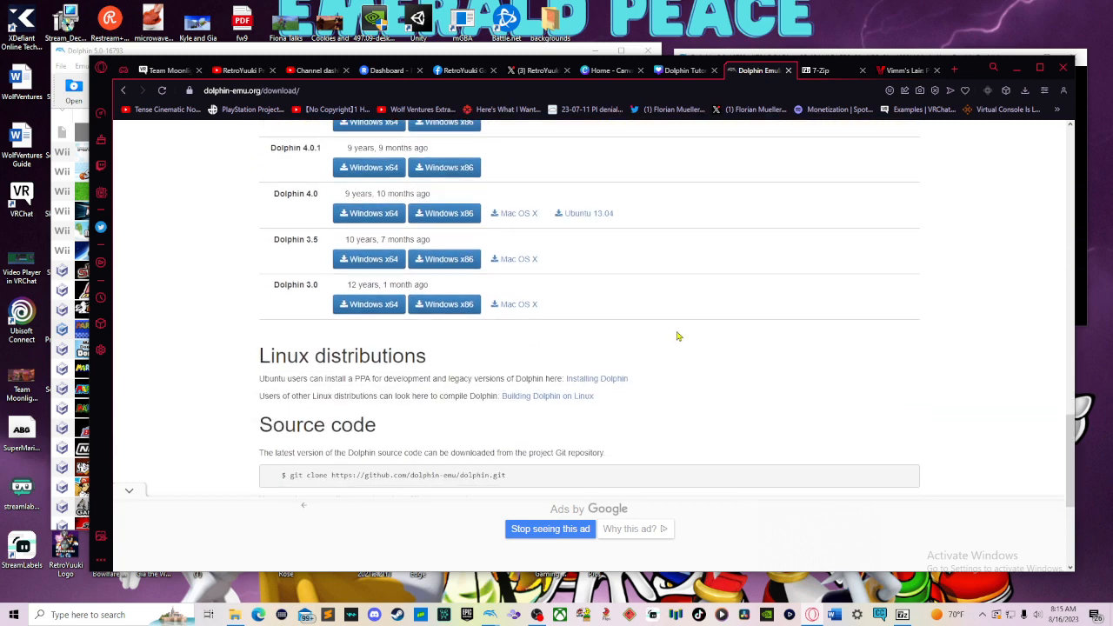
mouse_move(676, 343)
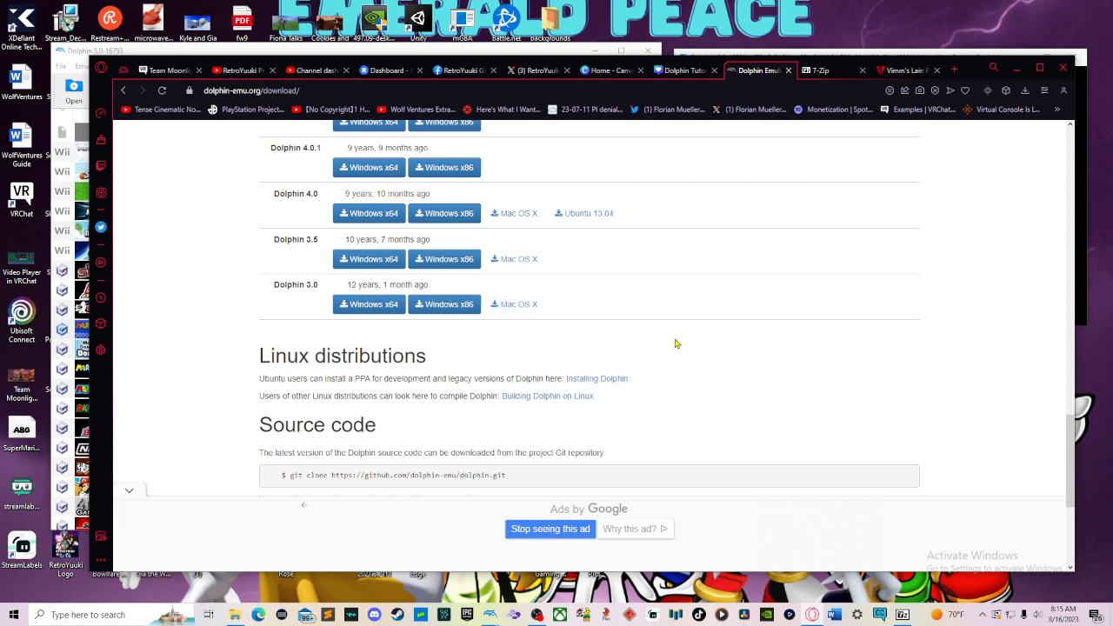
scroll("up", 3)
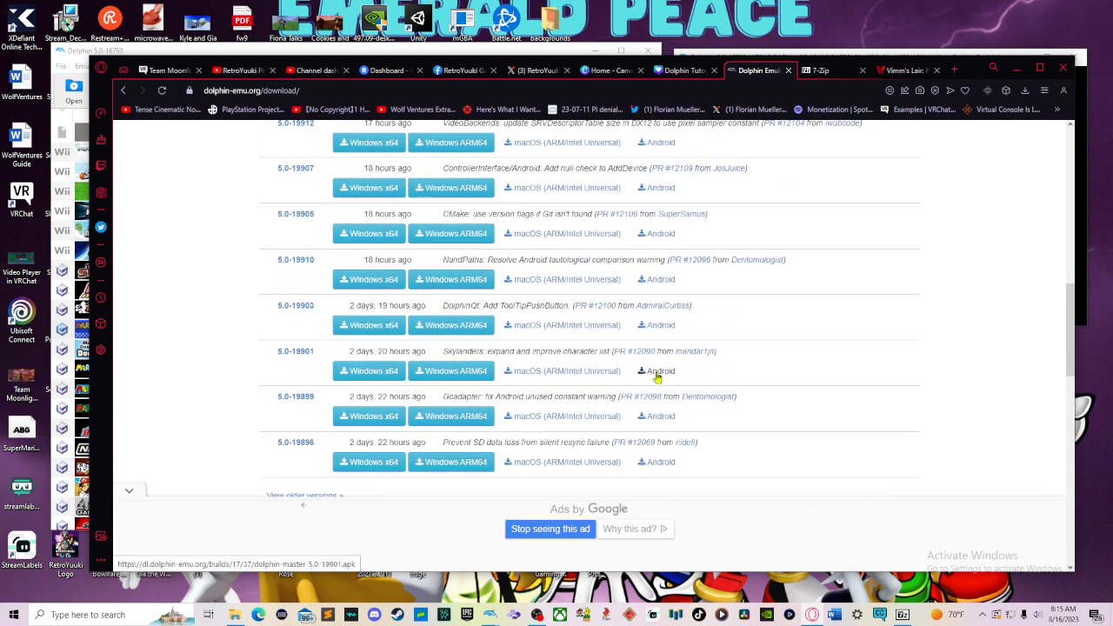
scroll("down", 3)
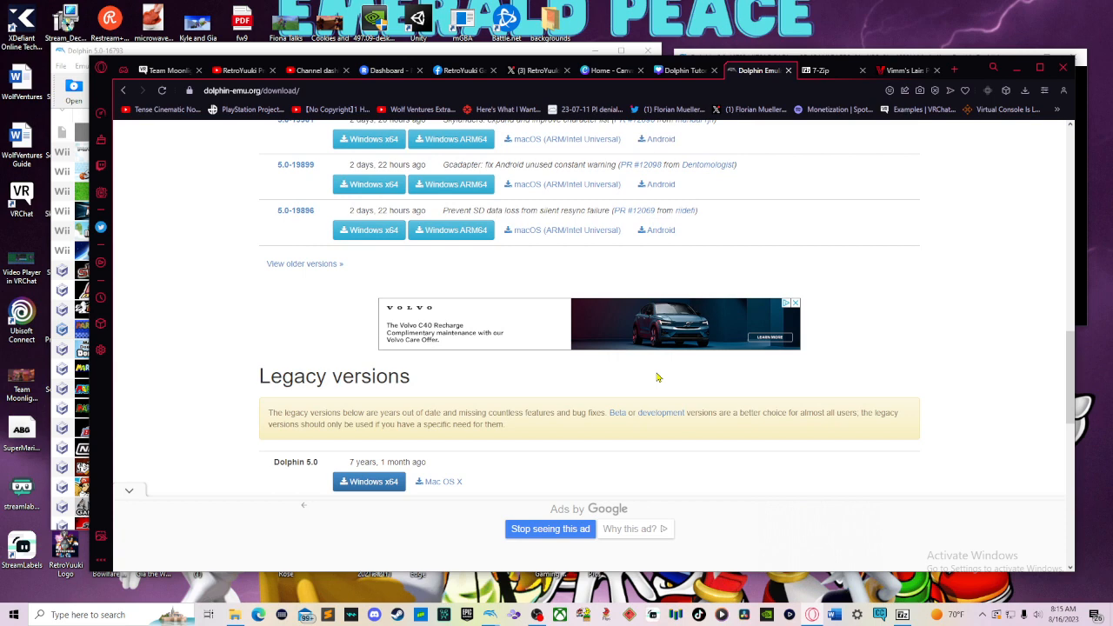
left_click(817, 70)
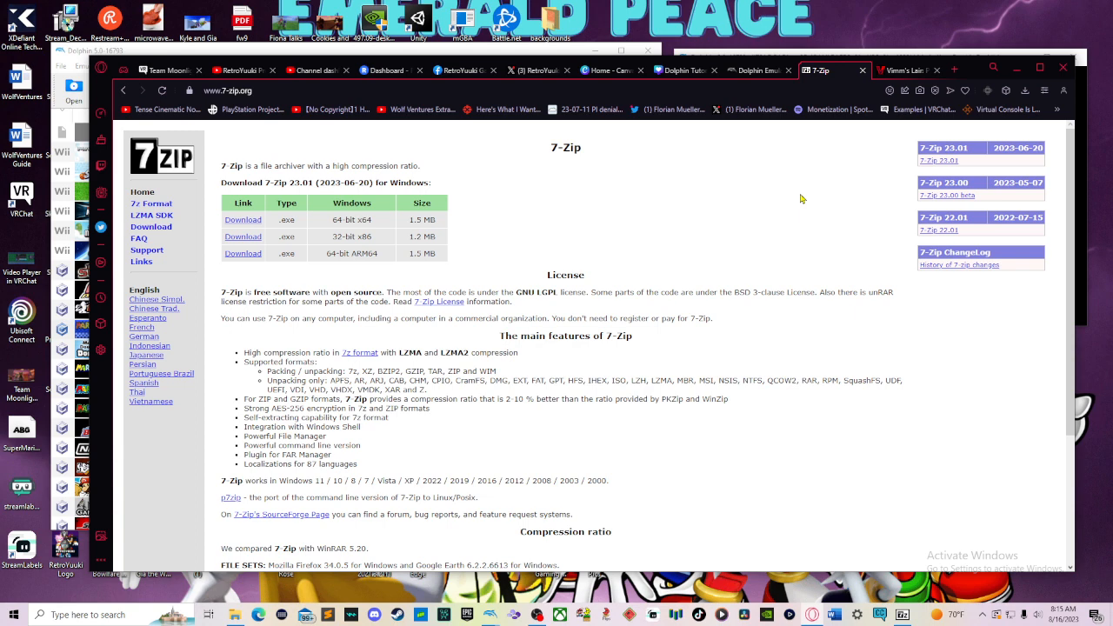
mouse_move(863, 169)
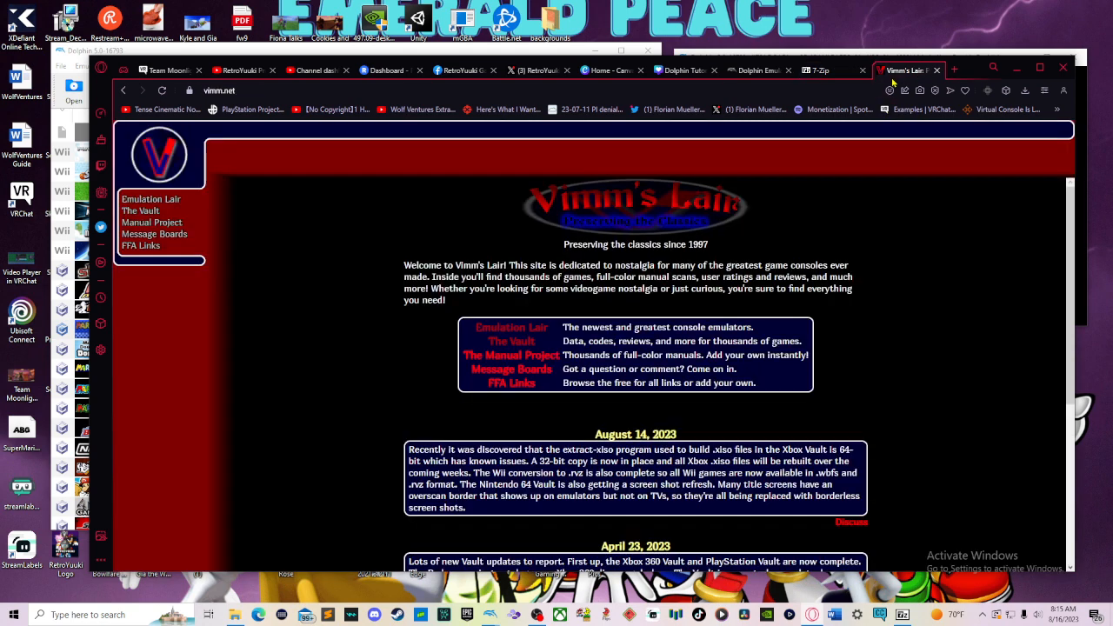
mouse_move(874, 221)
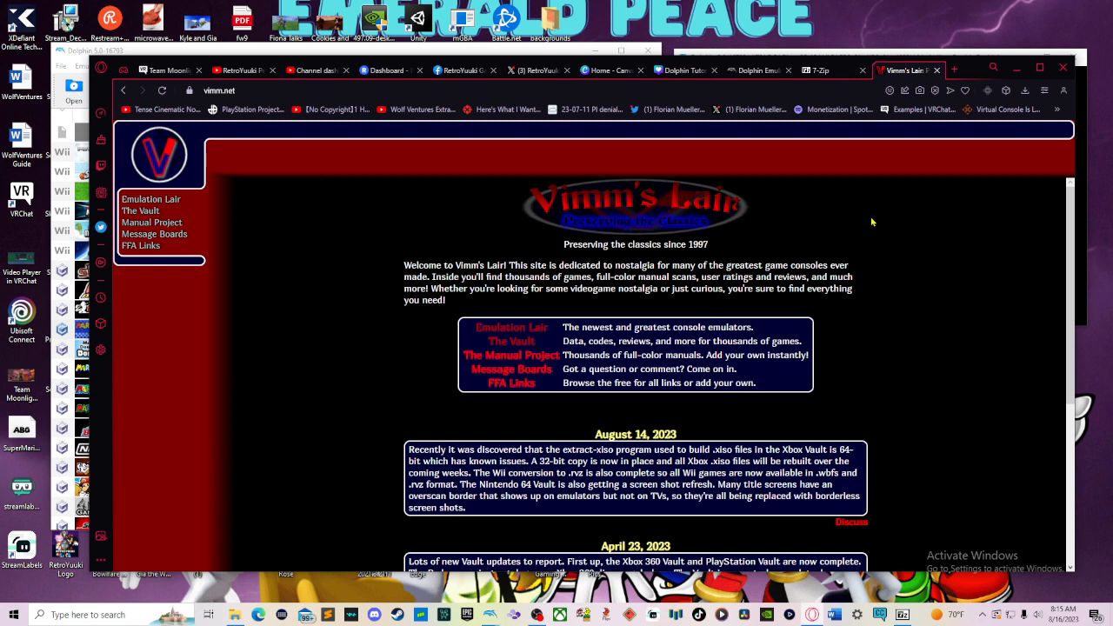
mouse_move(913, 154)
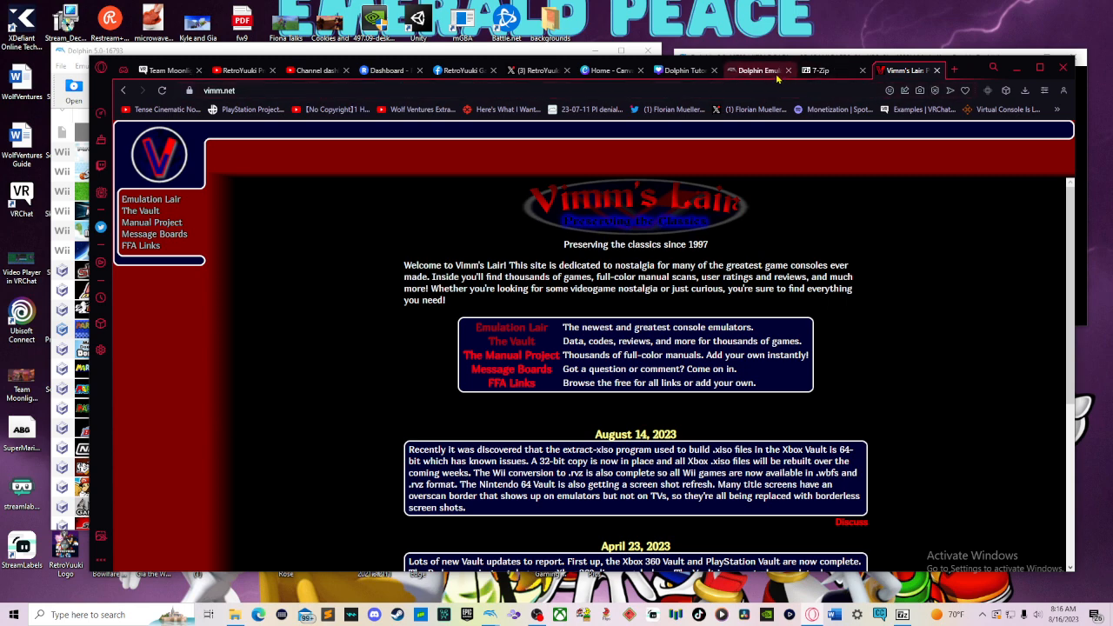
Return to Dolphin and close the running game window so the stop-emulation prompt appears
left_click(756, 70)
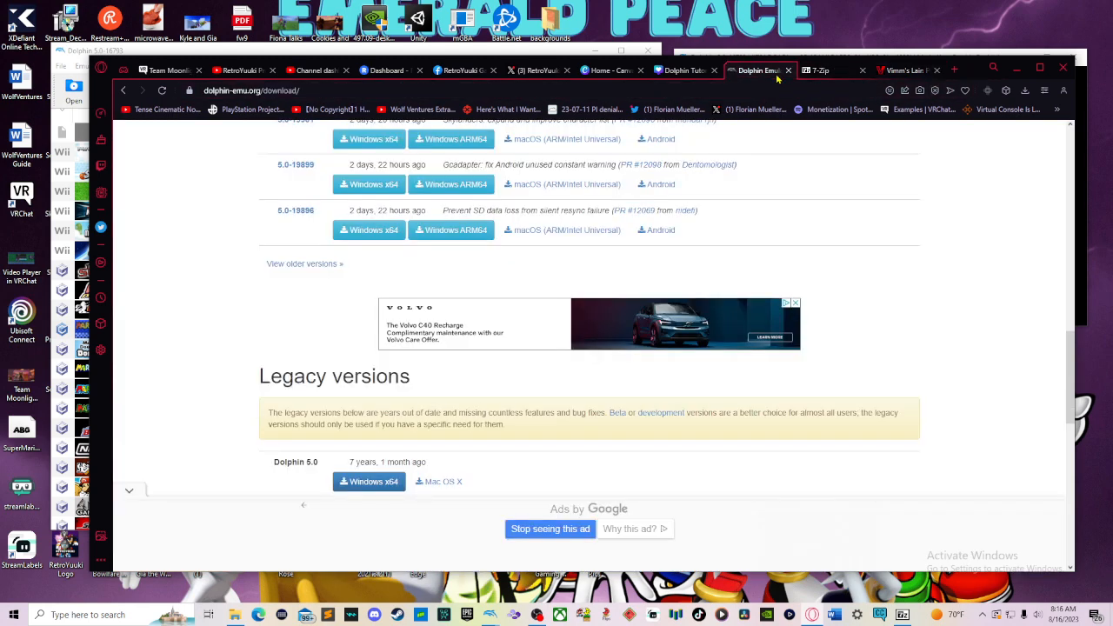
left_click(818, 69)
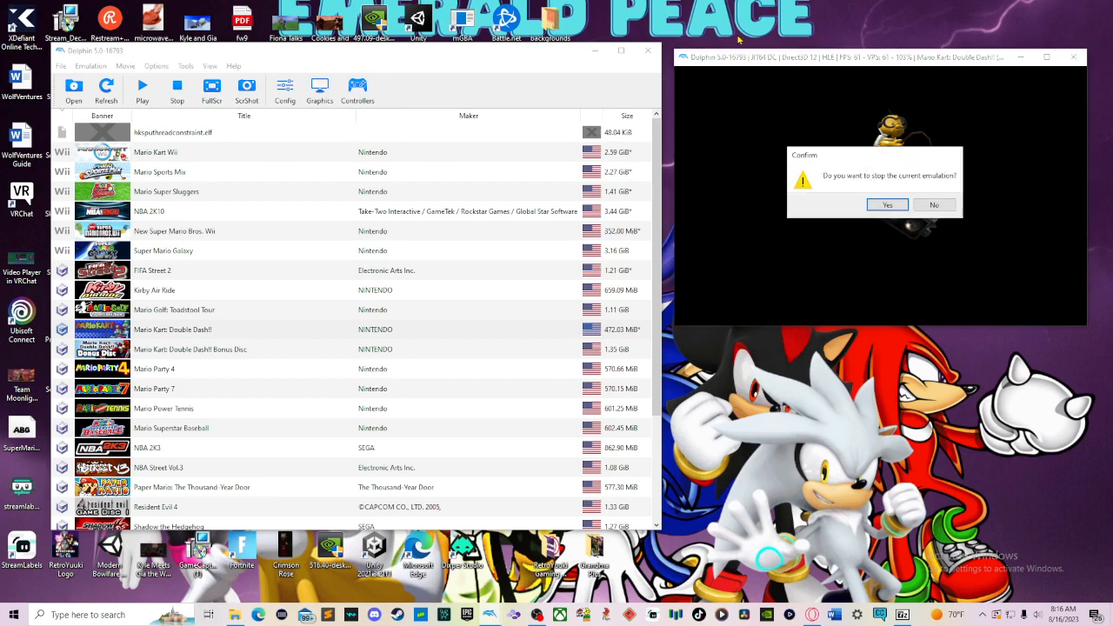
Confirm Yes in the stop-emulation dialog so the game window closes
left_click(887, 205)
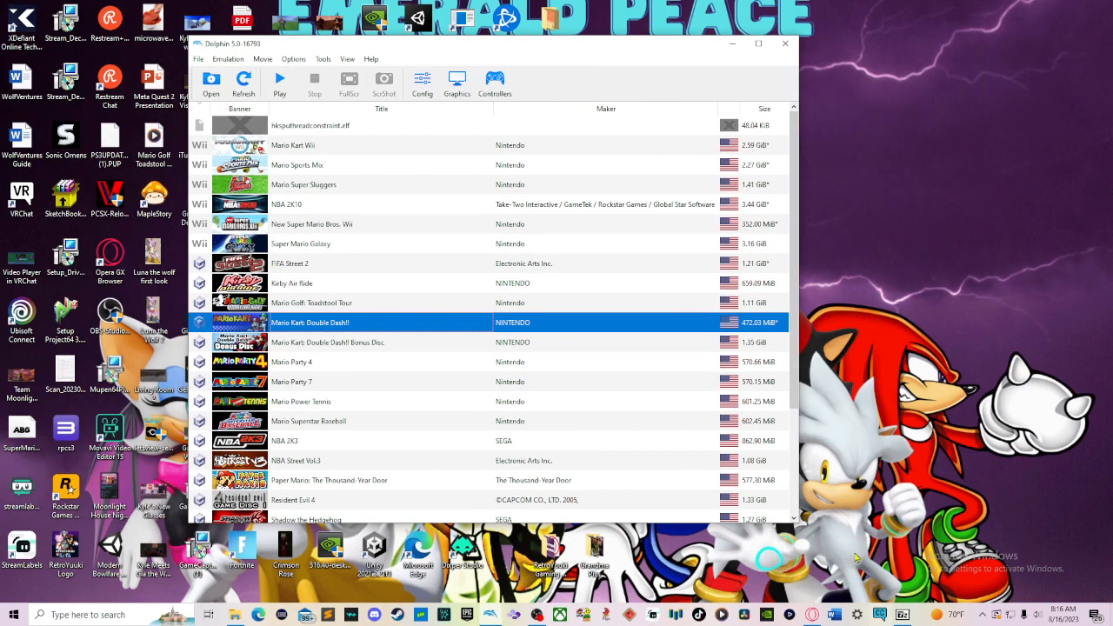
mouse_move(709, 10)
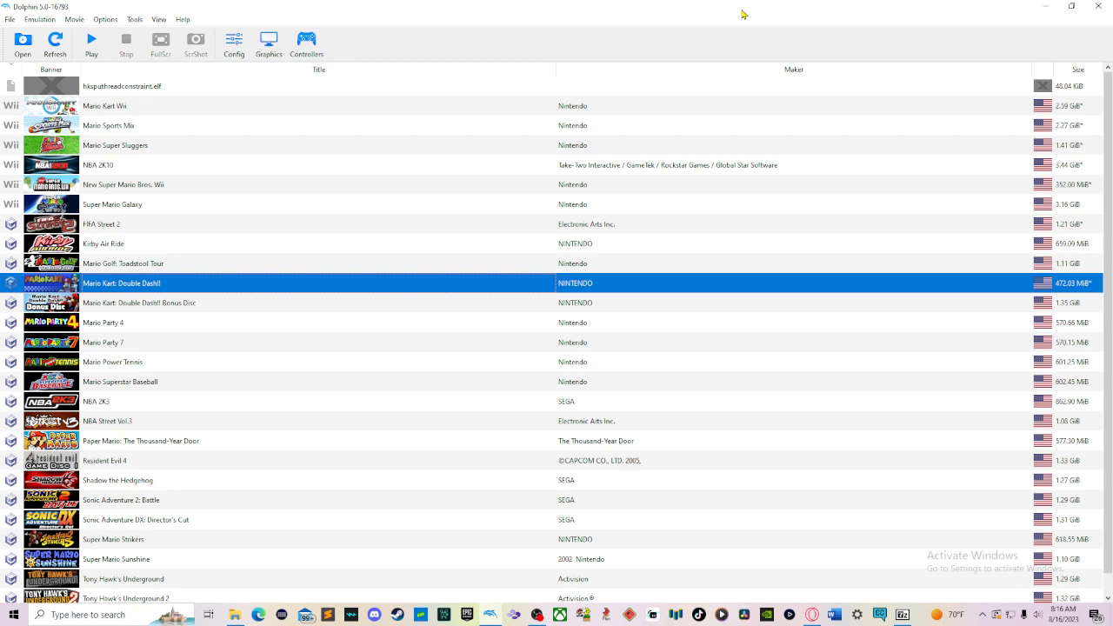
mouse_move(383, 6)
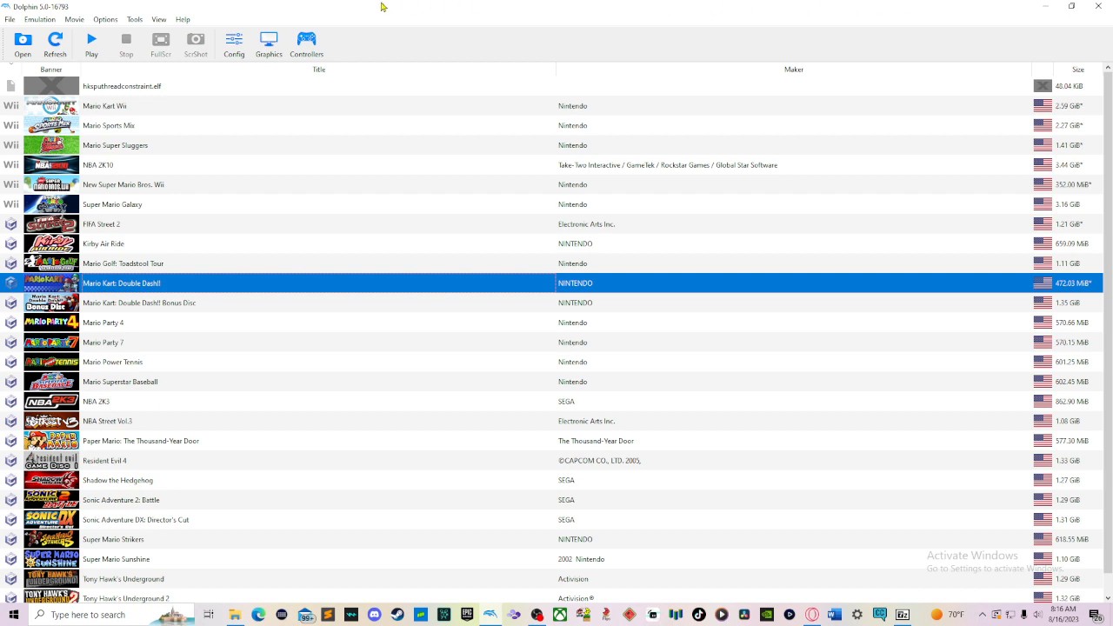
mouse_move(54, 7)
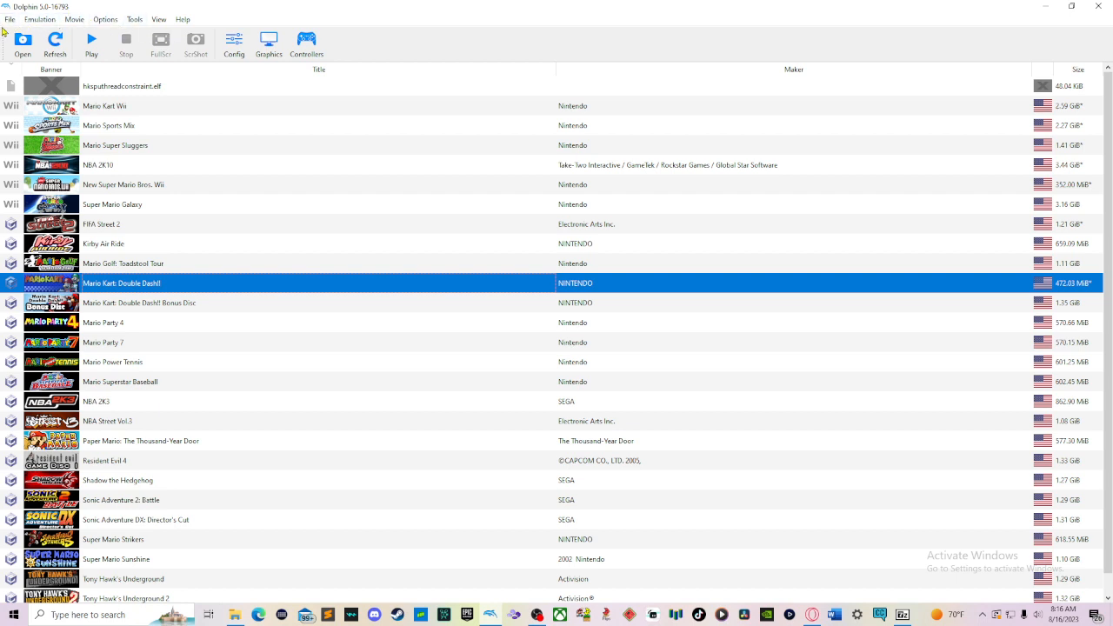
left_click(40, 19)
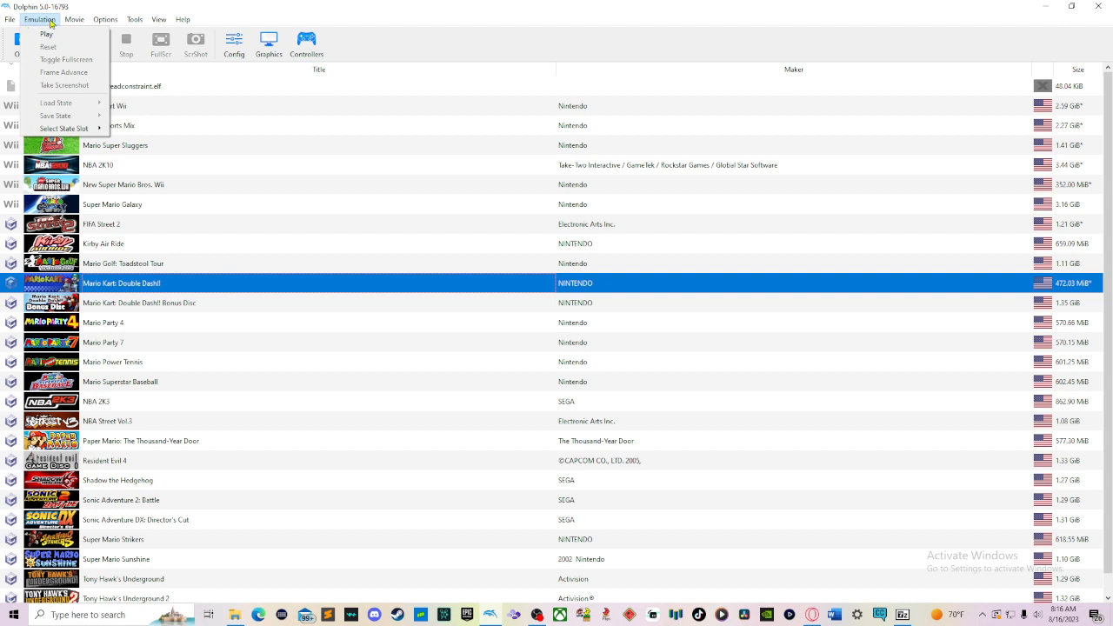
left_click(105, 19)
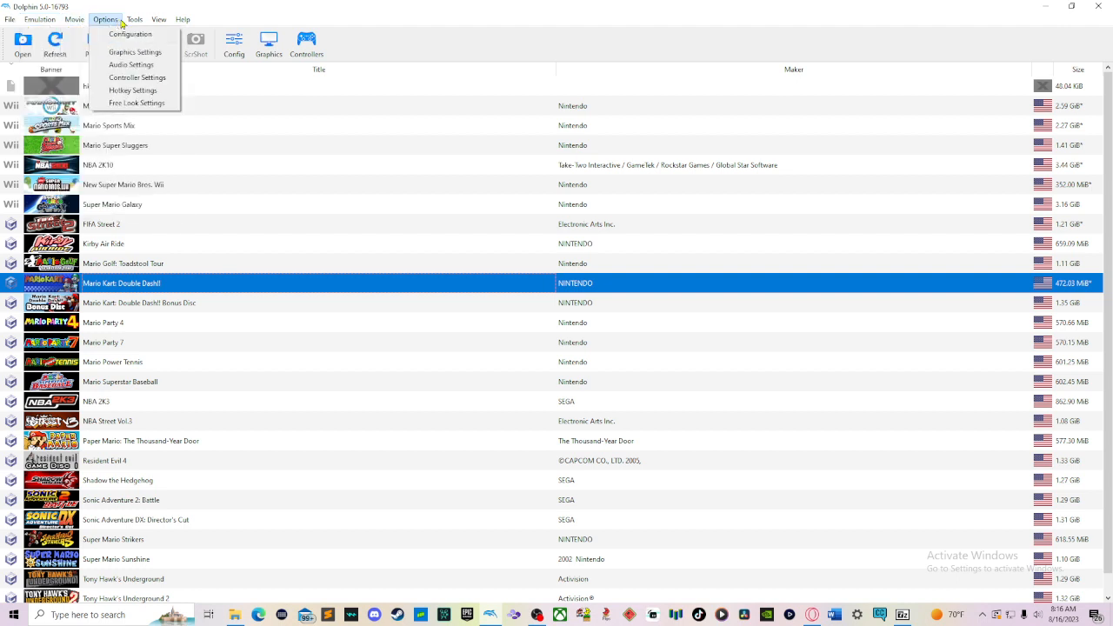
left_click(159, 19)
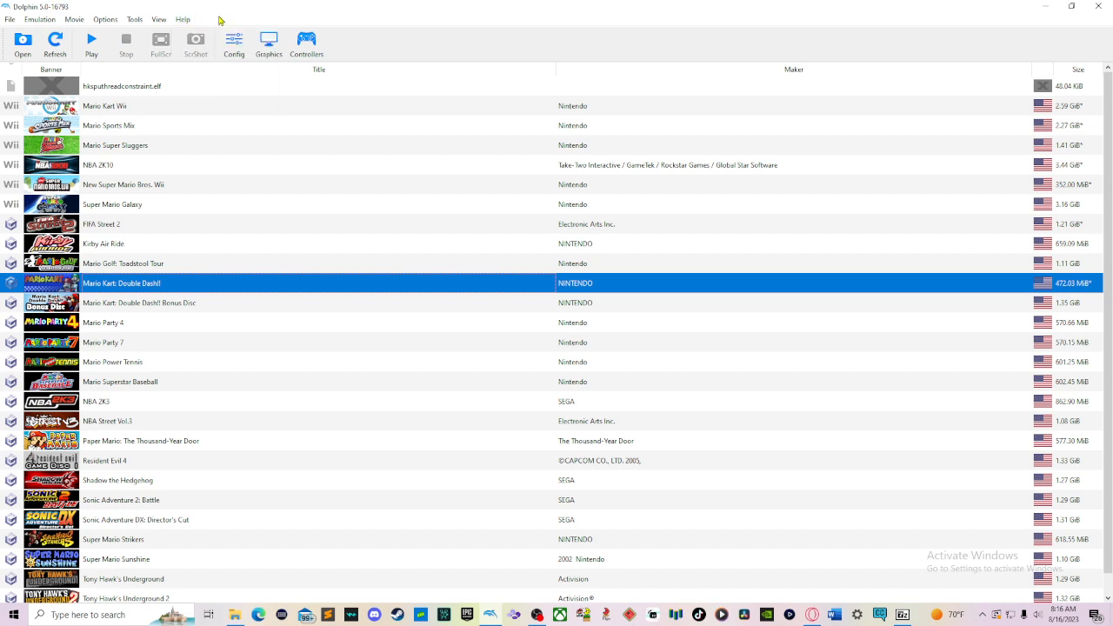
mouse_move(195, 31)
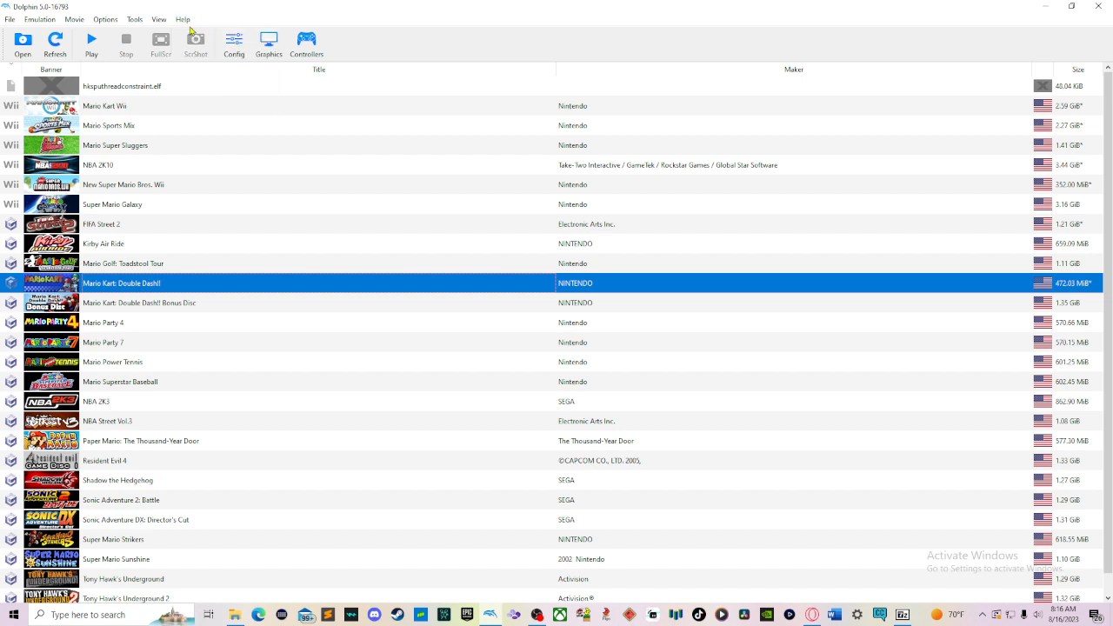
mouse_move(54, 42)
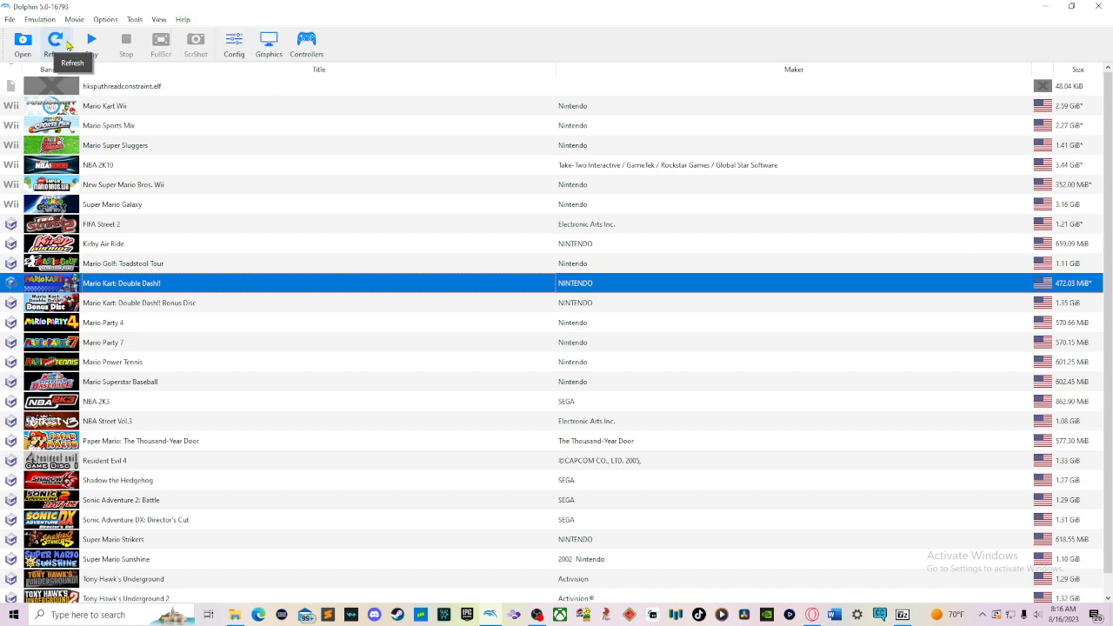
mouse_move(125, 42)
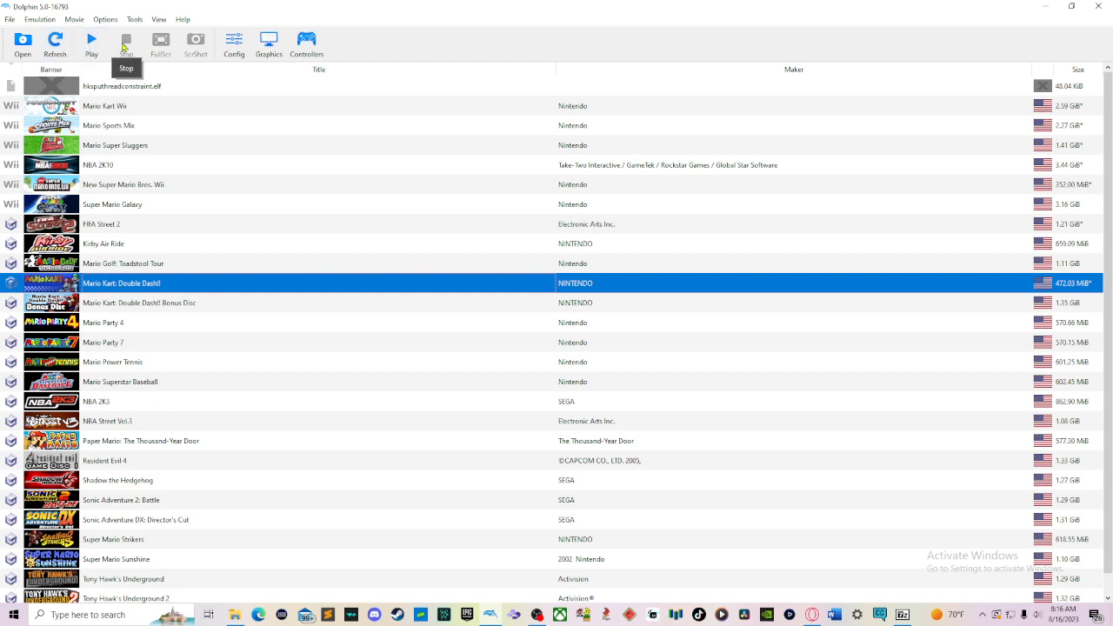
mouse_move(195, 43)
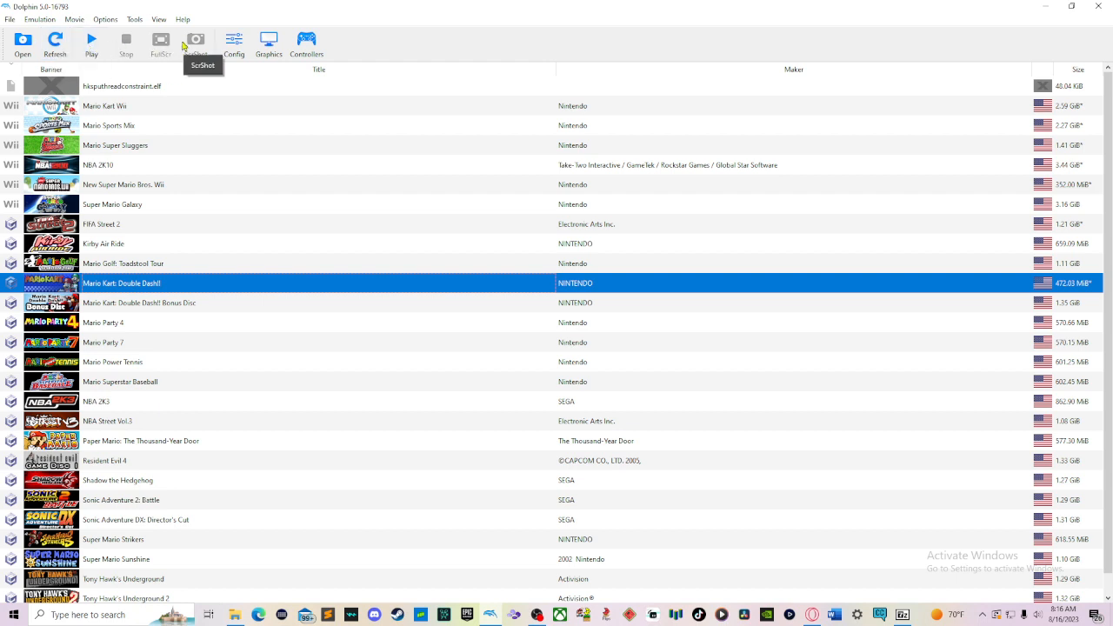
mouse_move(268, 42)
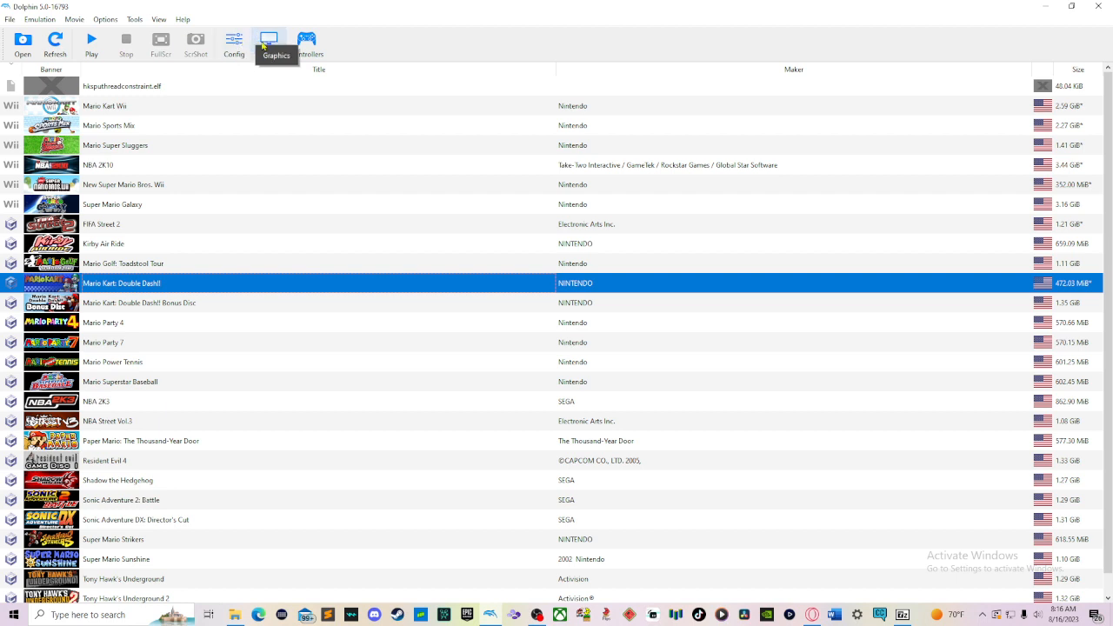
mouse_move(233, 41)
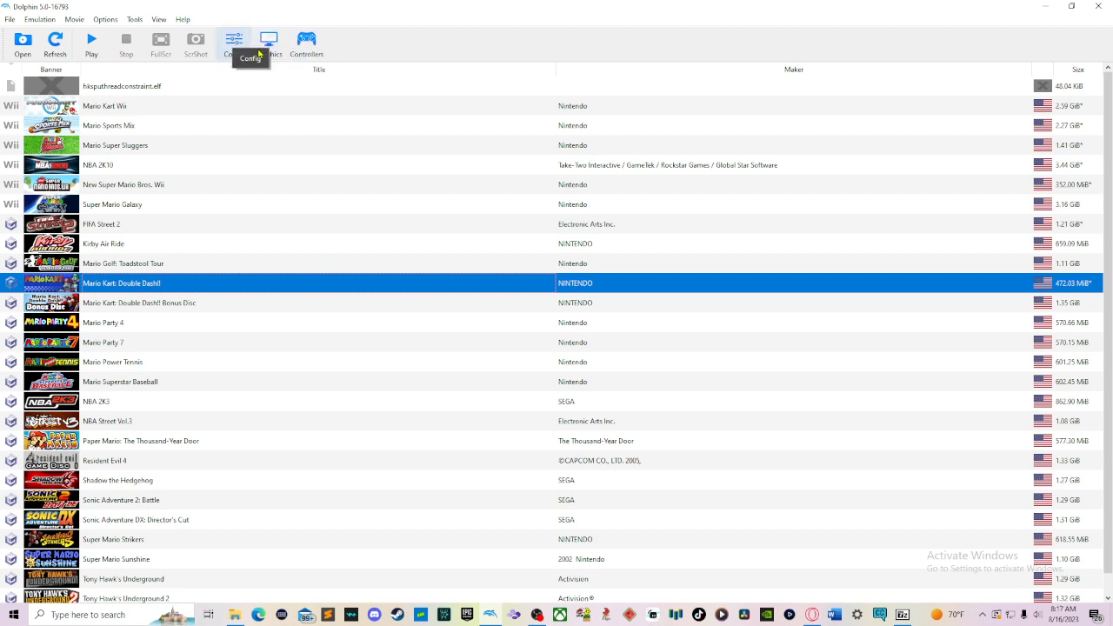
mouse_move(90, 44)
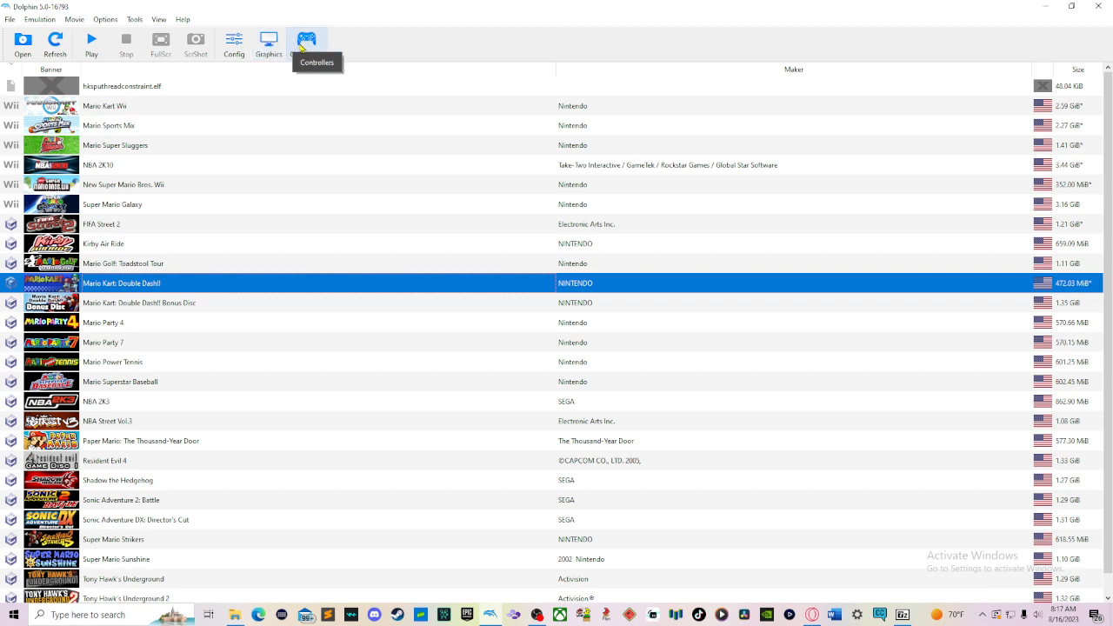
mouse_move(666, 47)
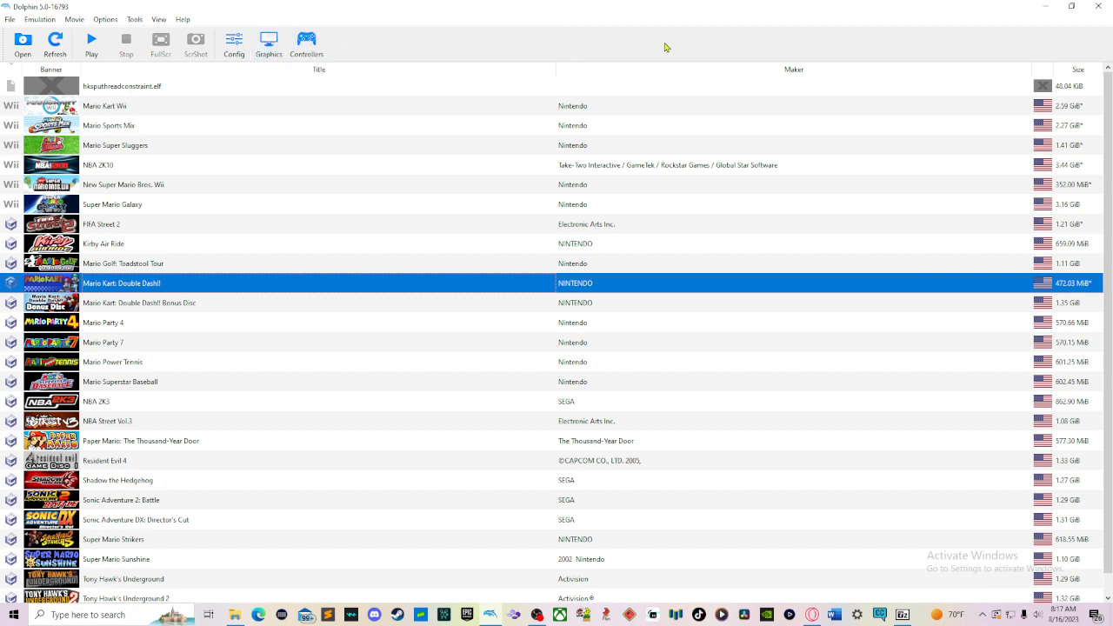
mouse_move(755, 59)
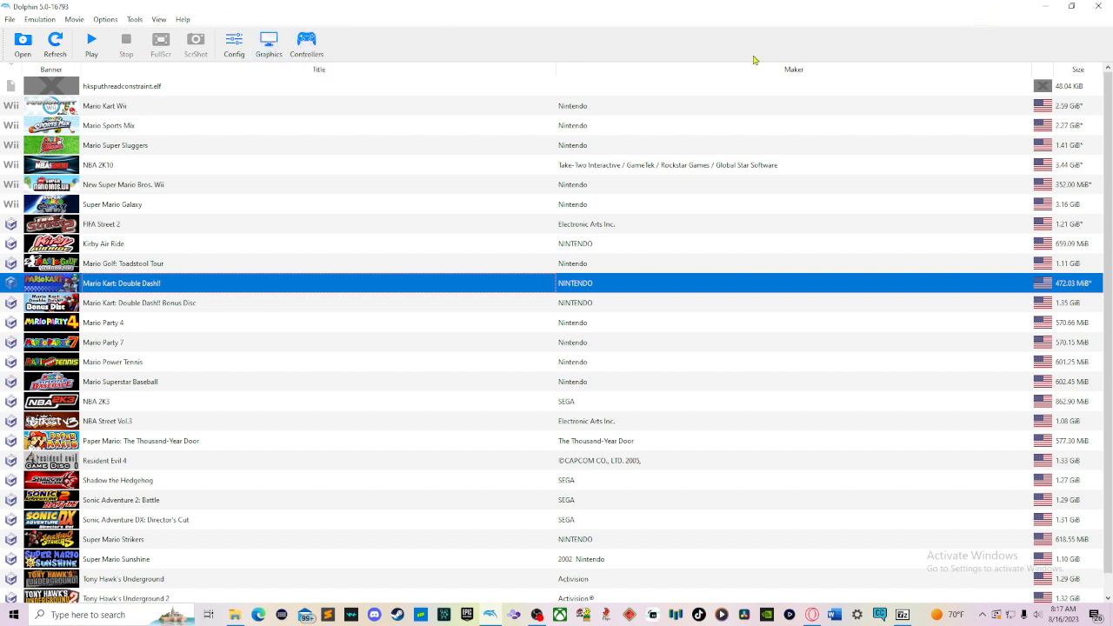
mouse_move(719, 58)
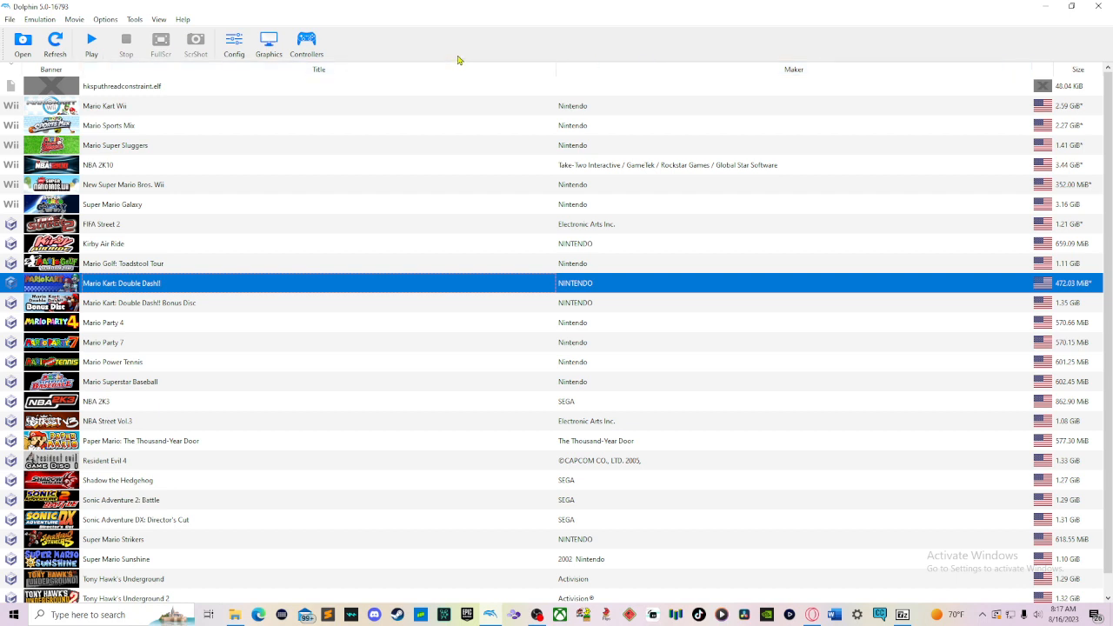
mouse_move(463, 54)
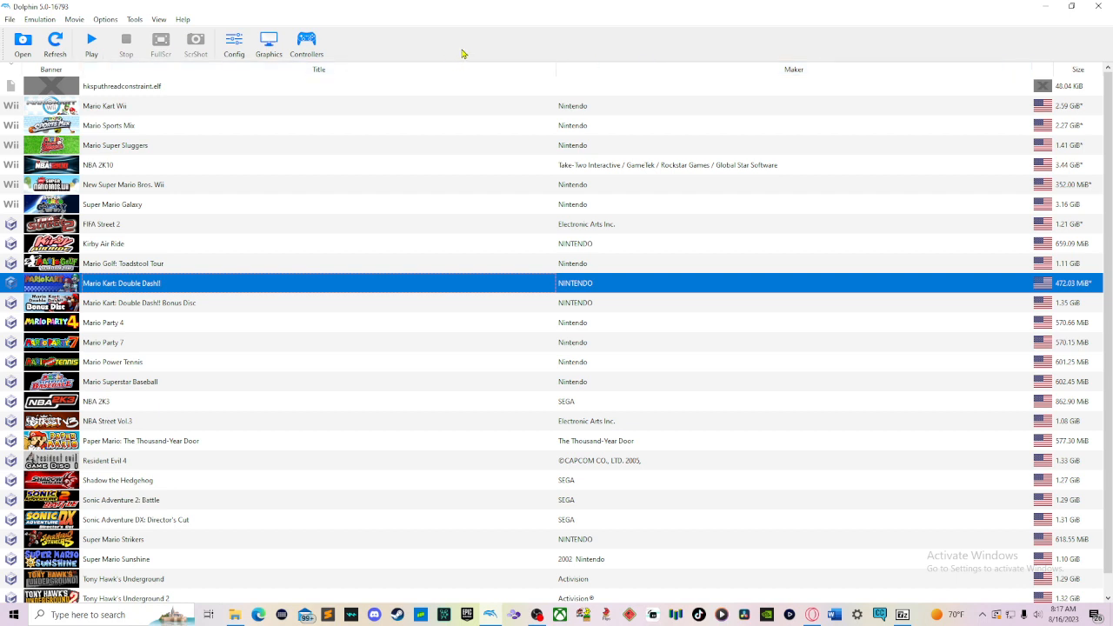
mouse_move(467, 50)
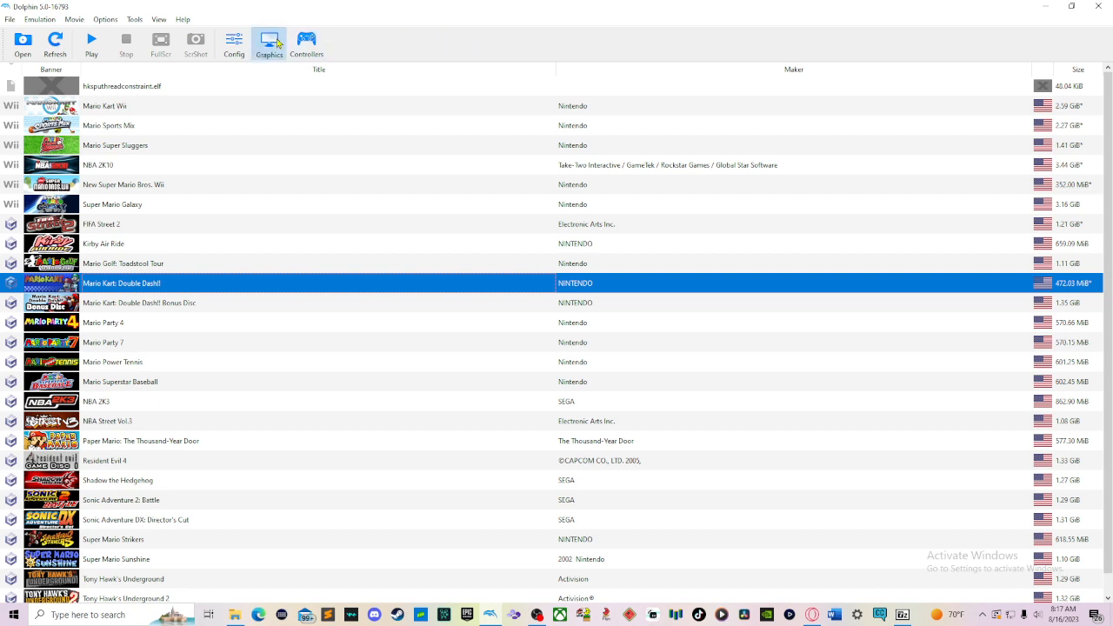
mouse_move(615, 122)
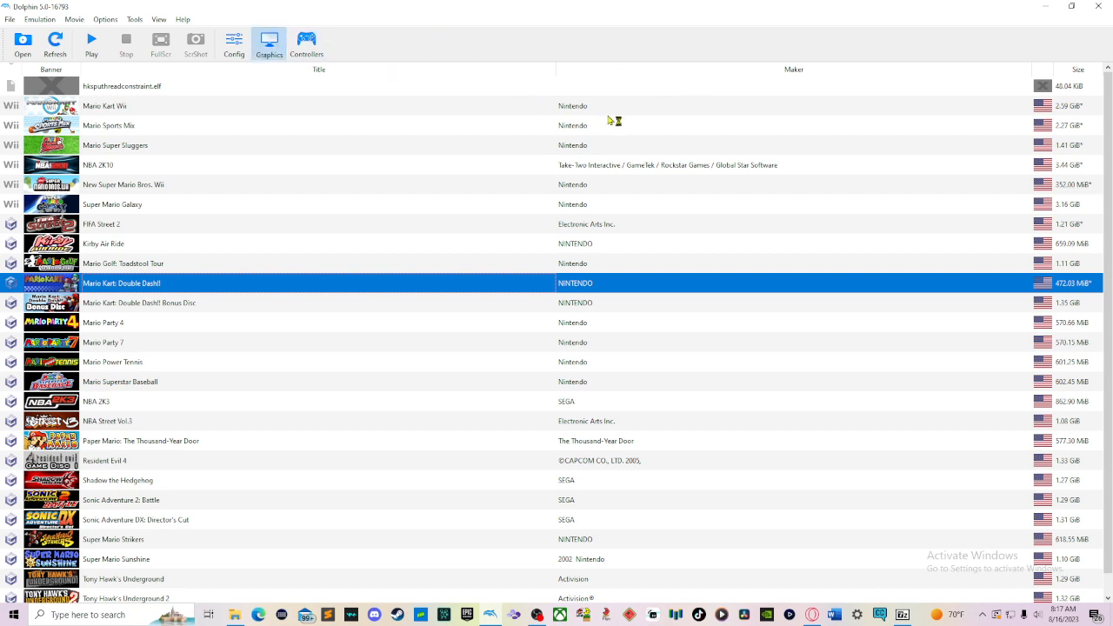
mouse_move(616, 107)
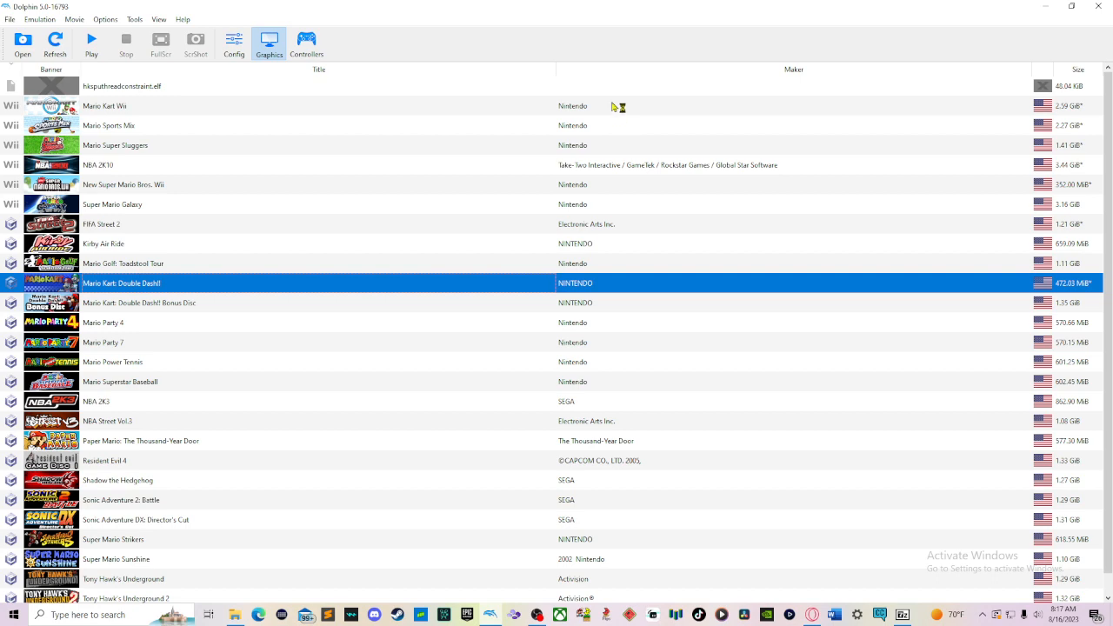
Restore the Dolphin window down to a smaller size over the desktop
left_click(1071, 6)
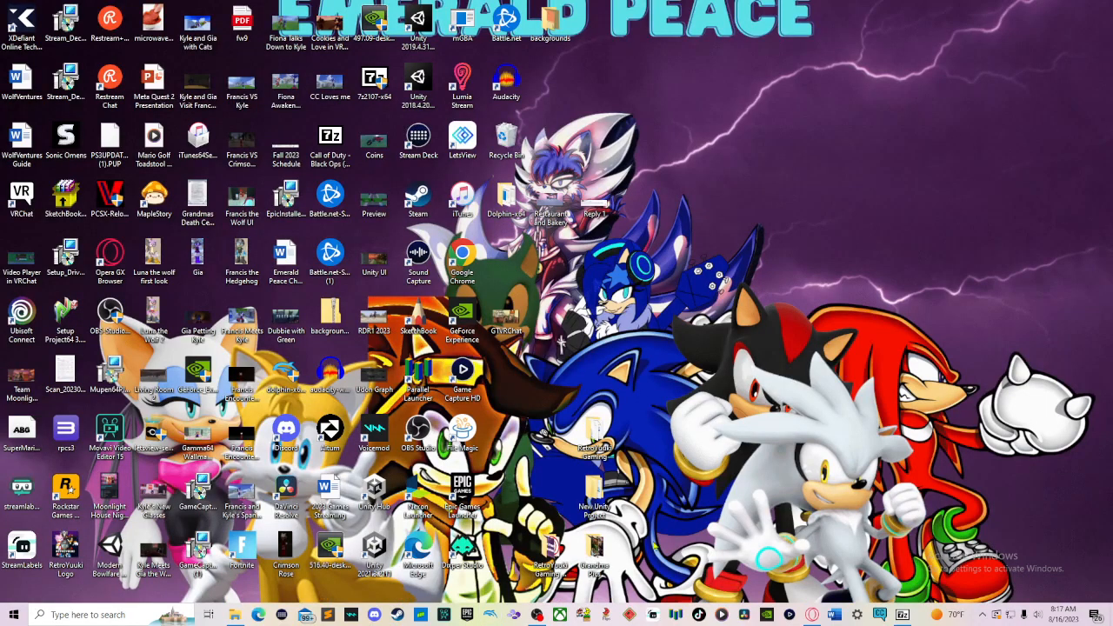
mouse_move(678, 501)
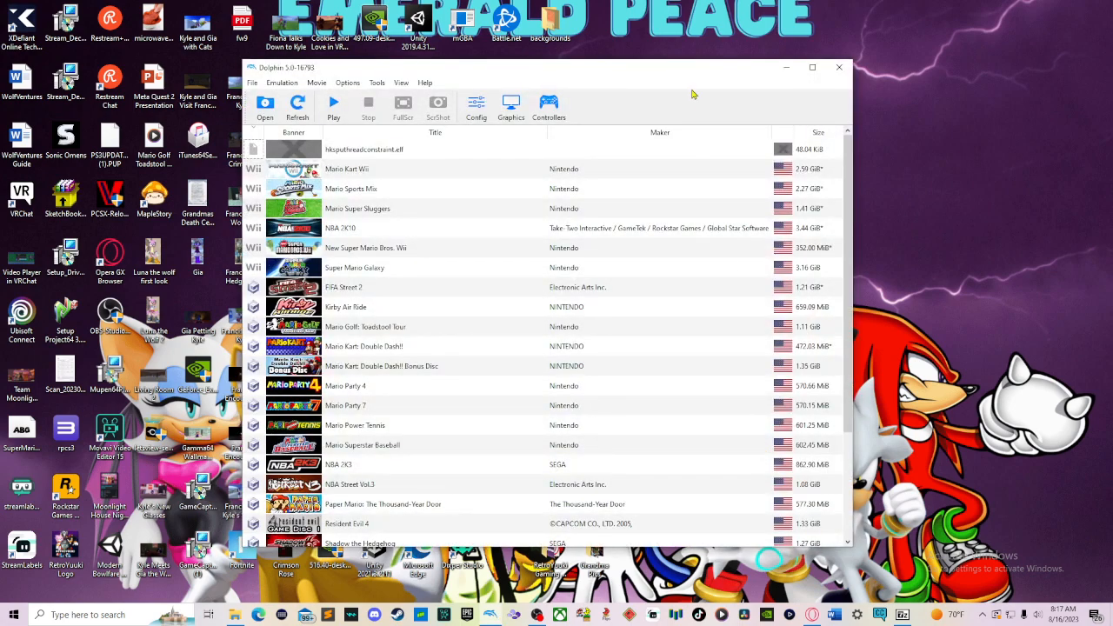
Bring up Dolphin's Settings dialog on the General page and move it to the right side
left_click(813, 68)
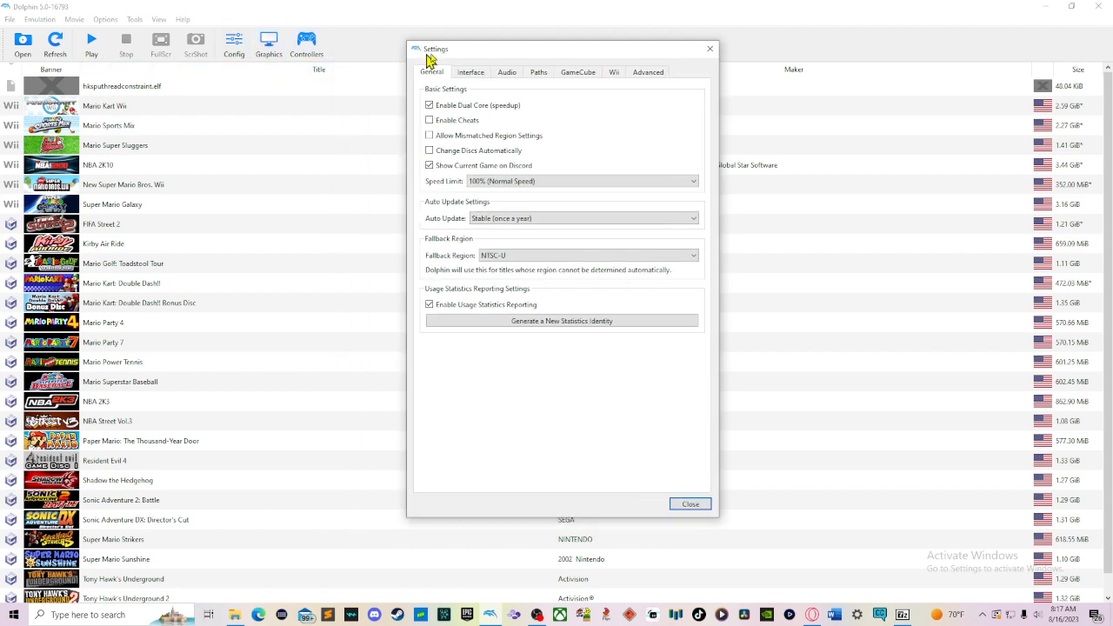
left_click_drag(435, 48, 828, 14)
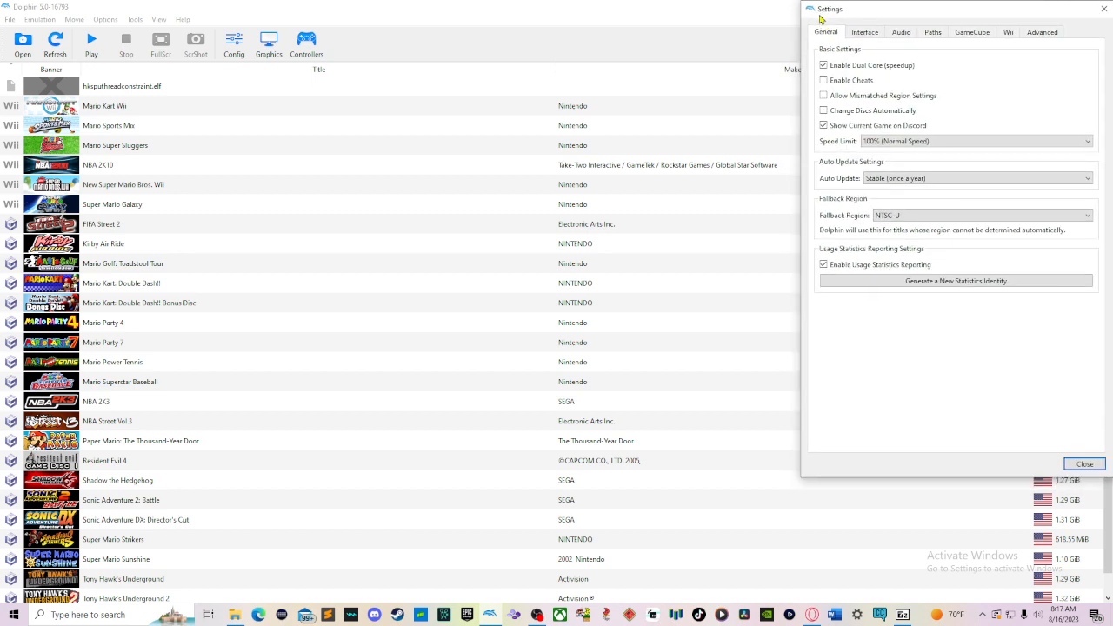
mouse_move(988, 10)
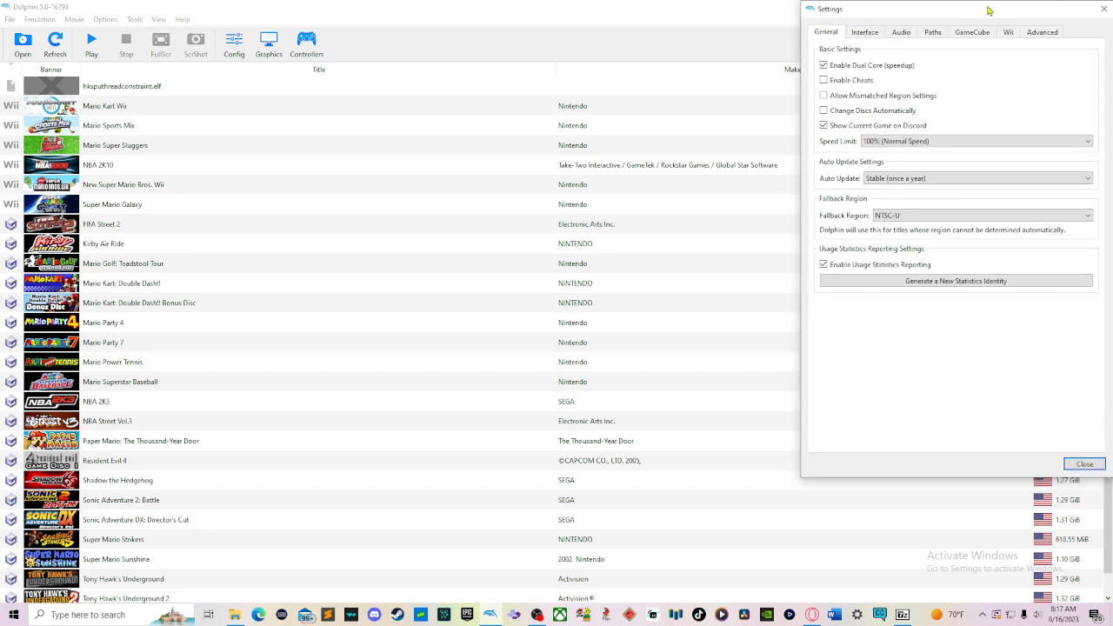
left_click(1082, 462)
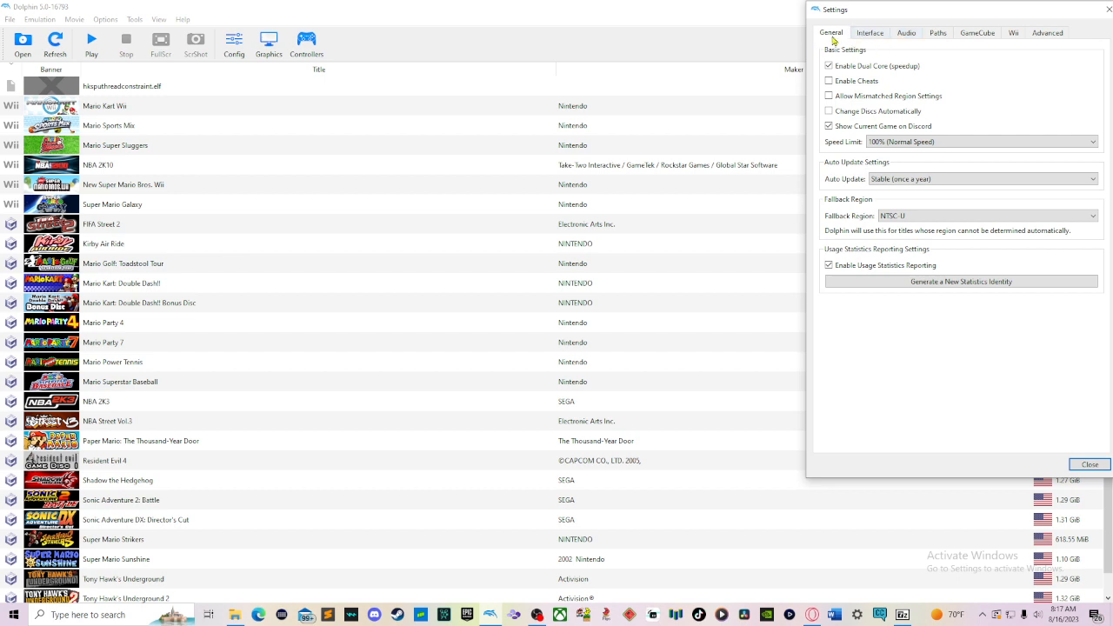
mouse_move(1040, 21)
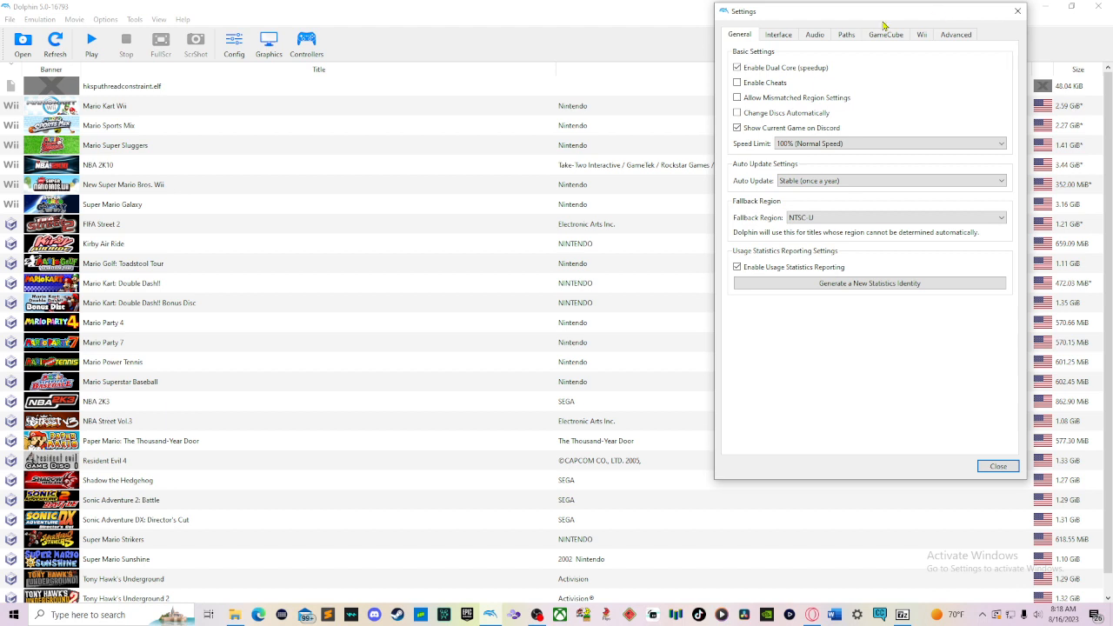
mouse_move(814, 35)
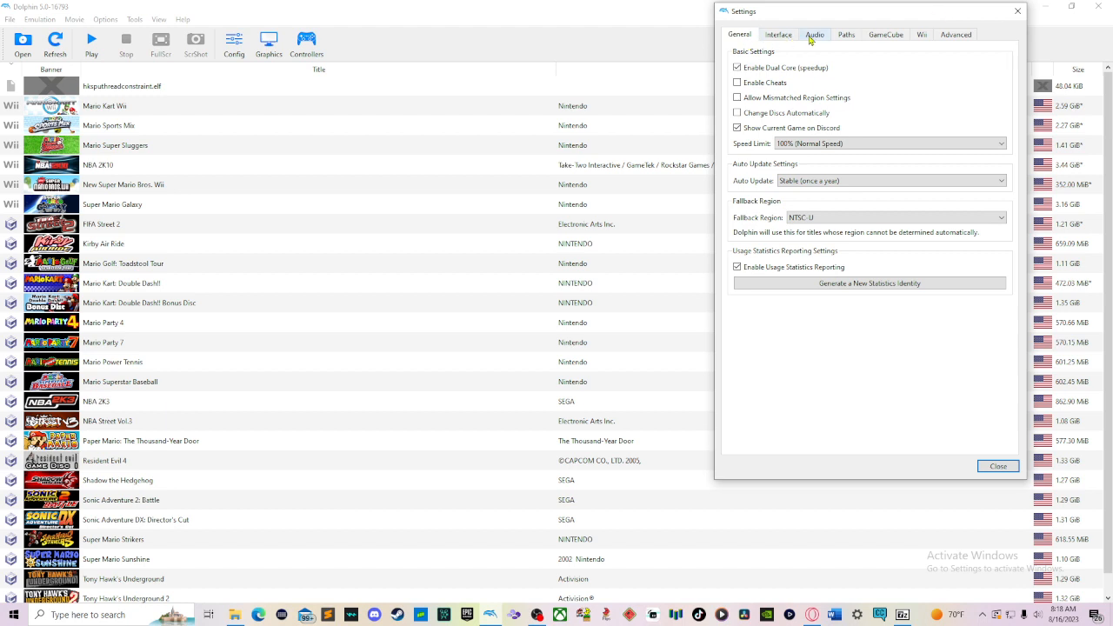
mouse_move(887, 38)
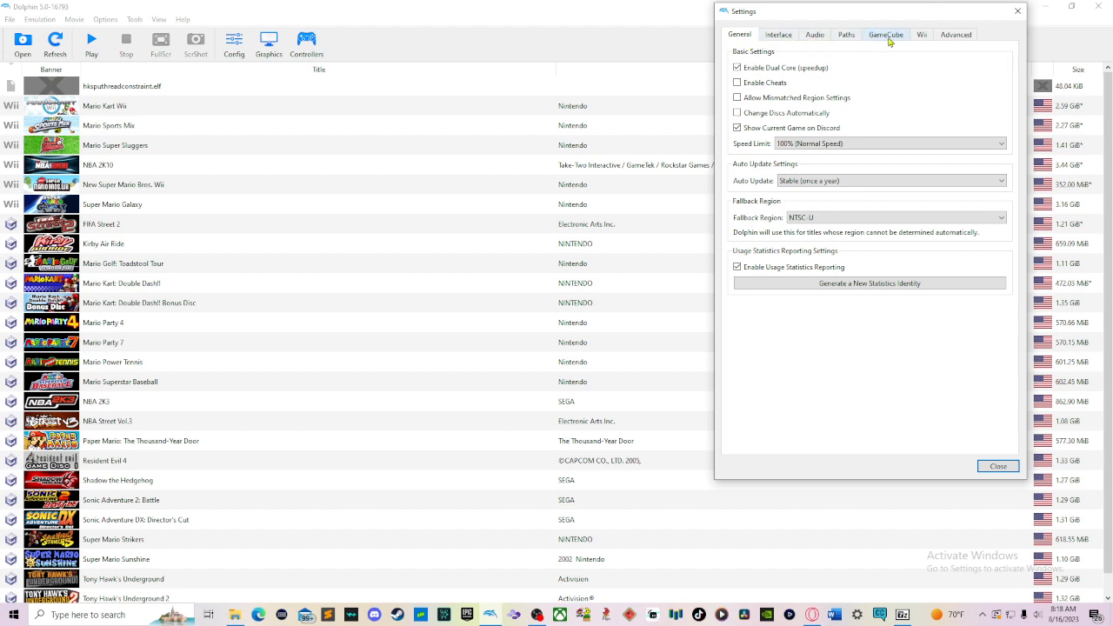
mouse_move(922, 35)
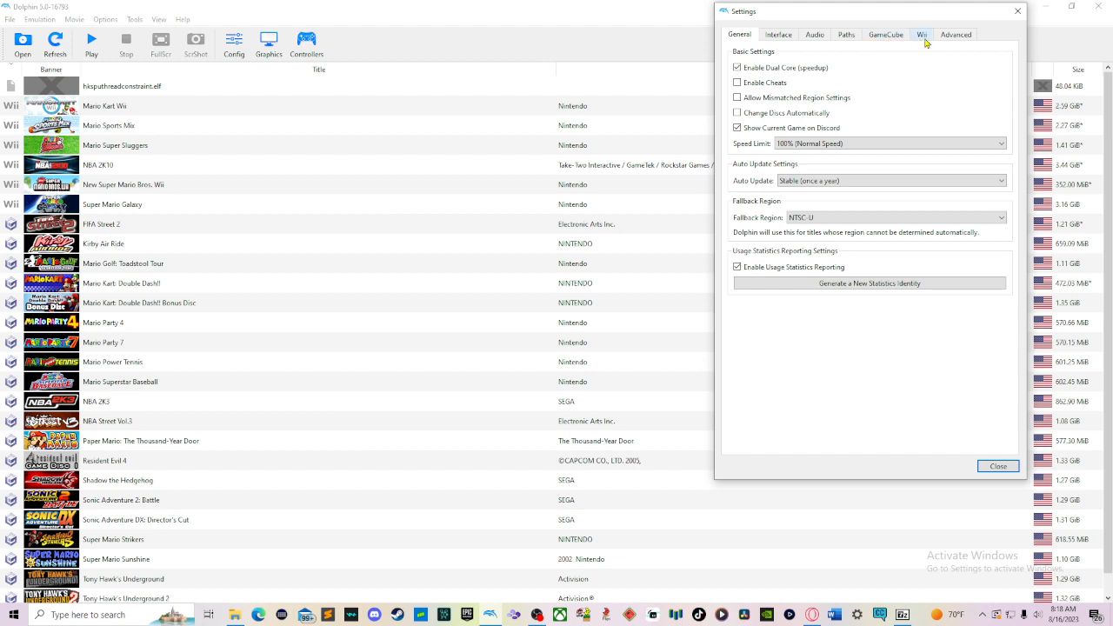
mouse_move(929, 49)
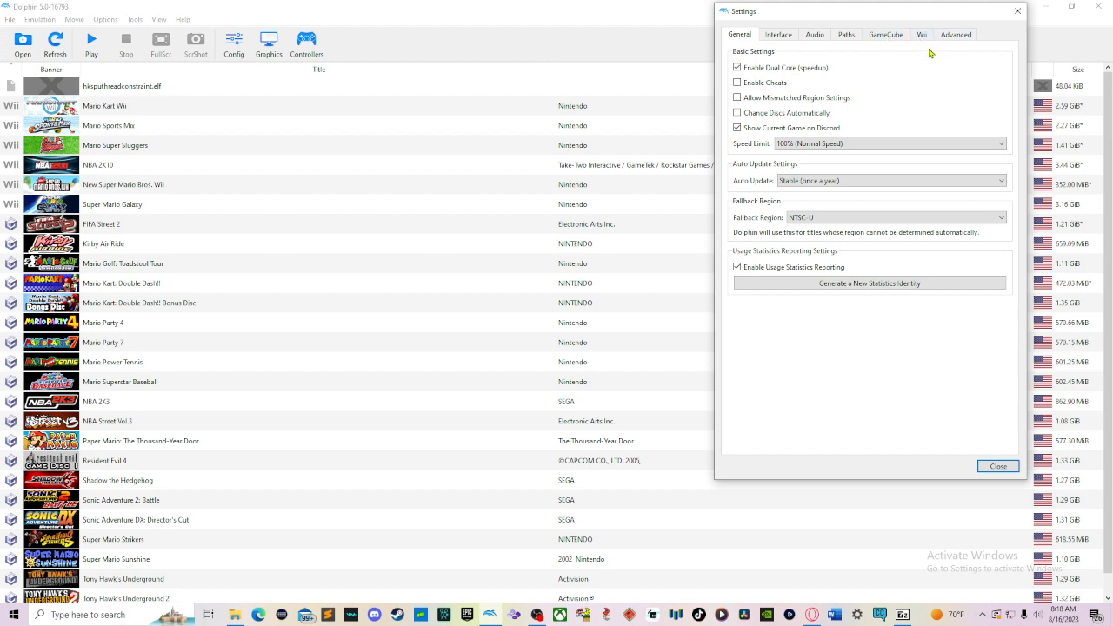
mouse_move(930, 54)
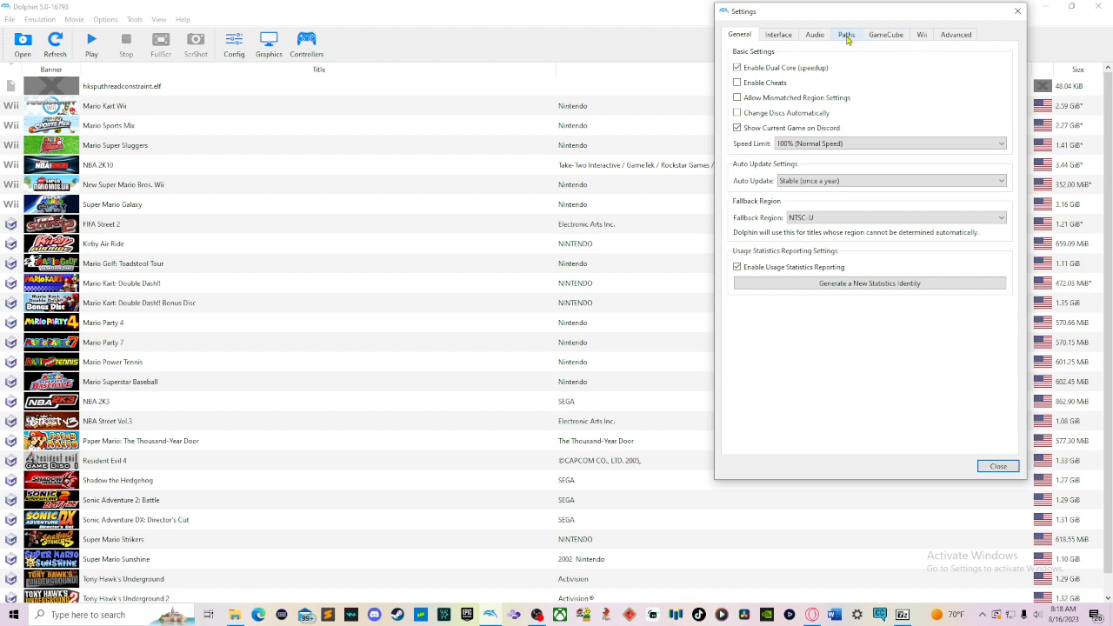
Switch Settings to the Paths page and start adding a game folder via Add..
left_click(845, 34)
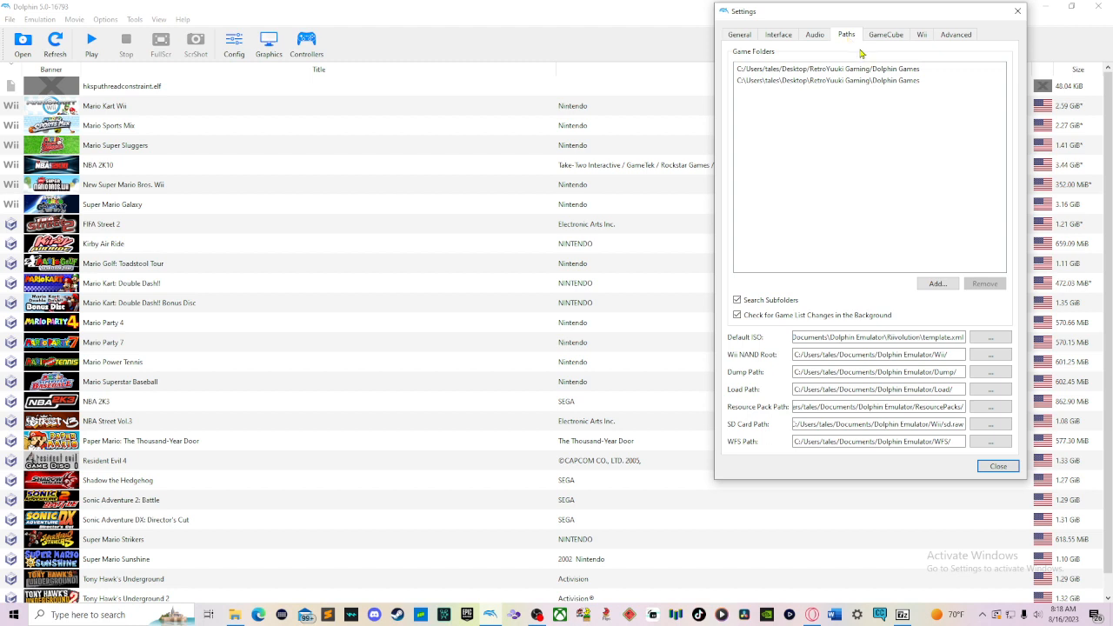
mouse_move(985, 154)
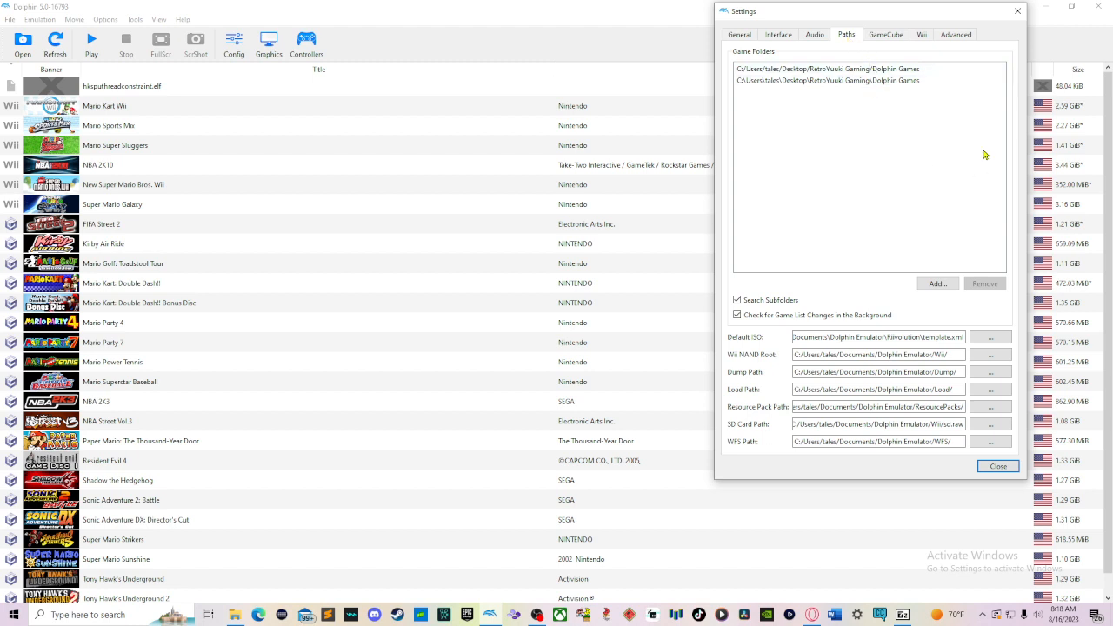
mouse_move(943, 182)
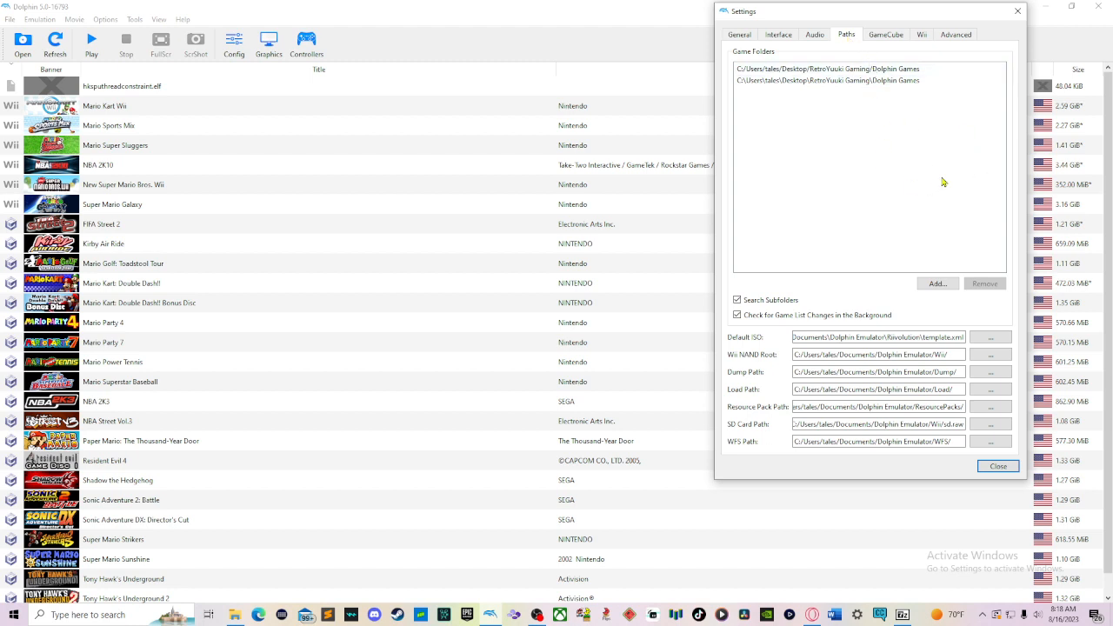
mouse_move(946, 177)
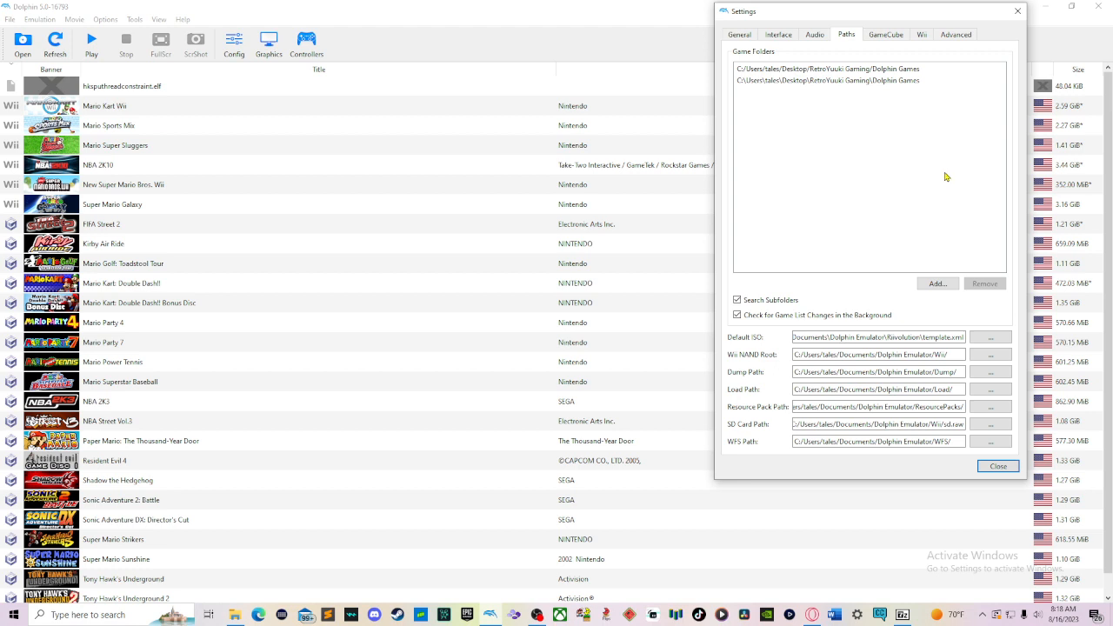
mouse_move(892, 295)
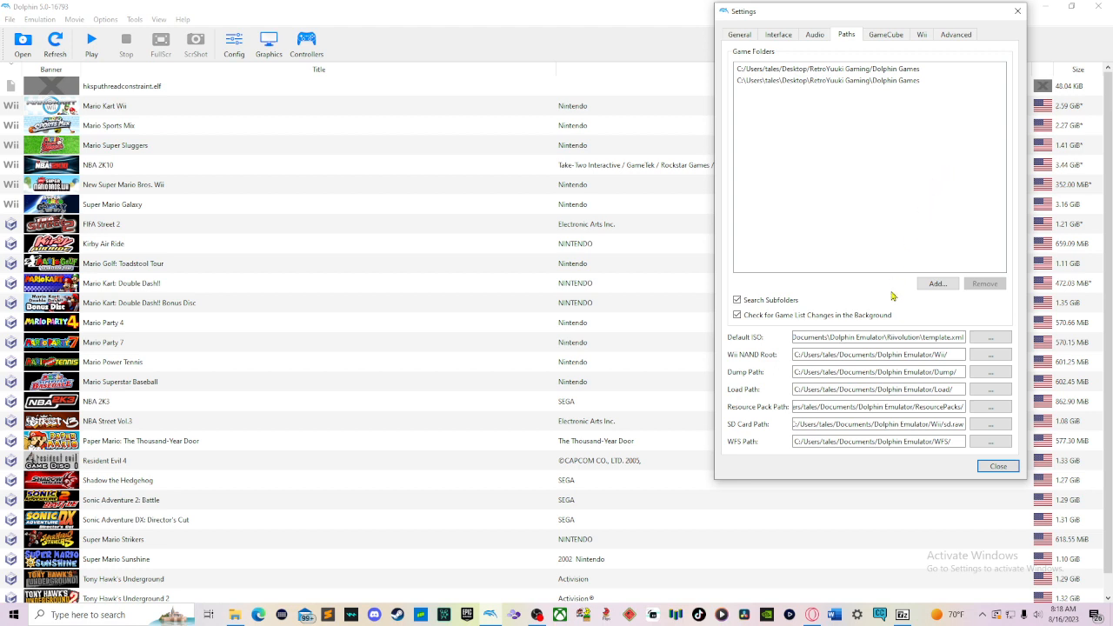
left_click(937, 284)
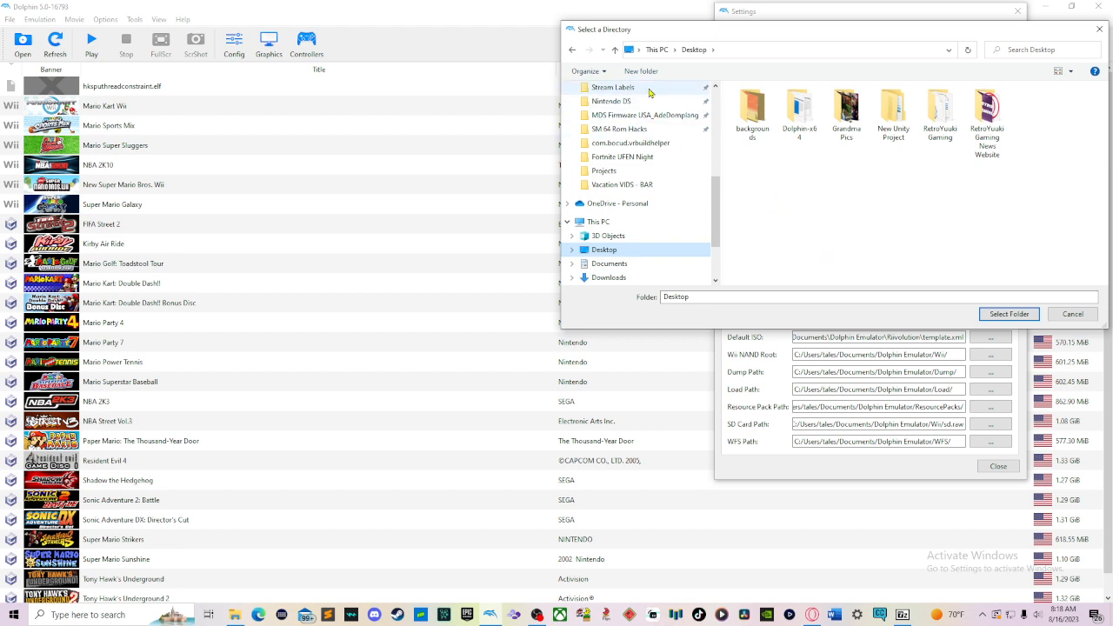
Create a new 'Dolphin EMU Games' folder on the Desktop and select it as a game folder
left_click(641, 71)
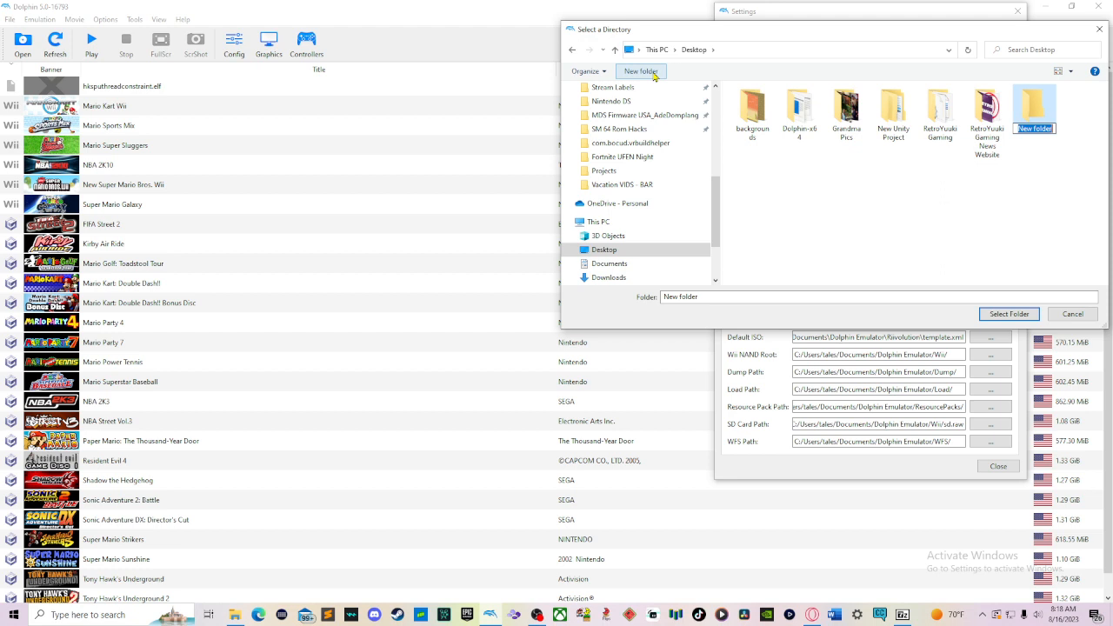
type("Dolphin EMU Games")
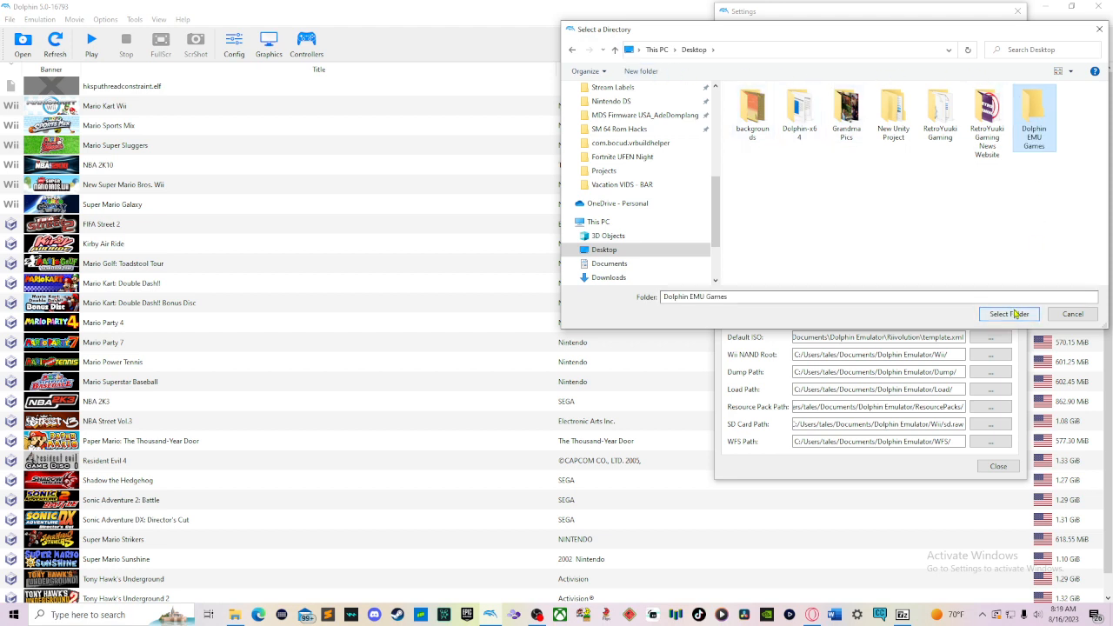
left_click(1009, 313)
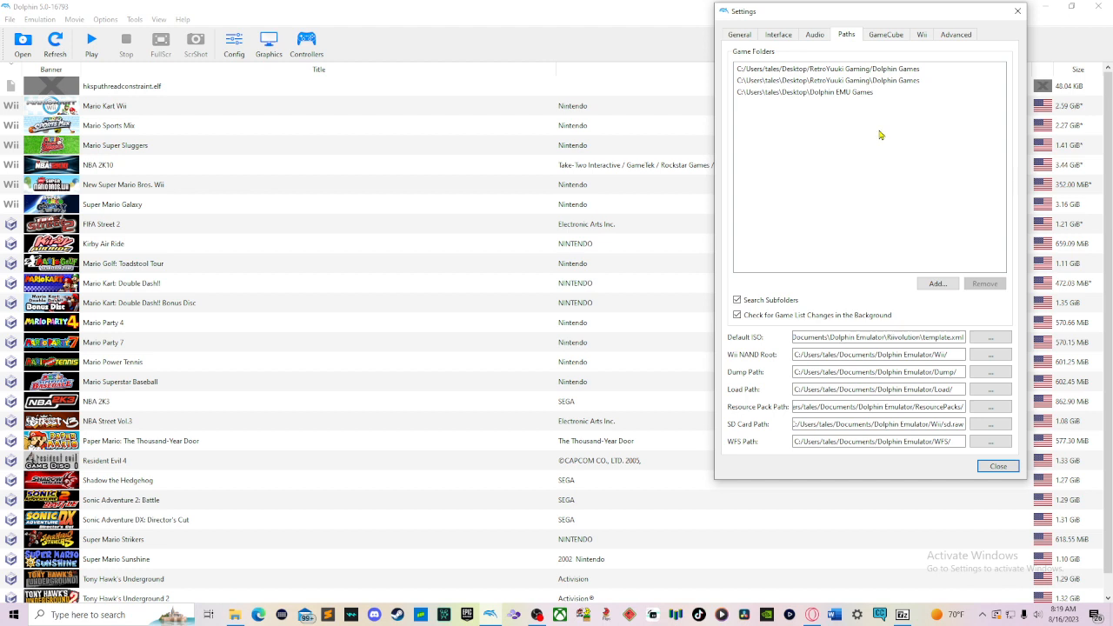
mouse_move(884, 153)
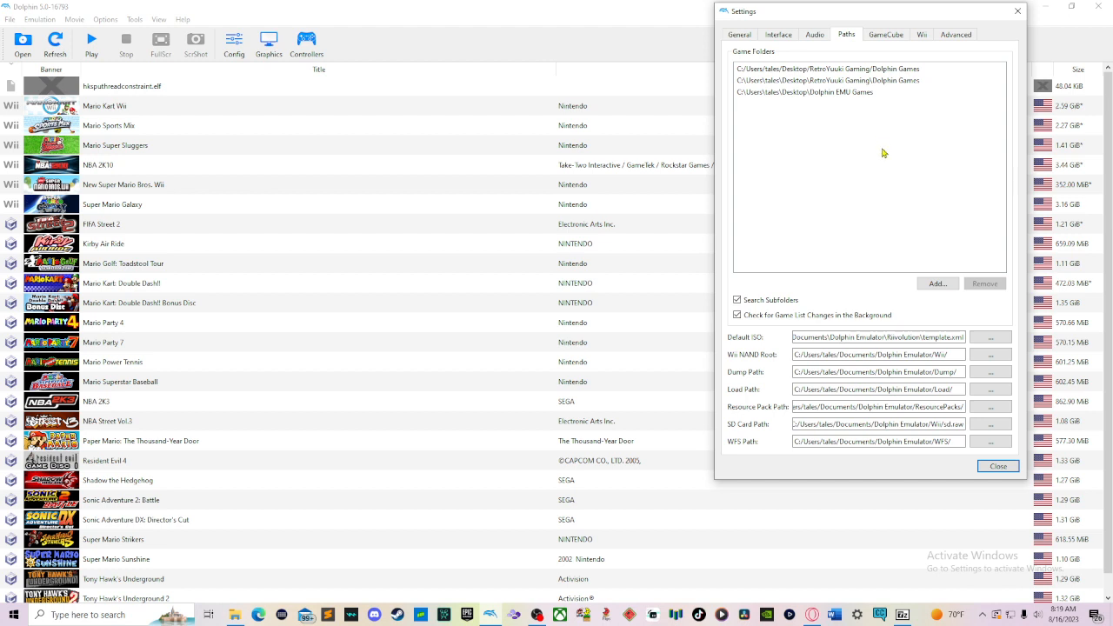
mouse_move(887, 149)
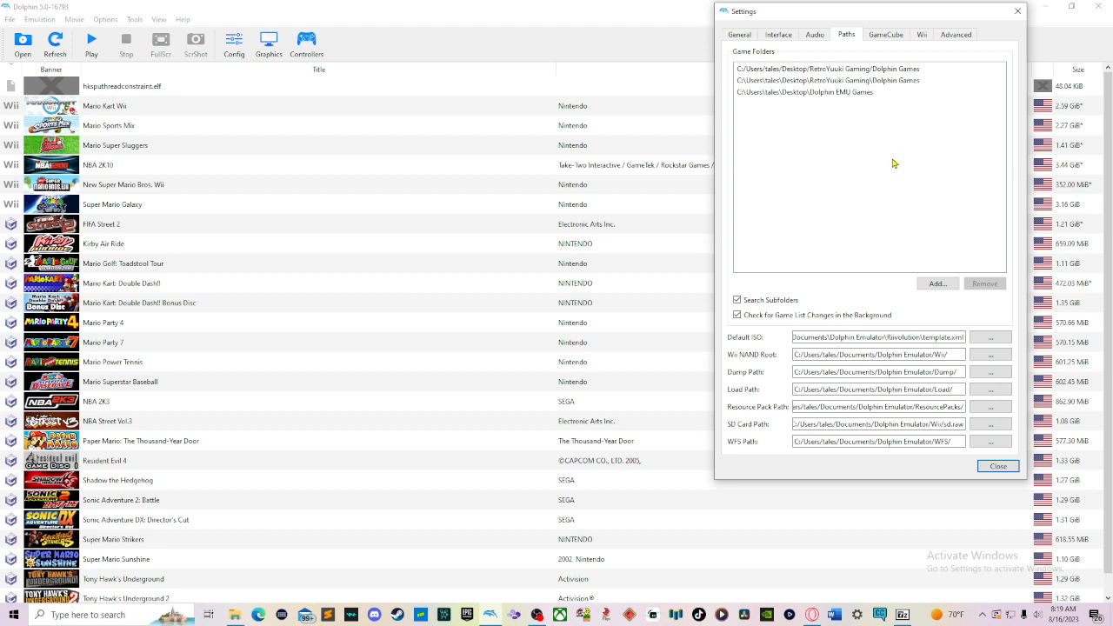
mouse_move(814, 292)
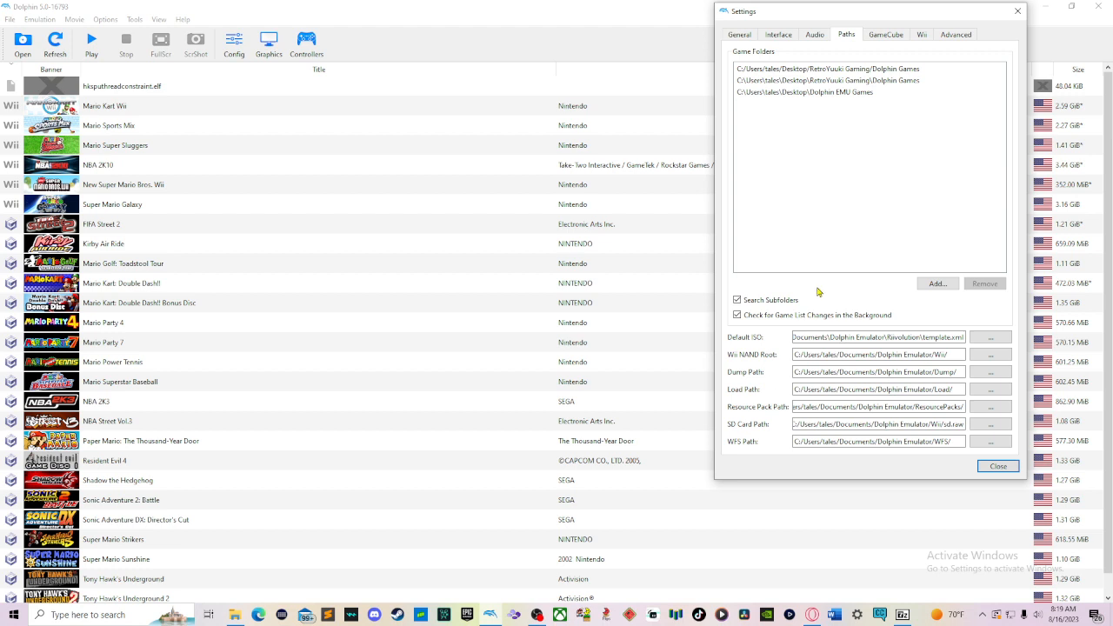
mouse_move(818, 288)
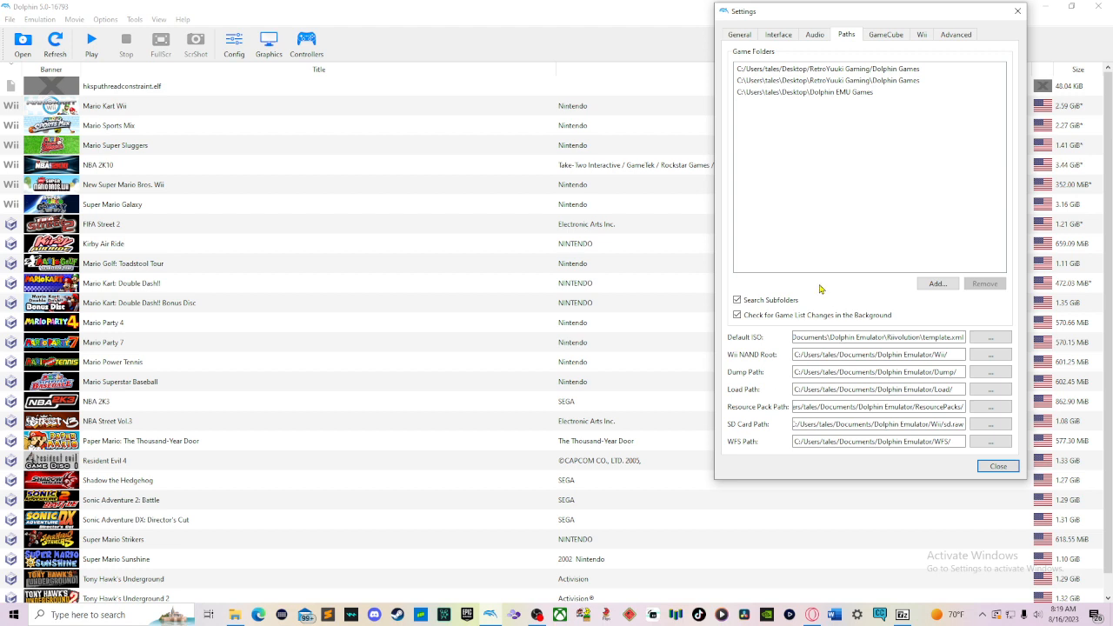
mouse_move(821, 288)
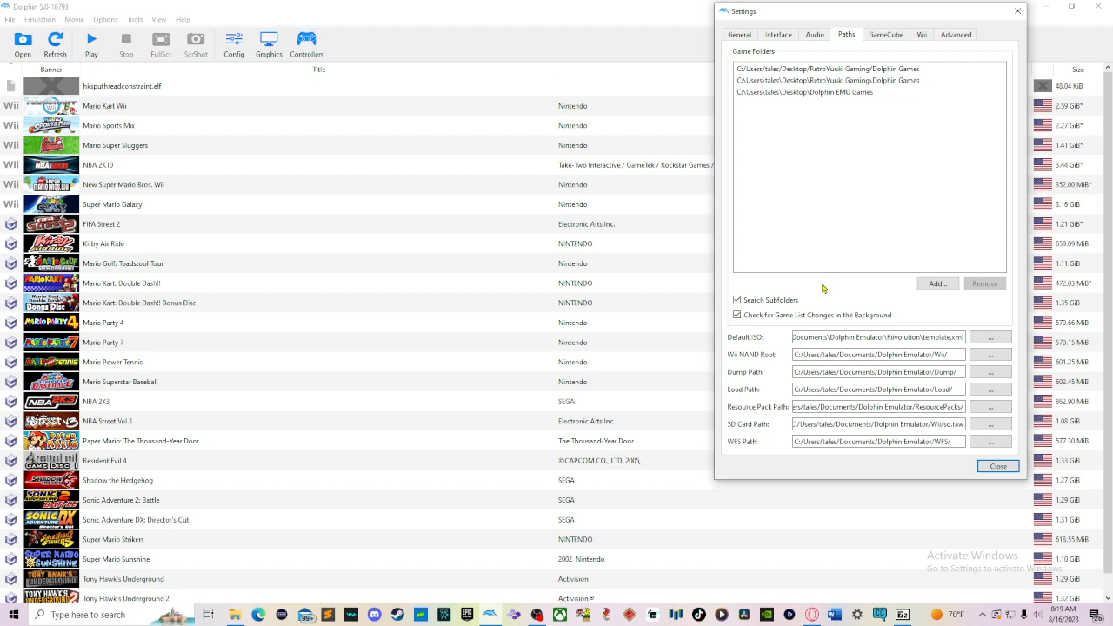
mouse_move(824, 292)
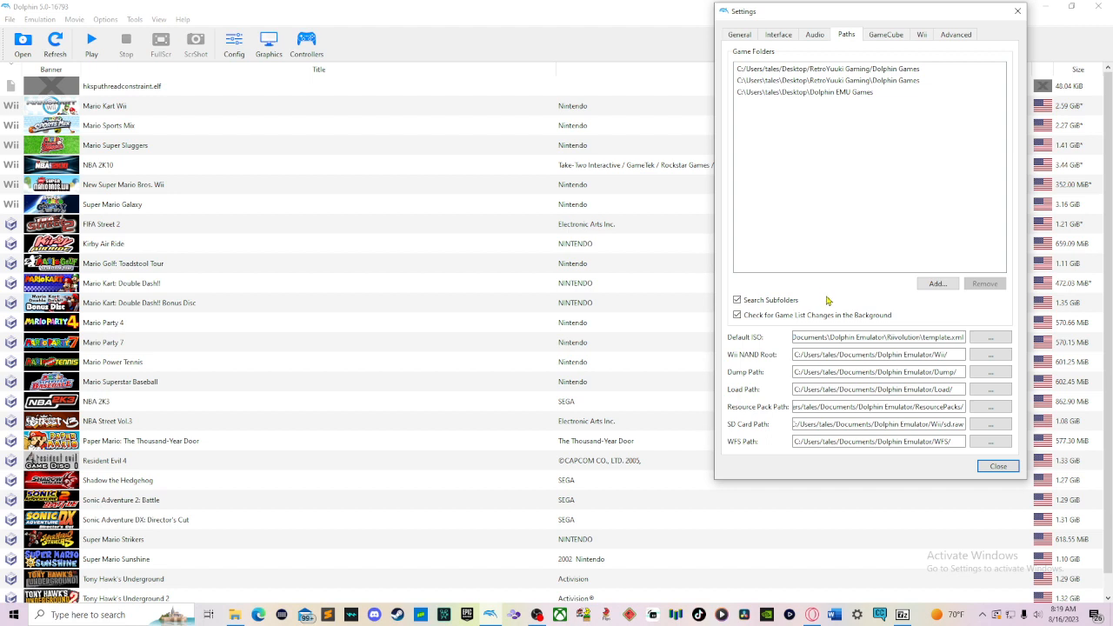
mouse_move(832, 297)
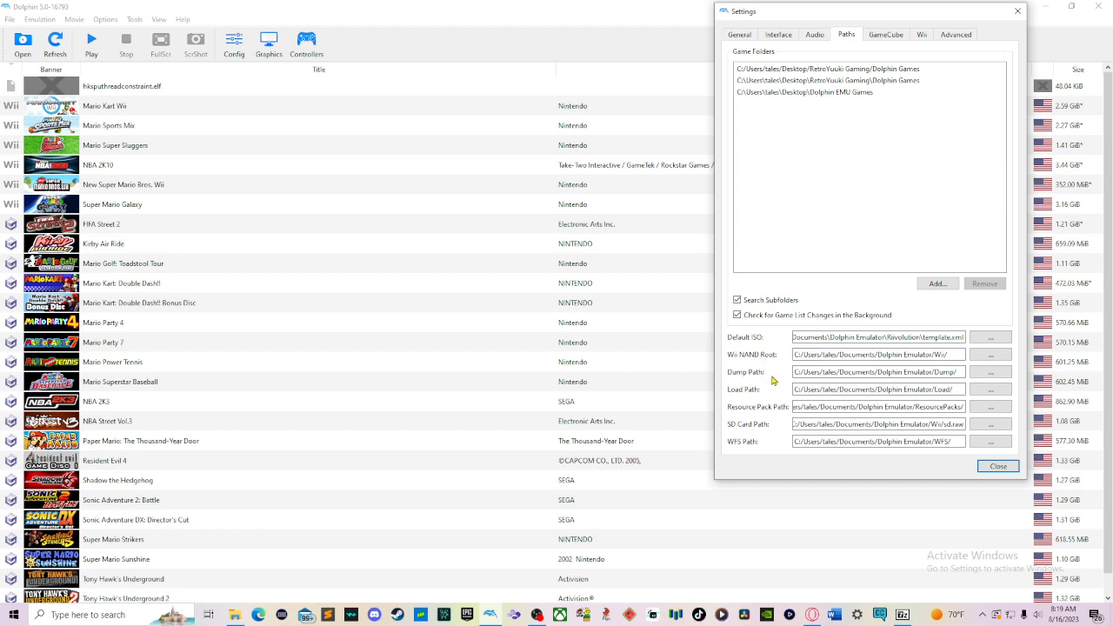
mouse_move(834, 387)
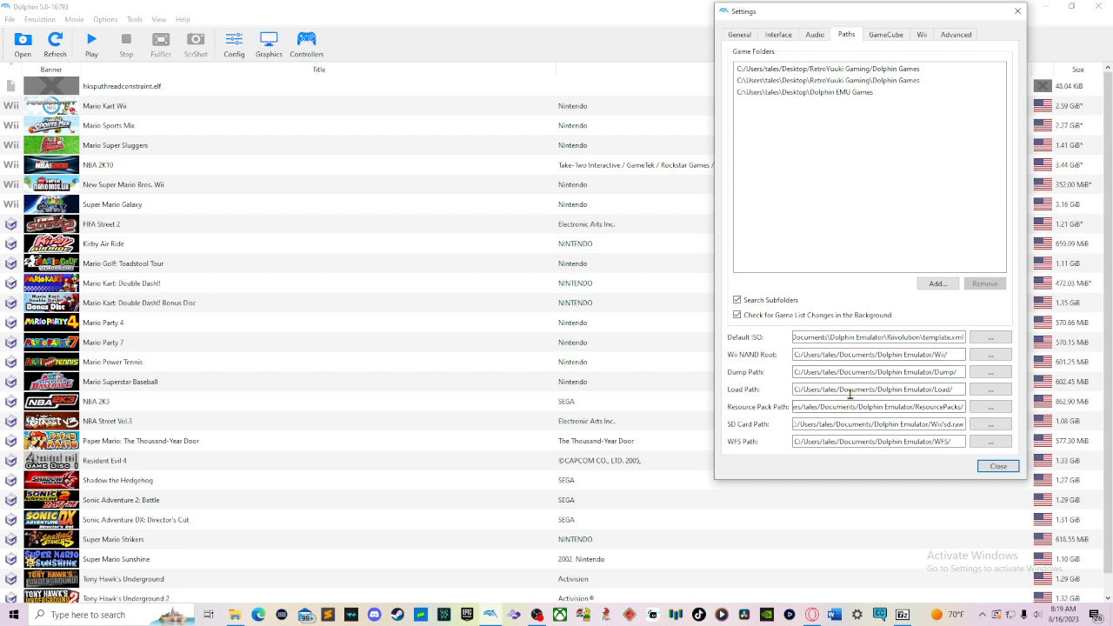
mouse_move(868, 304)
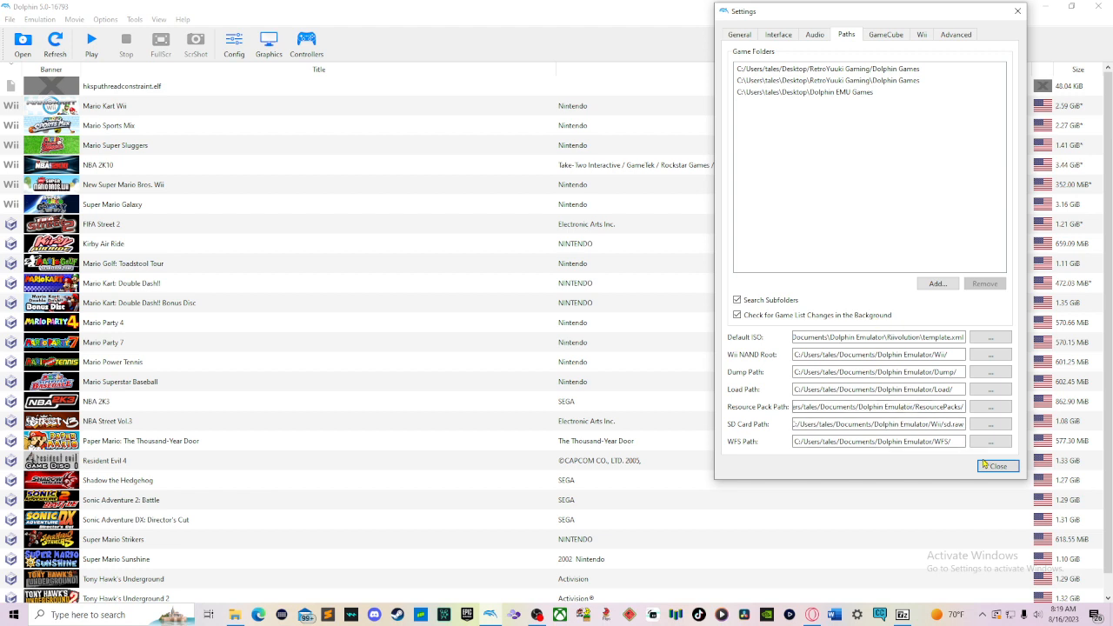
Close the Settings window and select Mario Golf: Toadstool Tour in the game list
left_click(999, 466)
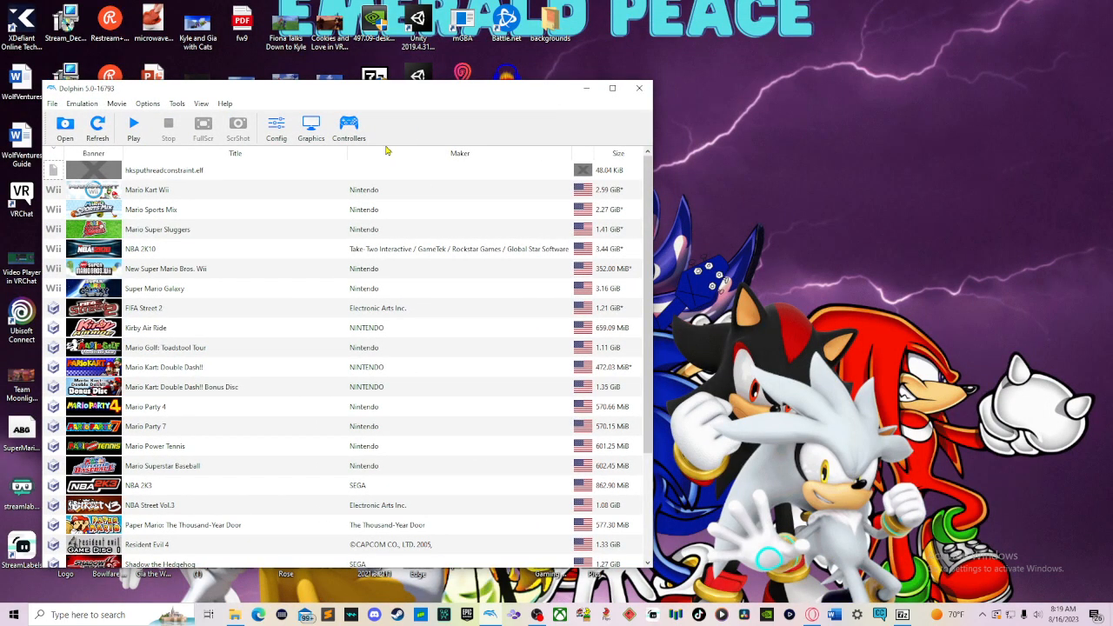
mouse_move(272, 282)
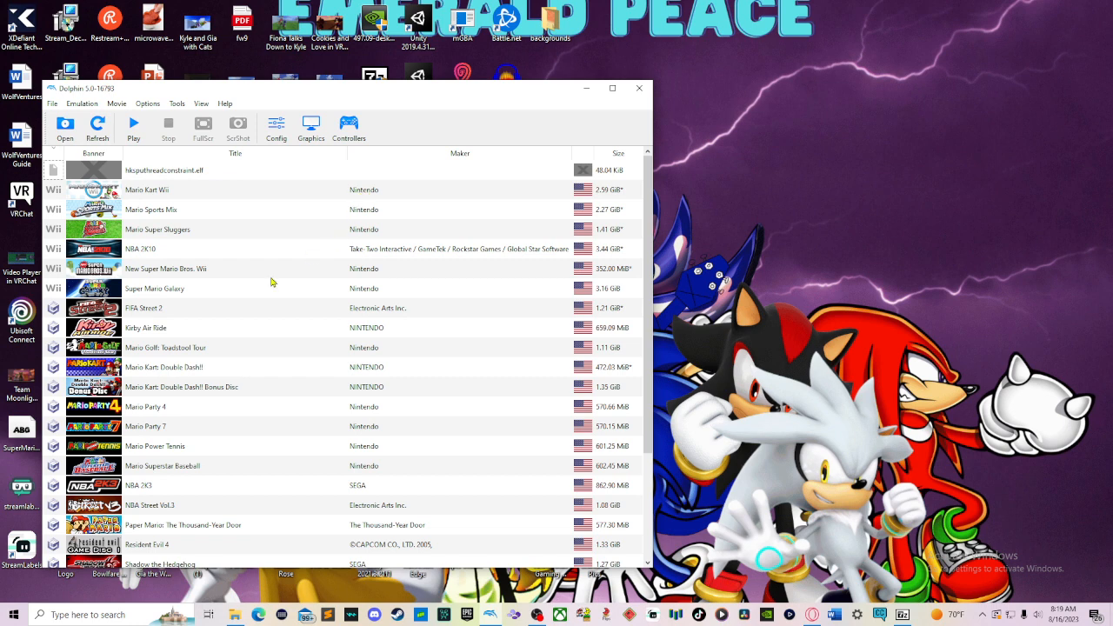
left_click(235, 347)
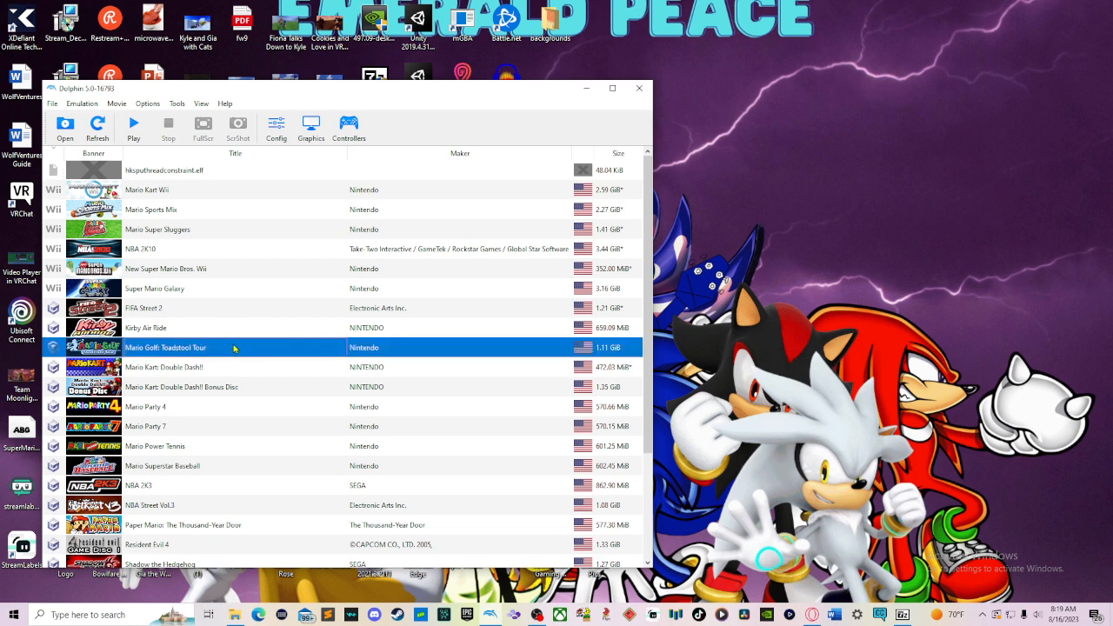
mouse_move(247, 345)
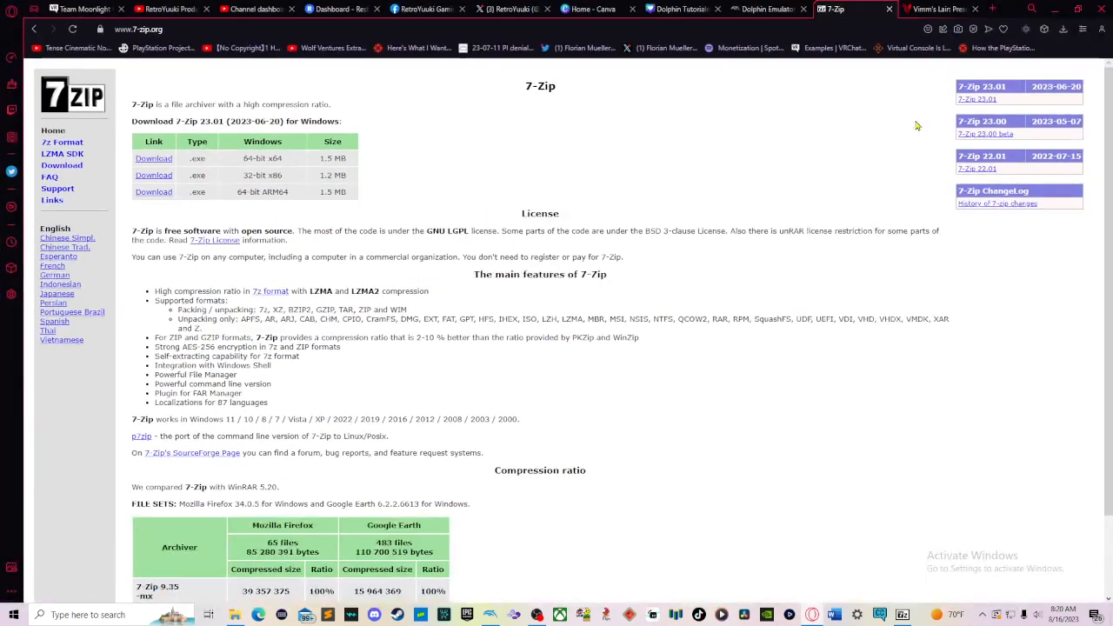
Switch to Vimm's Lair and look through the Emulation Lair emulator table down to the GameCube/Wii entry
left_click(936, 8)
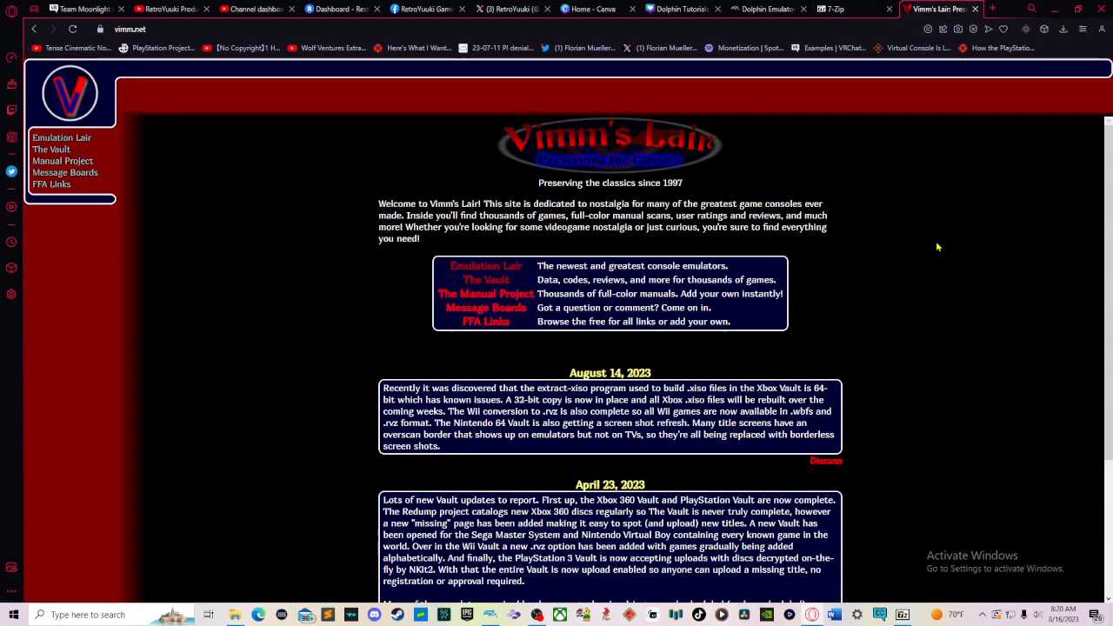
mouse_move(943, 240)
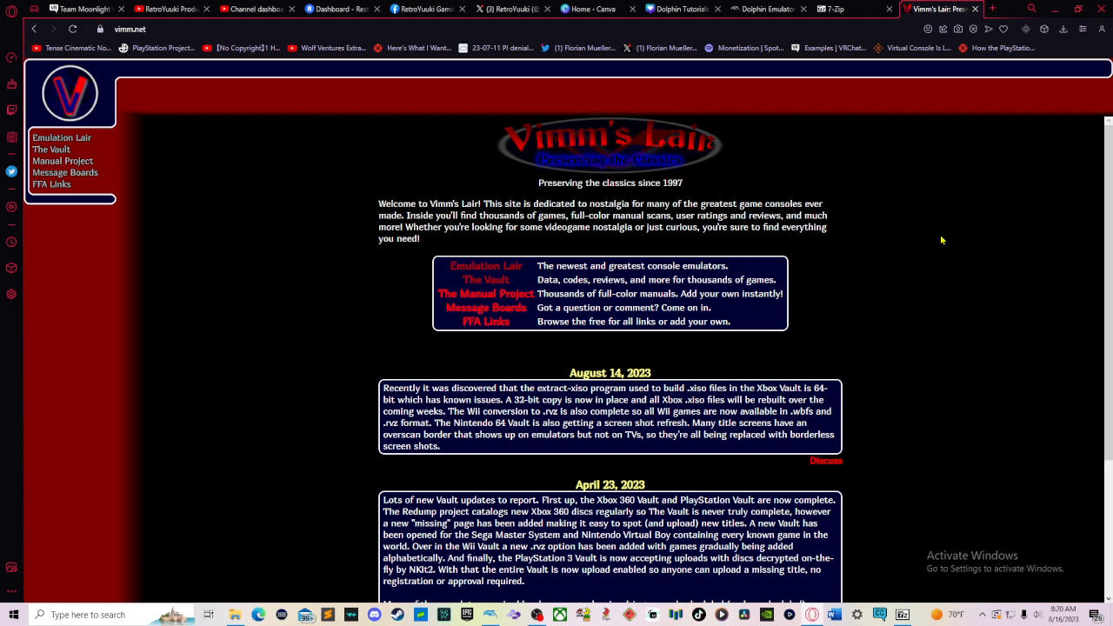
mouse_move(921, 94)
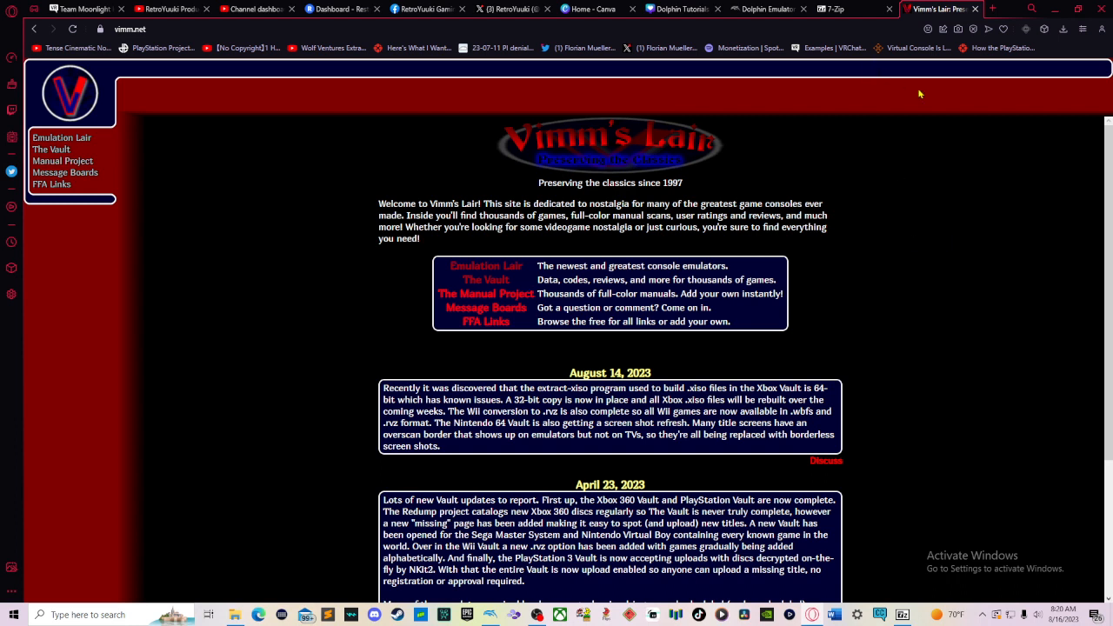
mouse_move(870, 235)
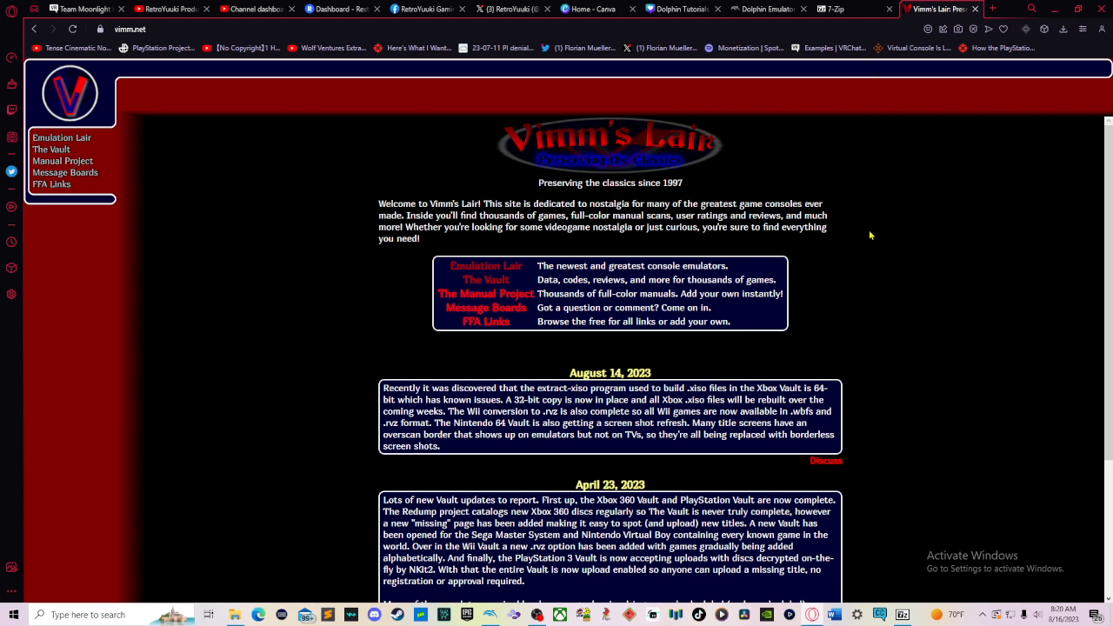
mouse_move(540, 268)
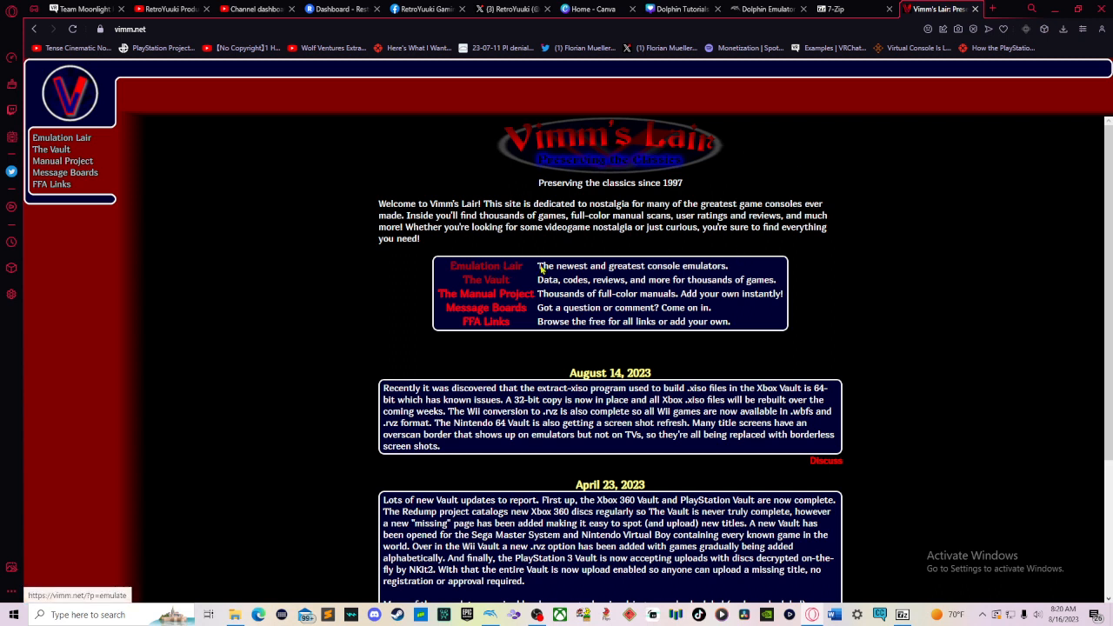
mouse_move(487, 265)
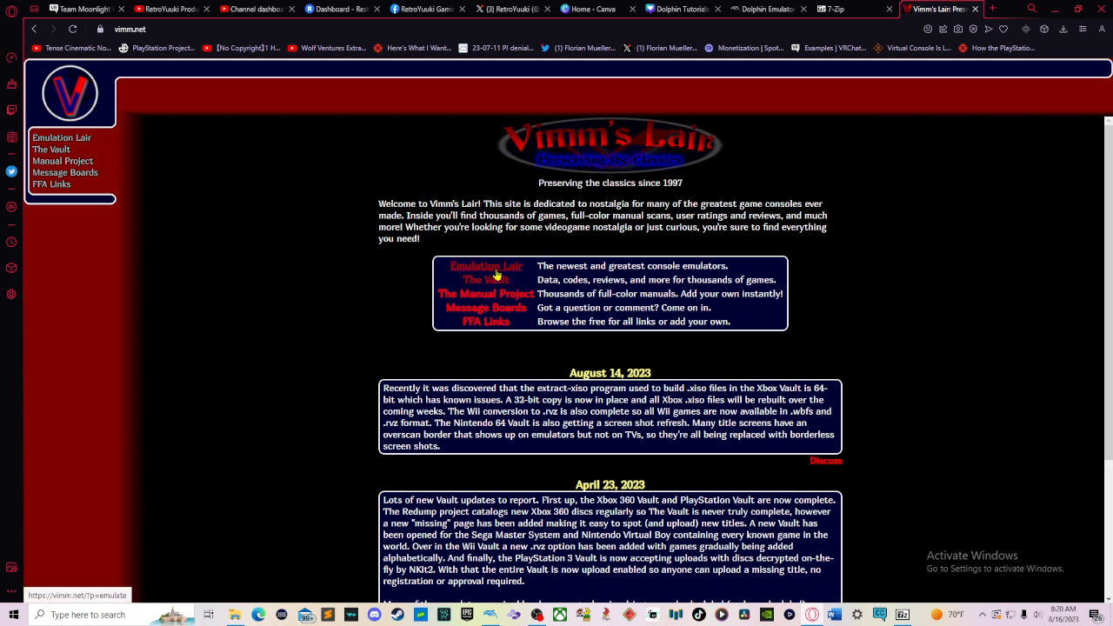
mouse_move(517, 267)
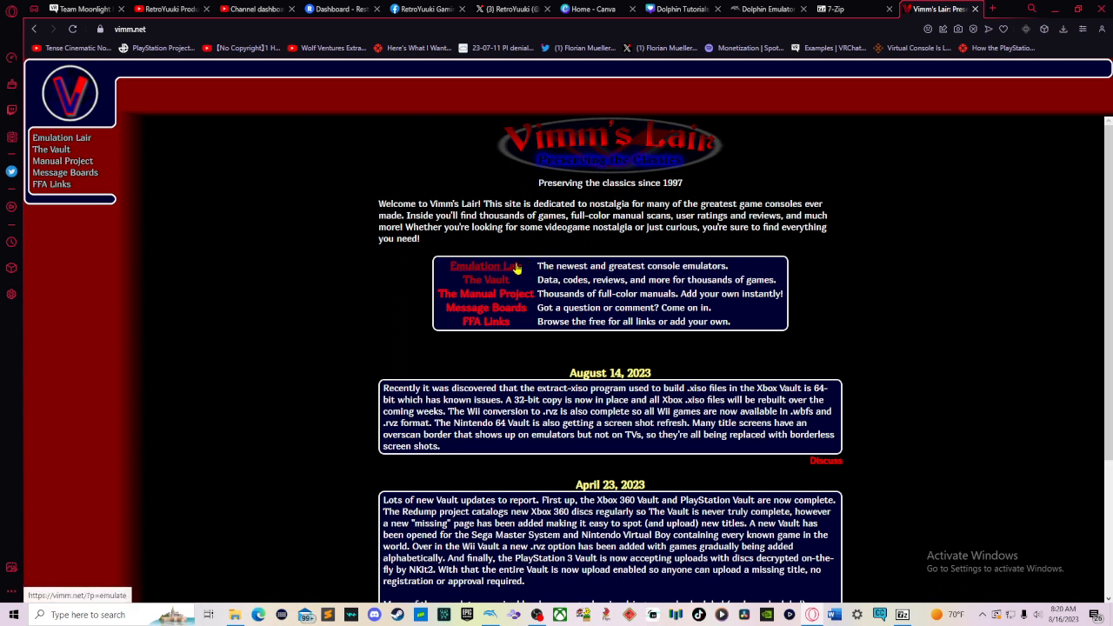
left_click(485, 265)
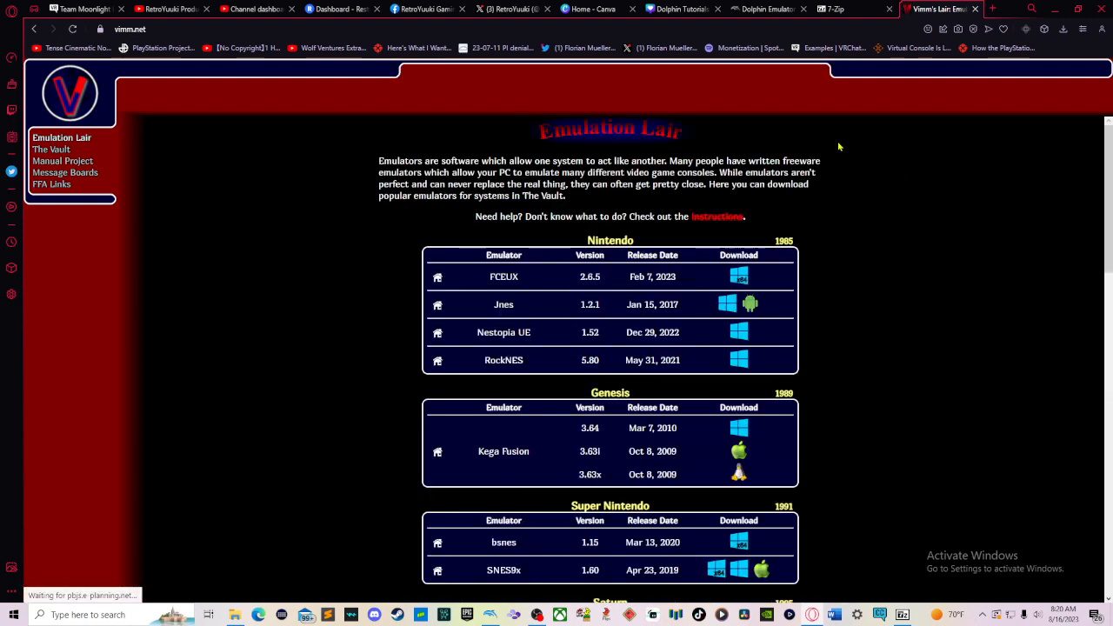
scroll("down", 3)
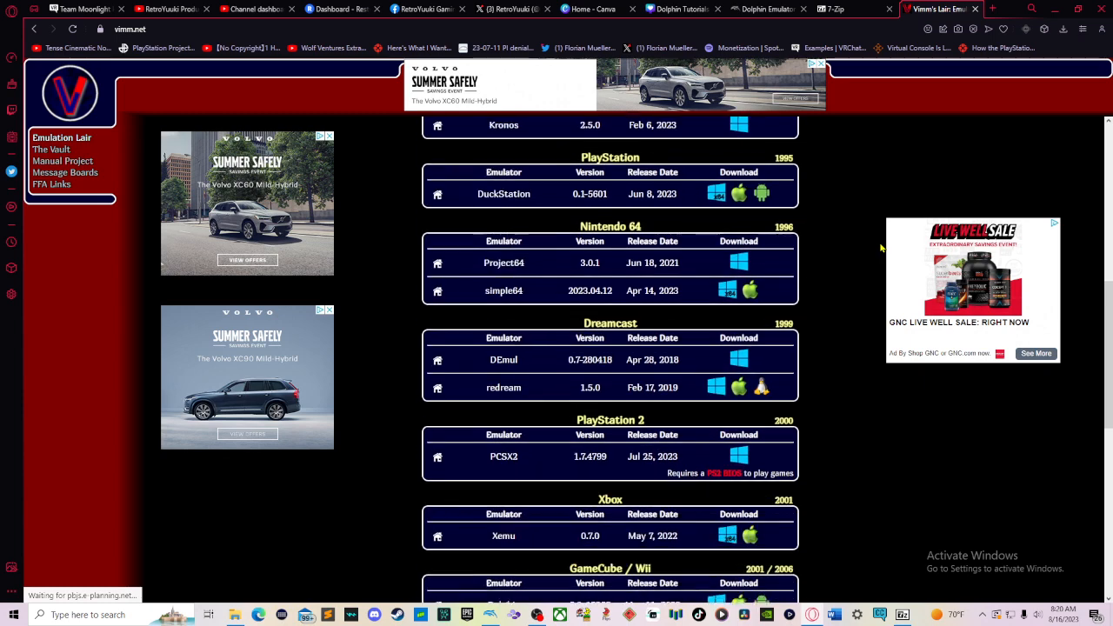
scroll("down", 3)
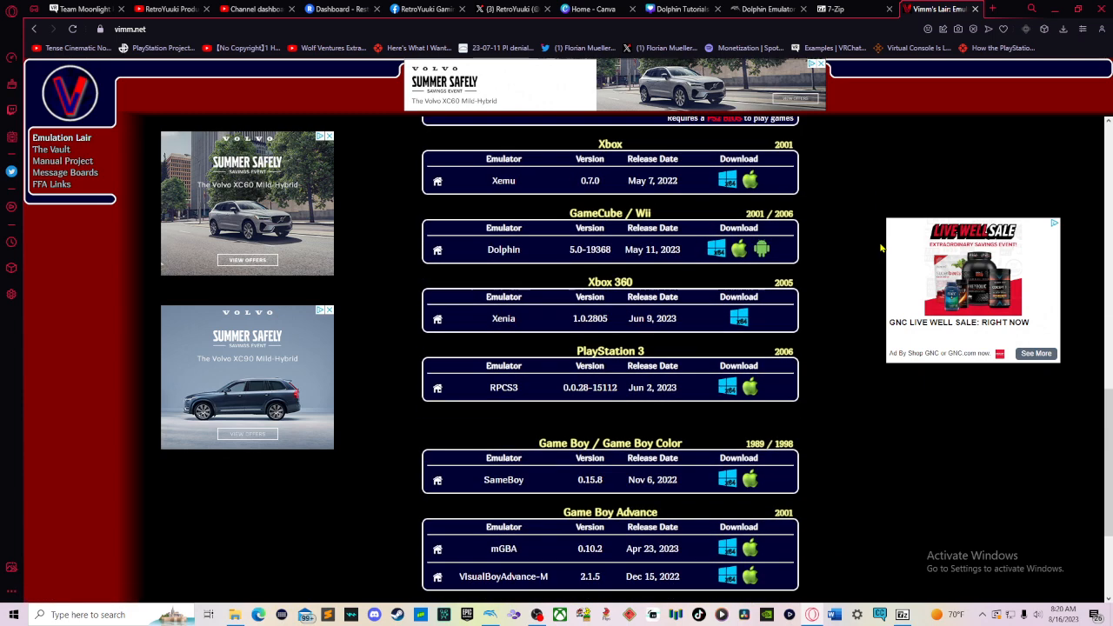
scroll("down", 3)
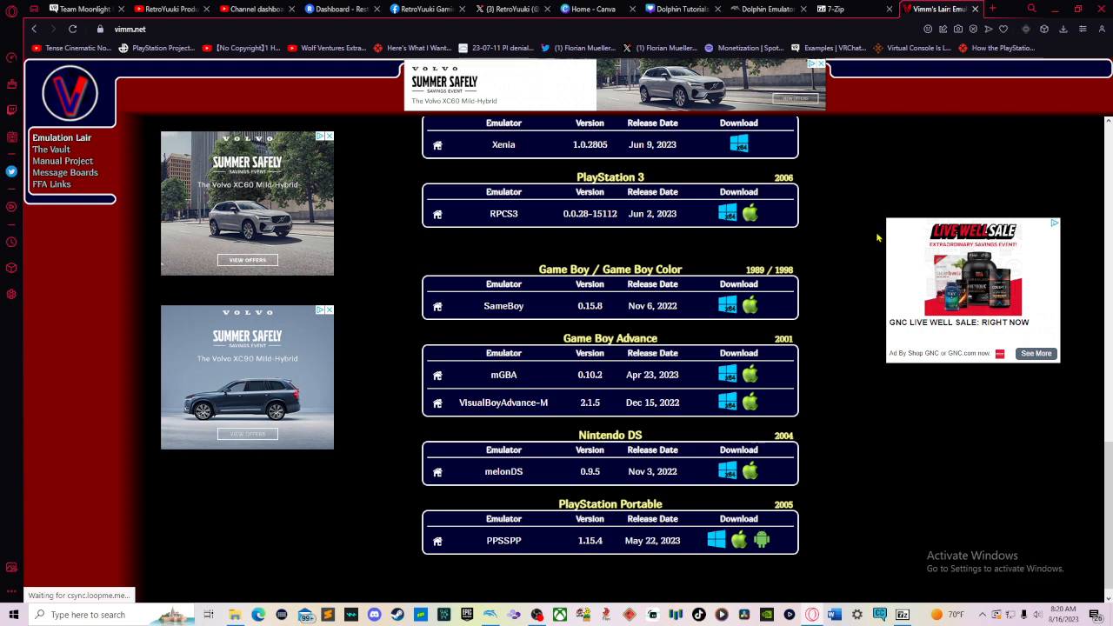
scroll("down", 3)
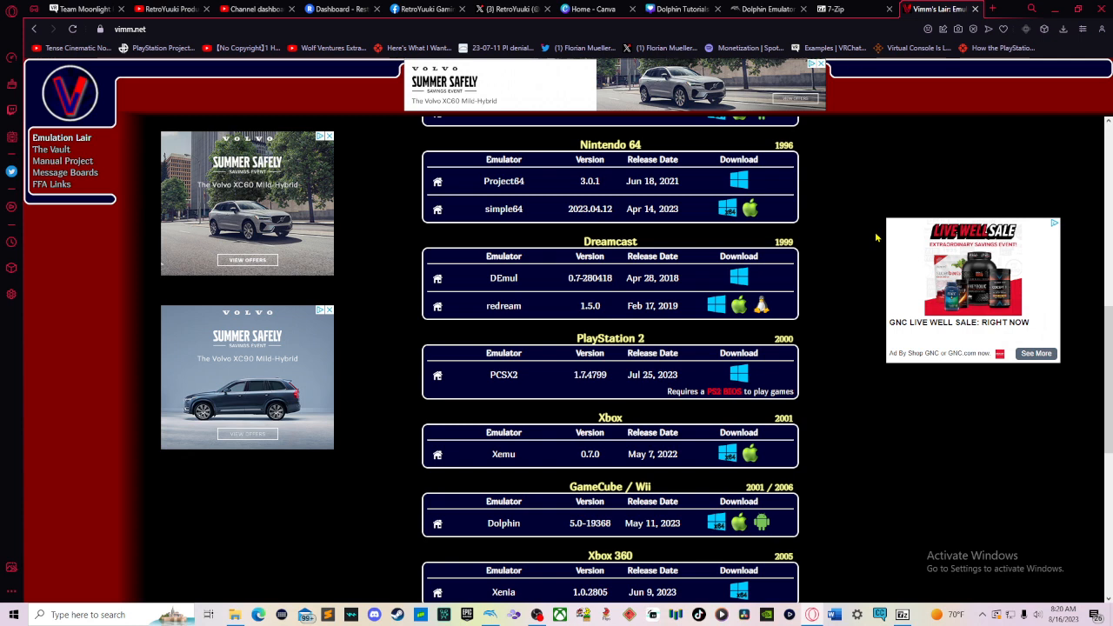
scroll("down", 3)
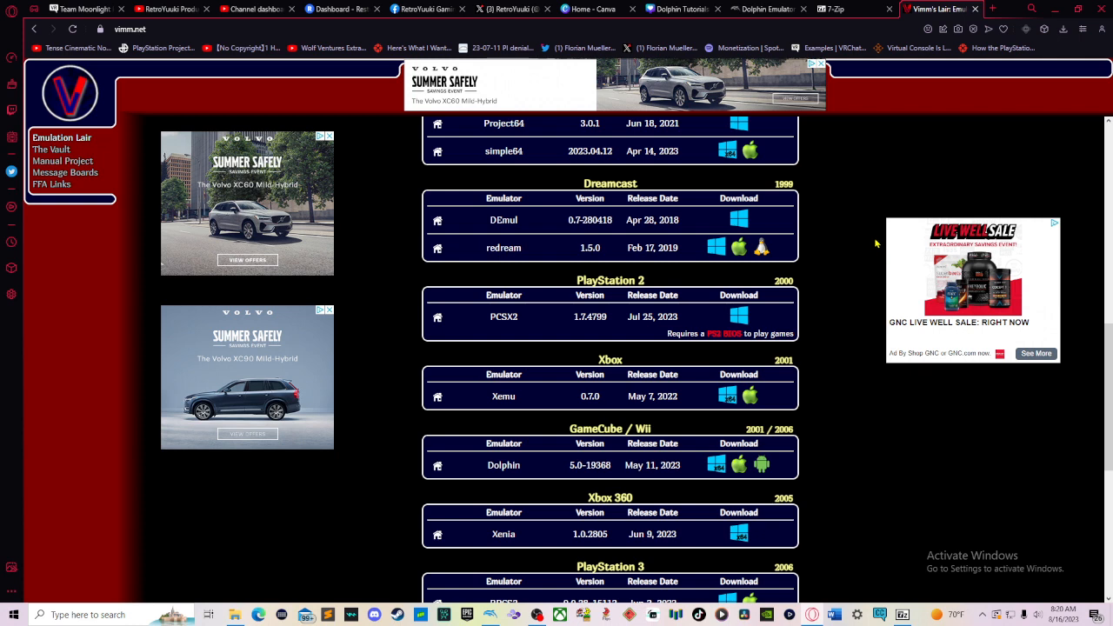
mouse_move(576, 459)
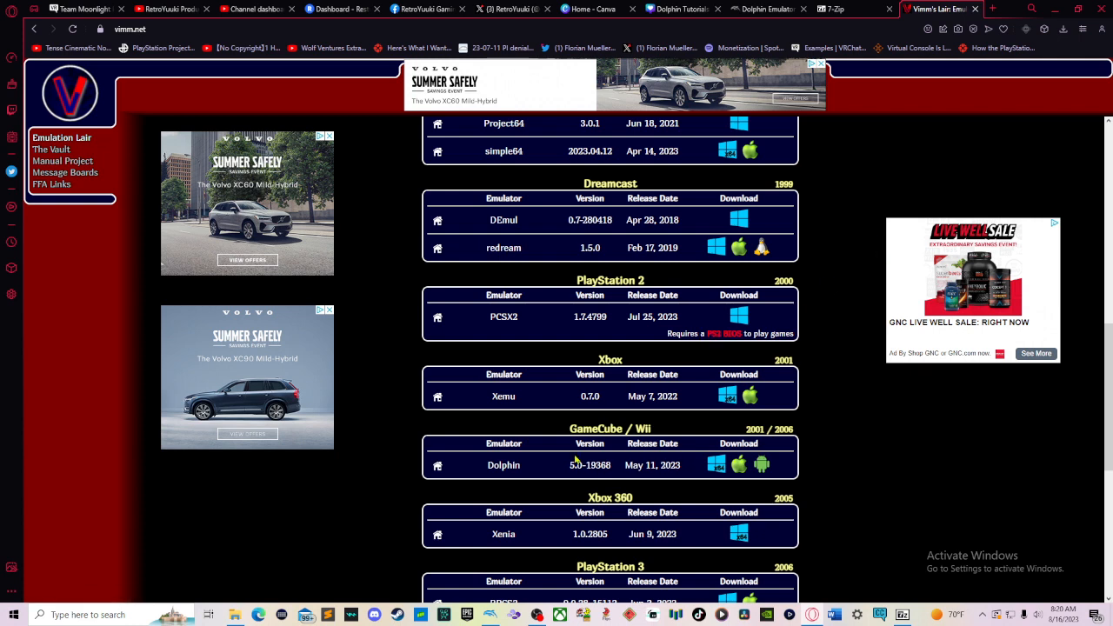
mouse_move(573, 449)
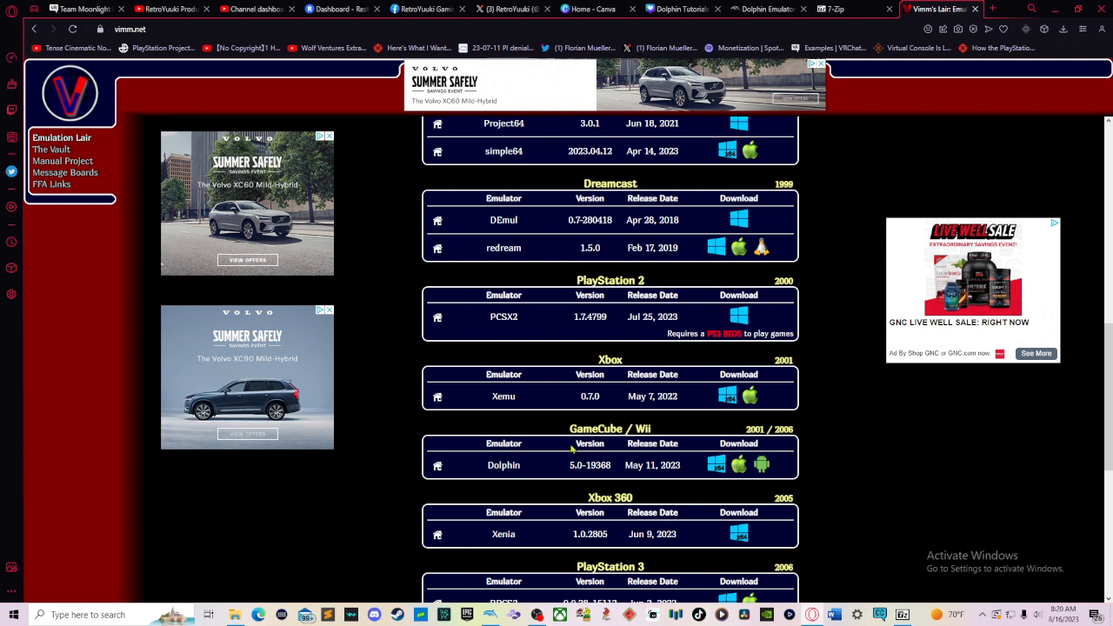
mouse_move(634, 463)
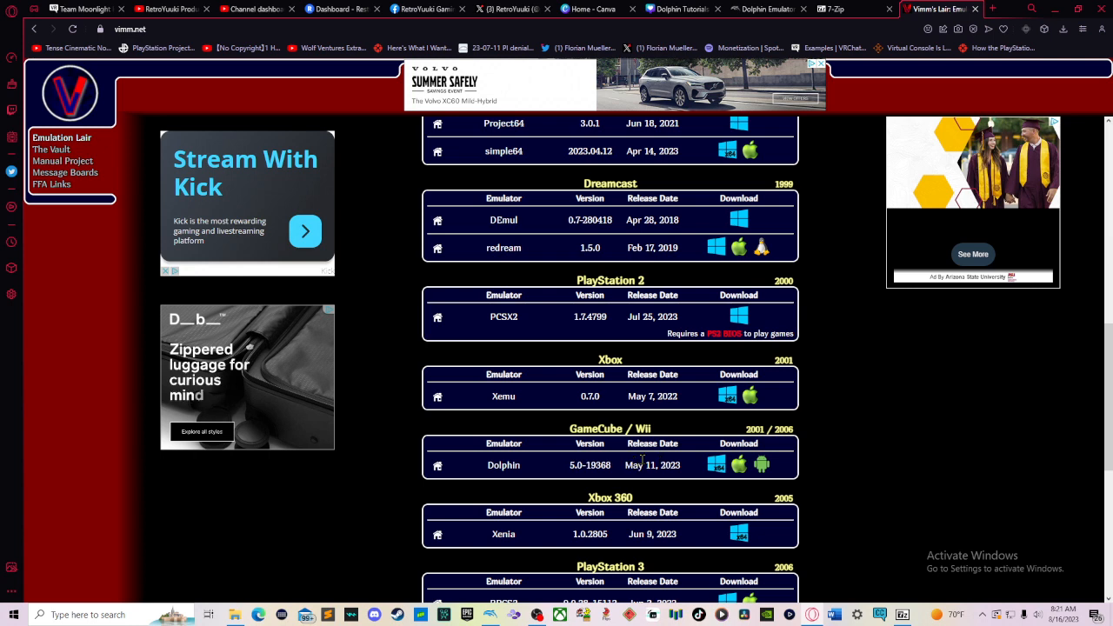
mouse_move(793, 477)
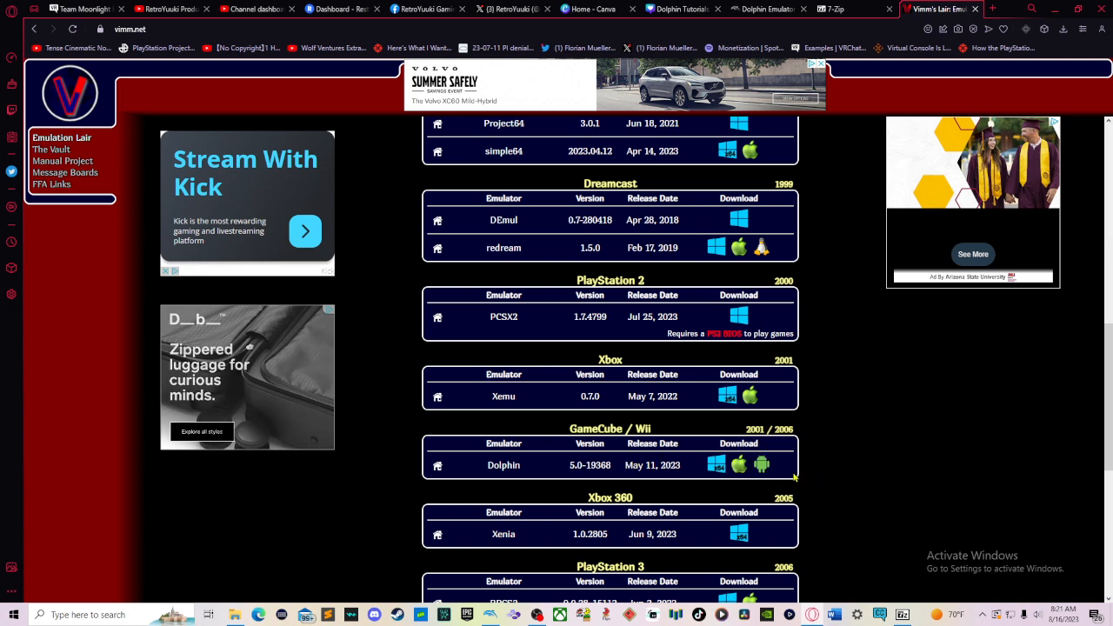
scroll("up", 3)
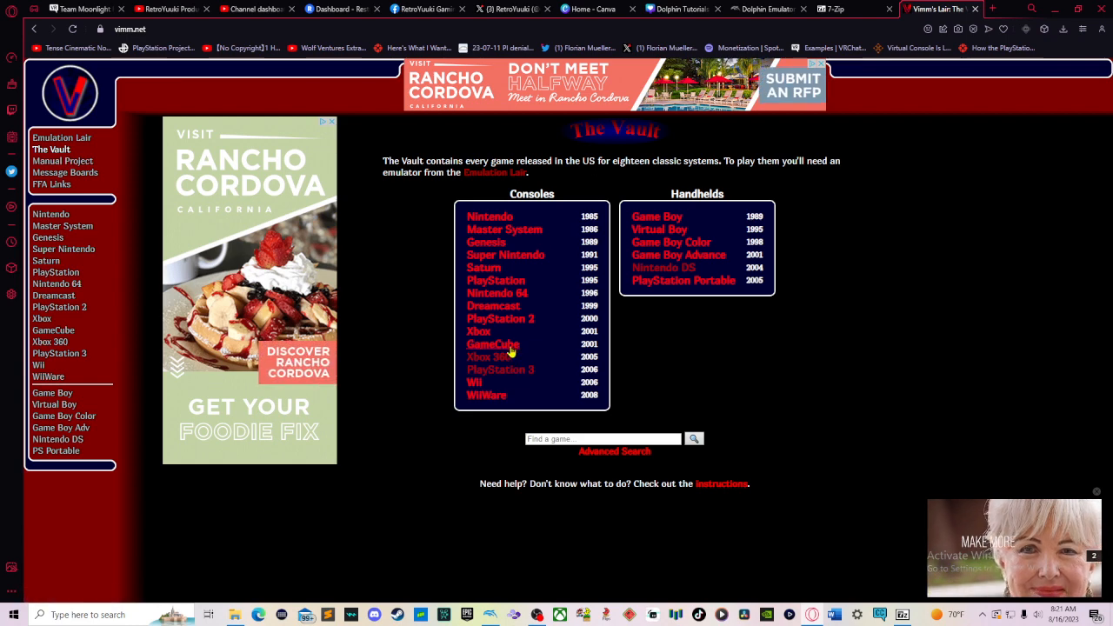
Search the GameCube vault for 'Mario golf' to list the Toadstool Tour and Family Tour entries
left_click(494, 345)
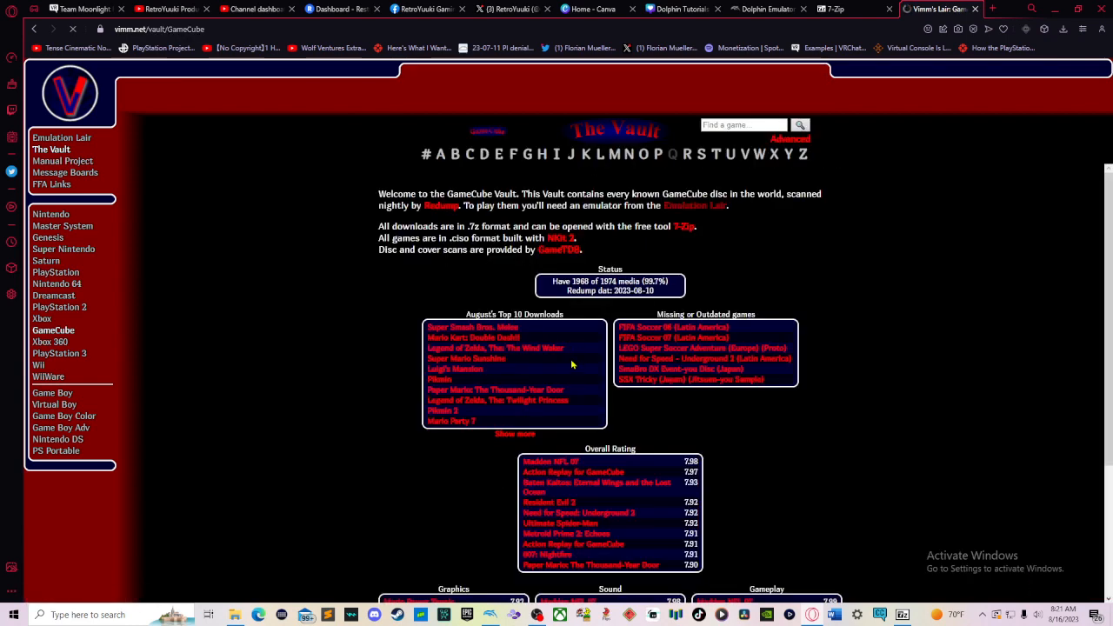
left_click(744, 125)
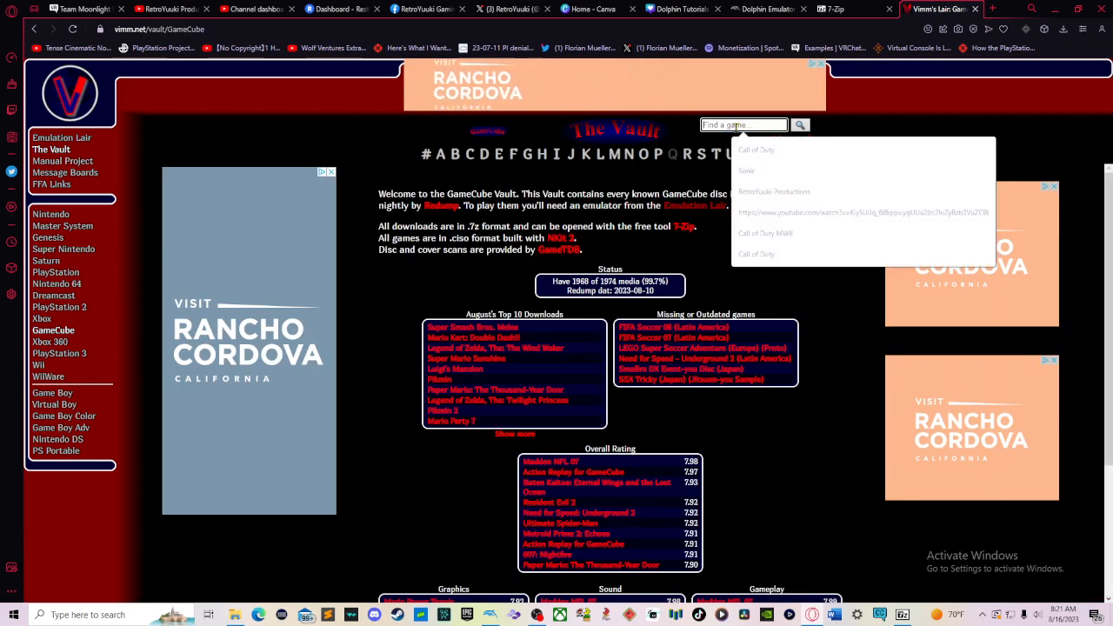
type("Mario golf")
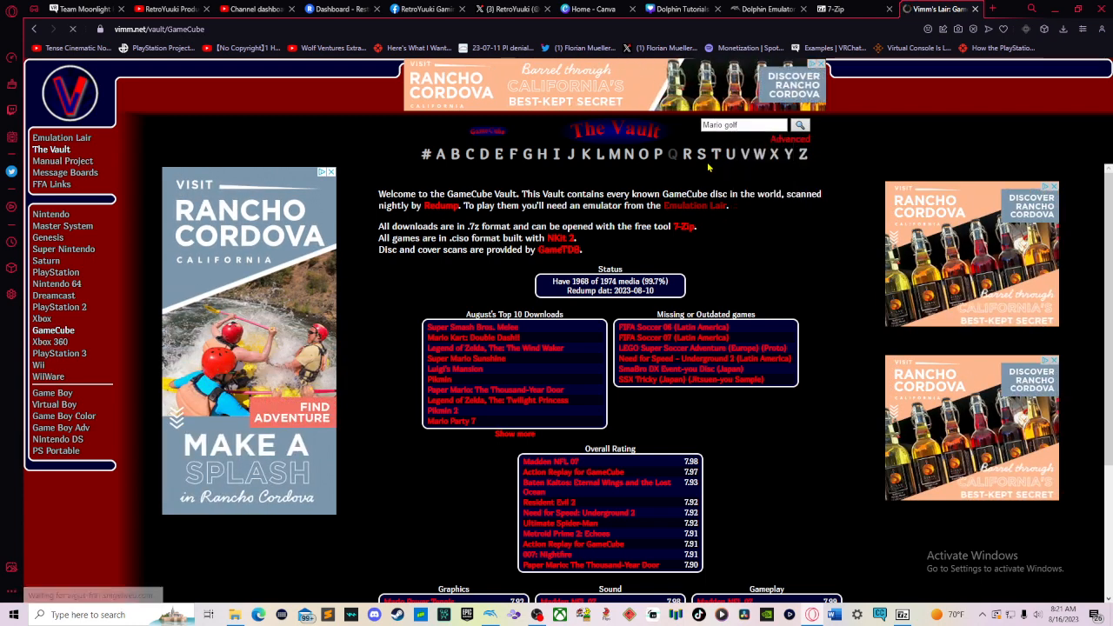
left_click(799, 126)
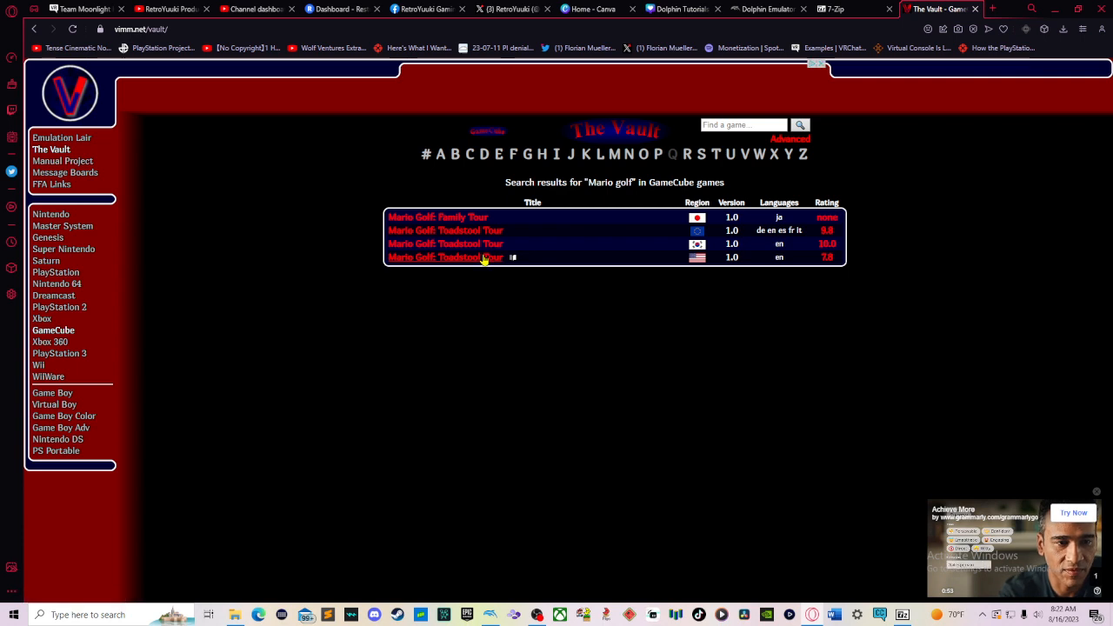
Go to the USA Mario Golf: Toadstool Tour page and view its second cover image
left_click(445, 258)
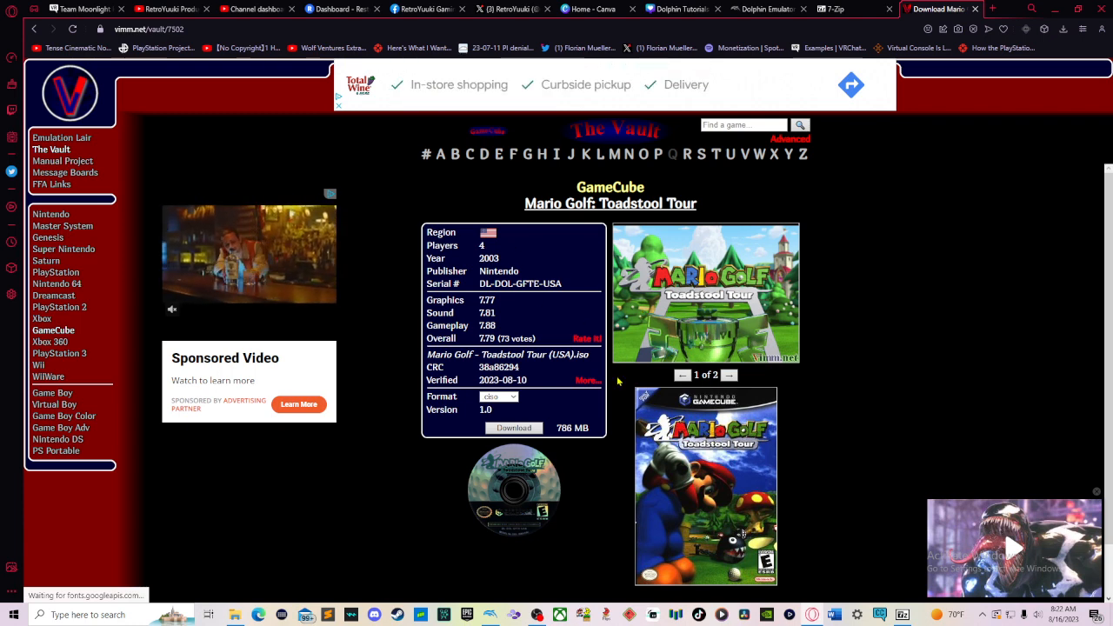
left_click(729, 376)
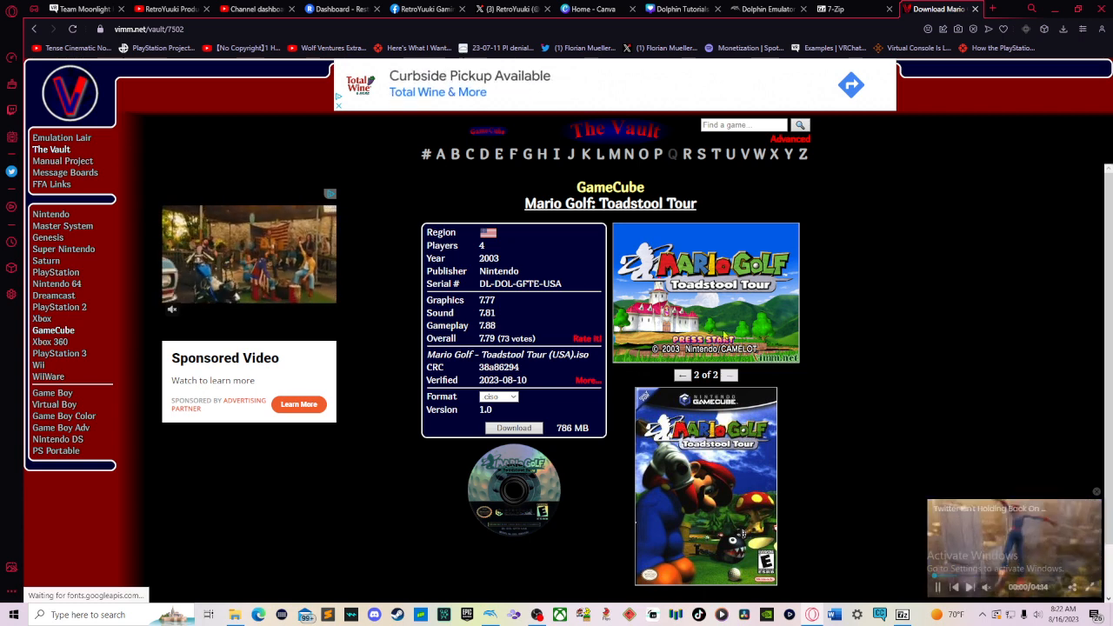
Choose the 783 MB download format and request the download
left_click(511, 396)
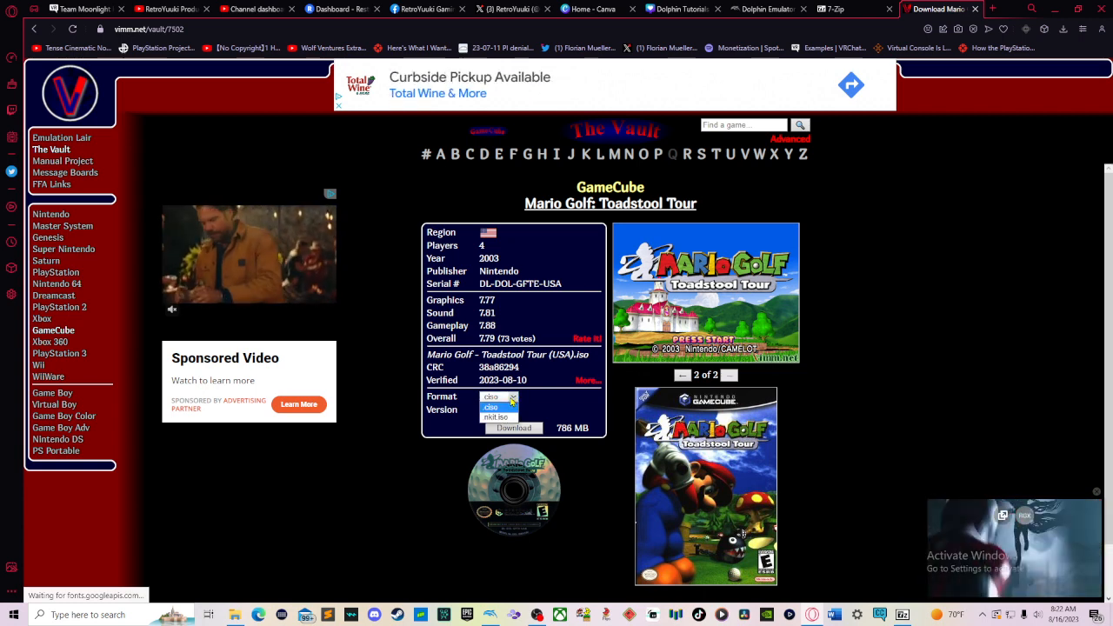
left_click(491, 407)
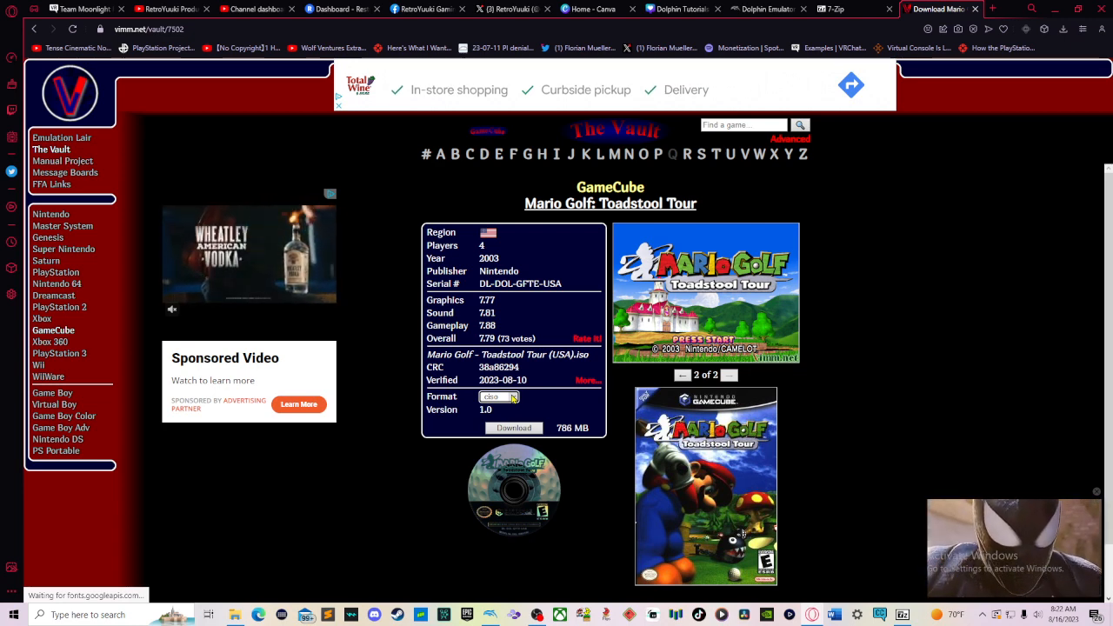
left_click(498, 396)
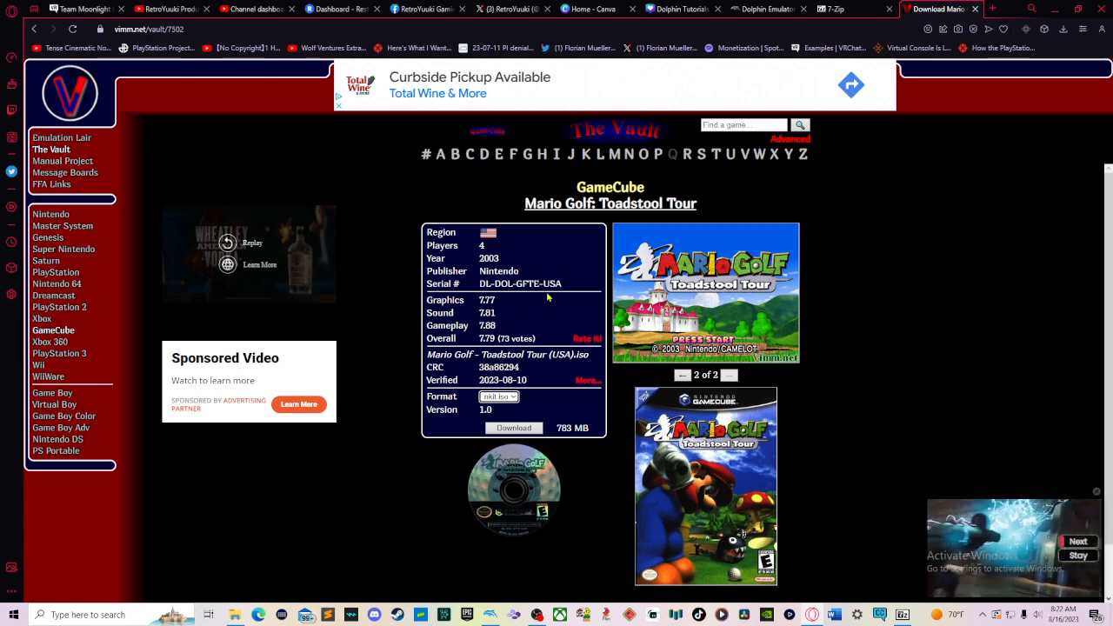
left_click(513, 428)
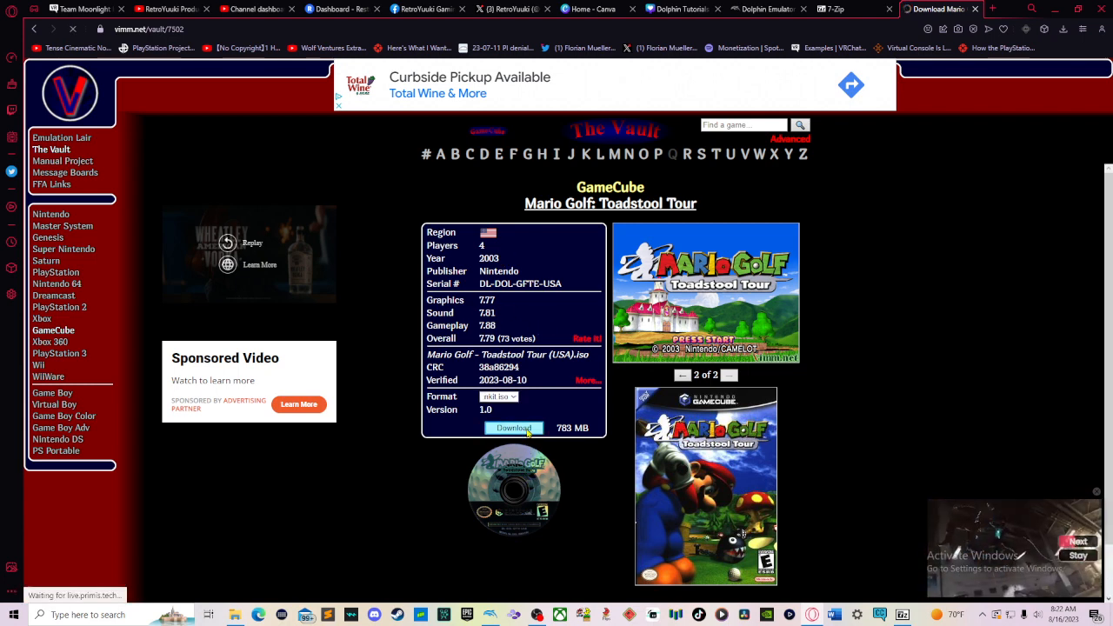
Start downloading the Mario Golf: Toadstool Tour (USA) .7z file
left_click(515, 428)
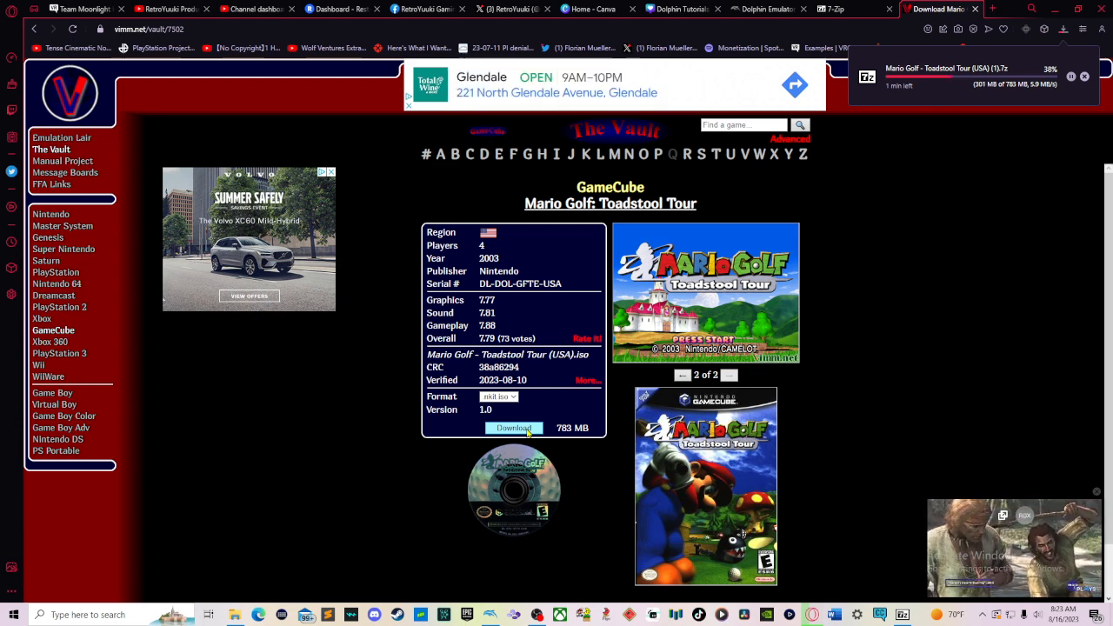
Search the GameCube vault for 'Paper Mario'
left_click(741, 125)
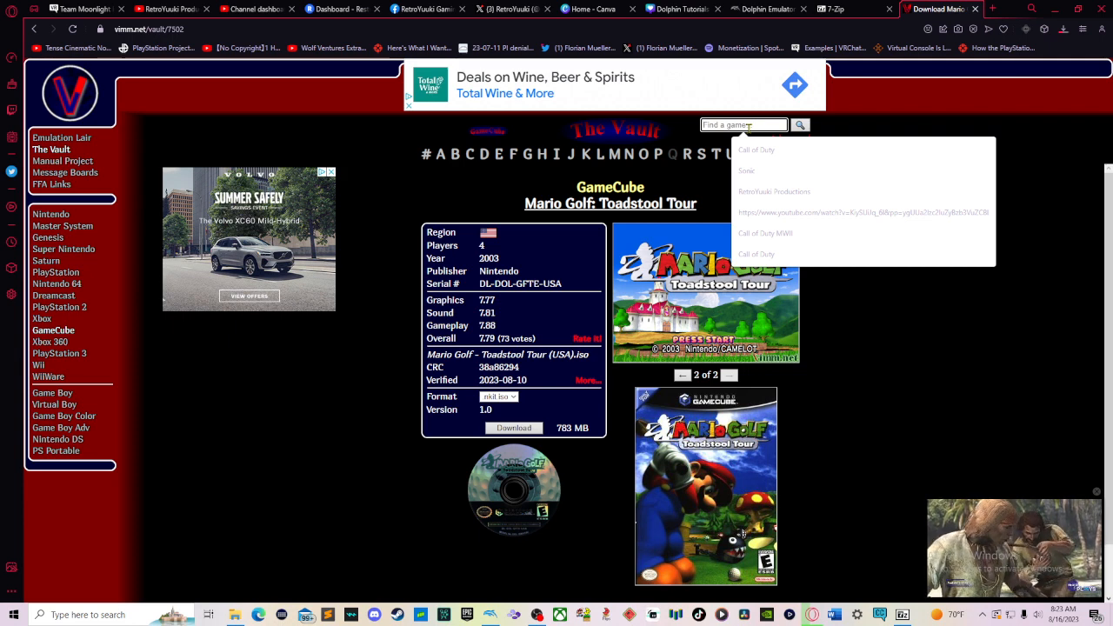
type("Pa")
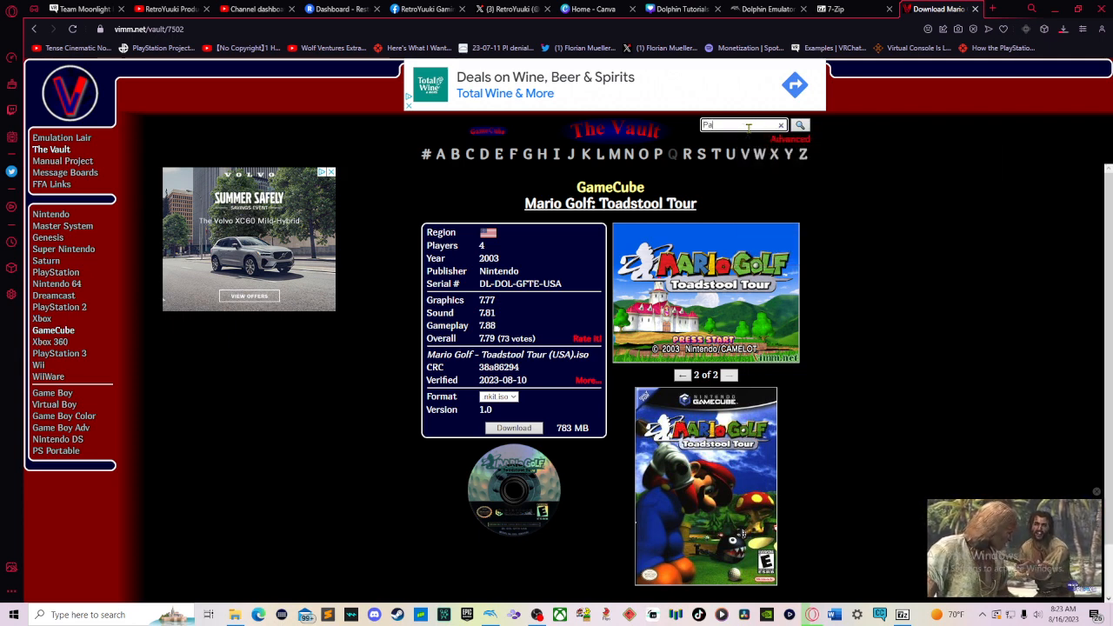
type("Paper Mario")
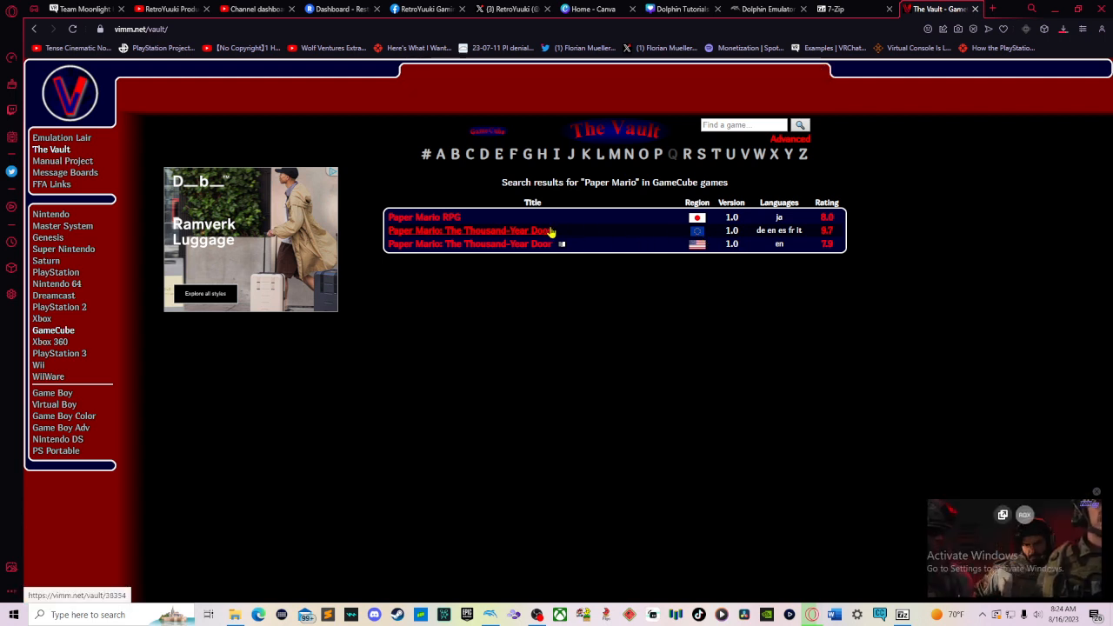
left_click(470, 244)
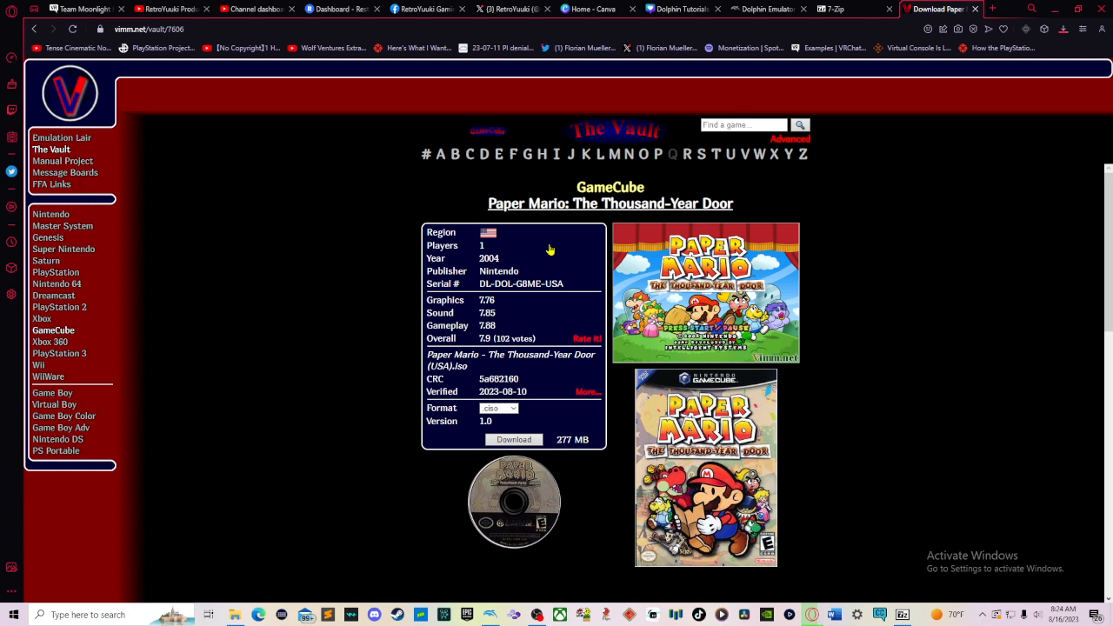
left_click(498, 409)
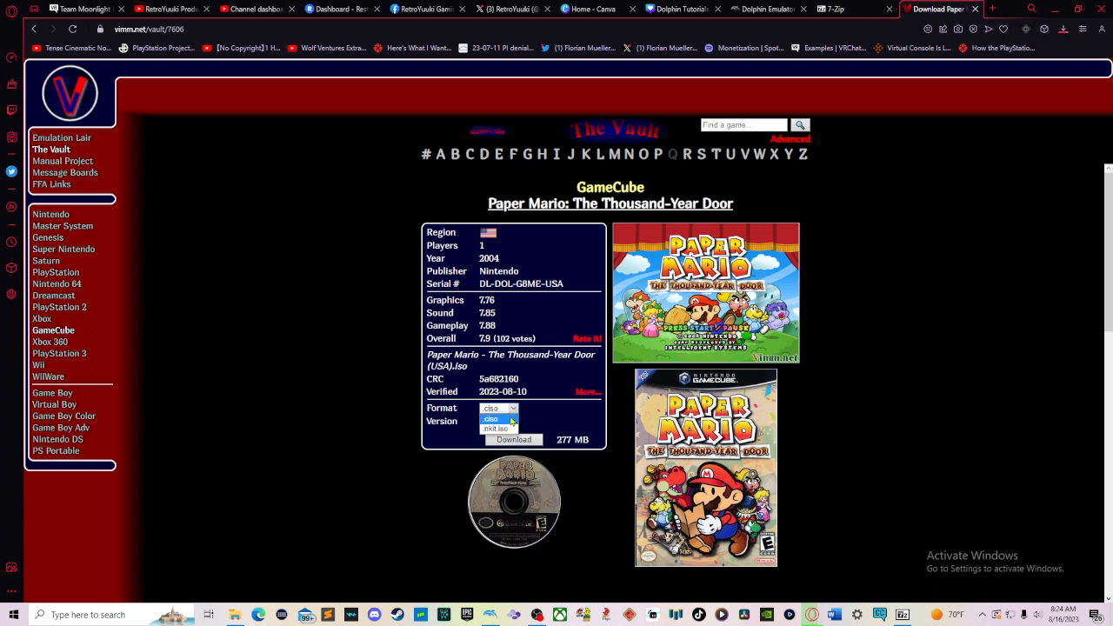
left_click(495, 428)
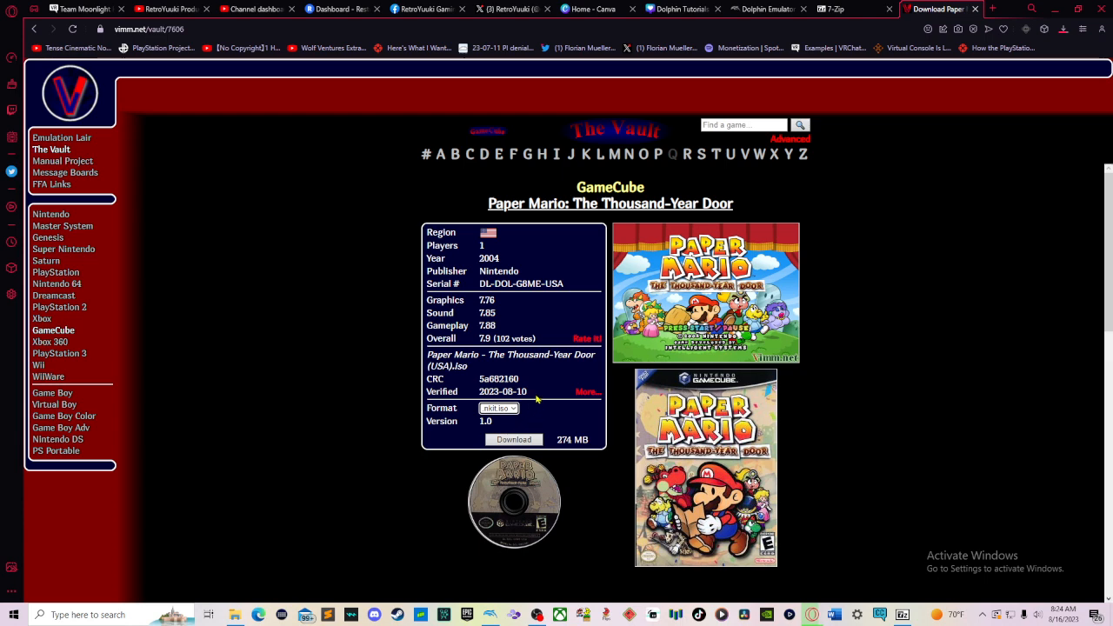
mouse_move(1033, 101)
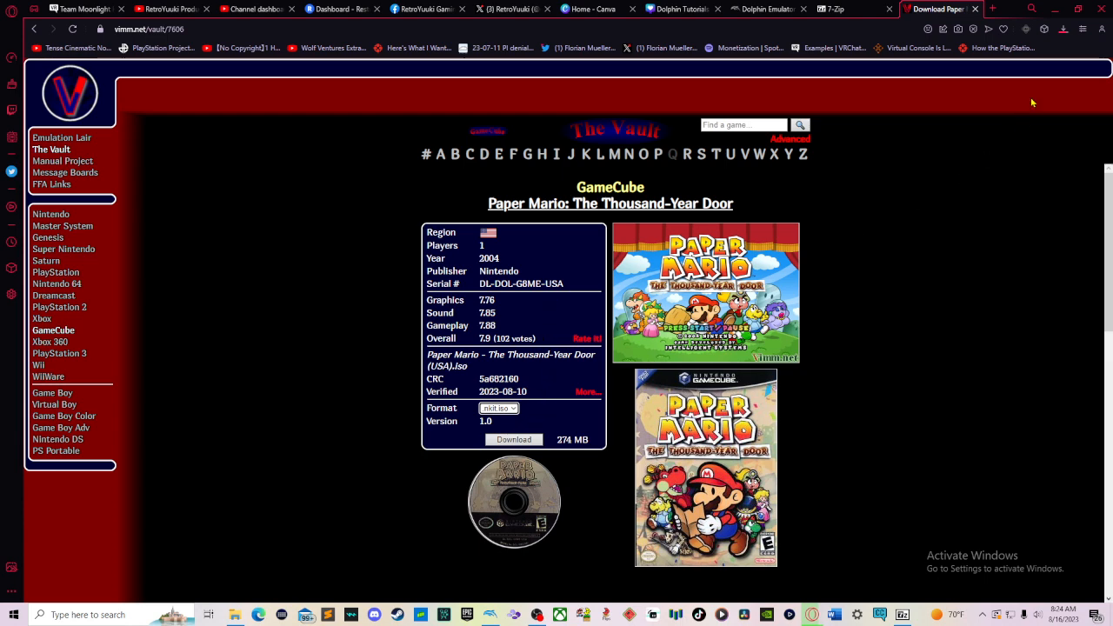
left_click(1061, 28)
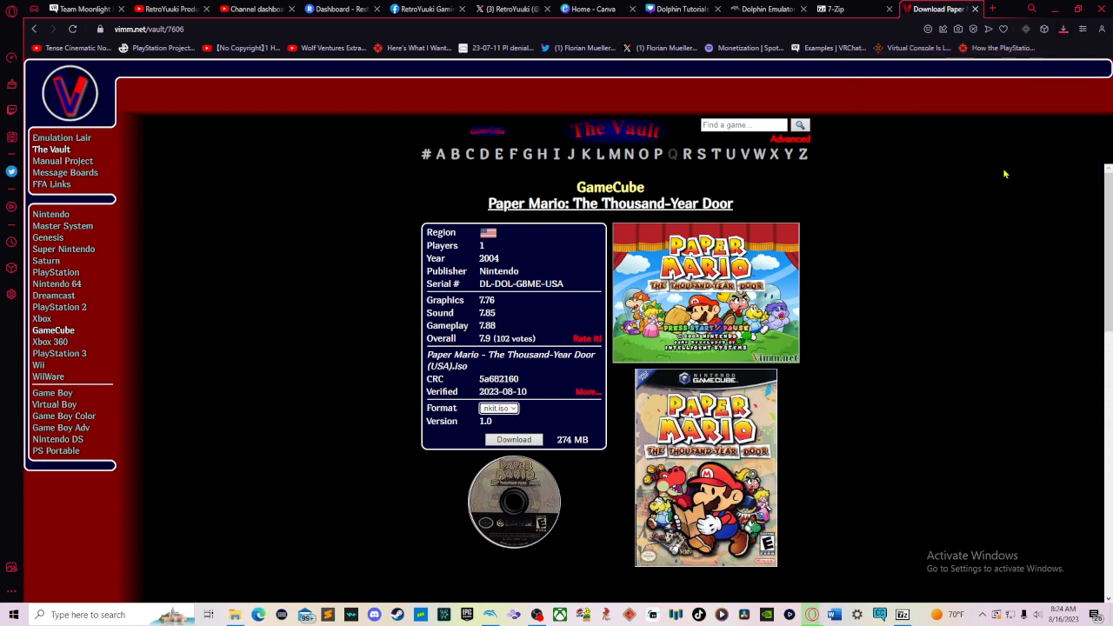
mouse_move(995, 169)
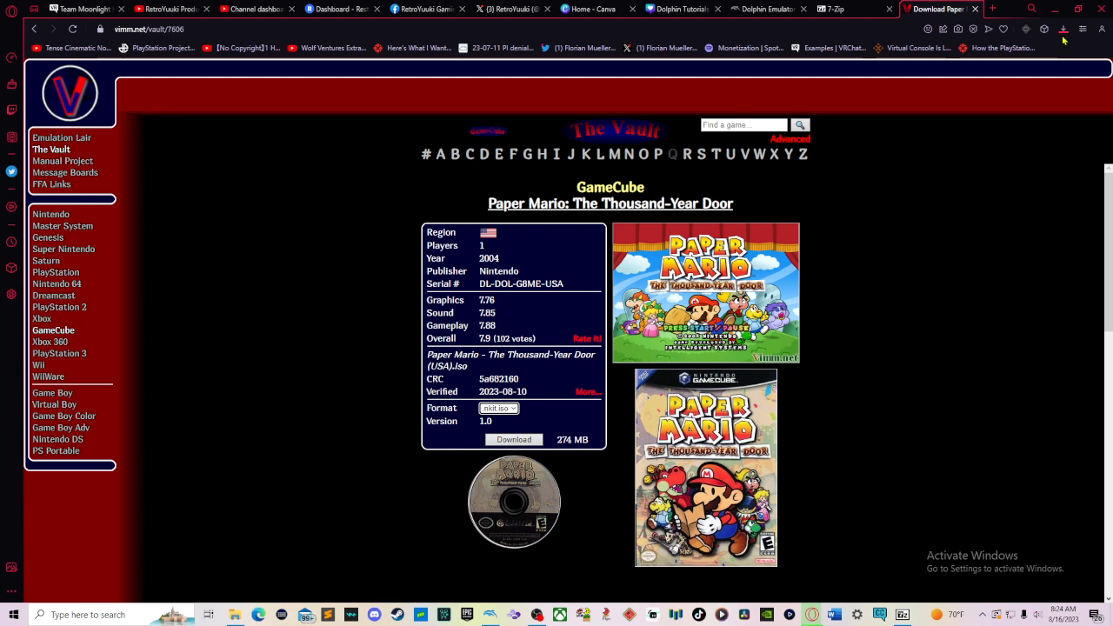
Watch the Mario Golf .7z finish in Opera's downloads list and bring the list back up
left_click(1063, 28)
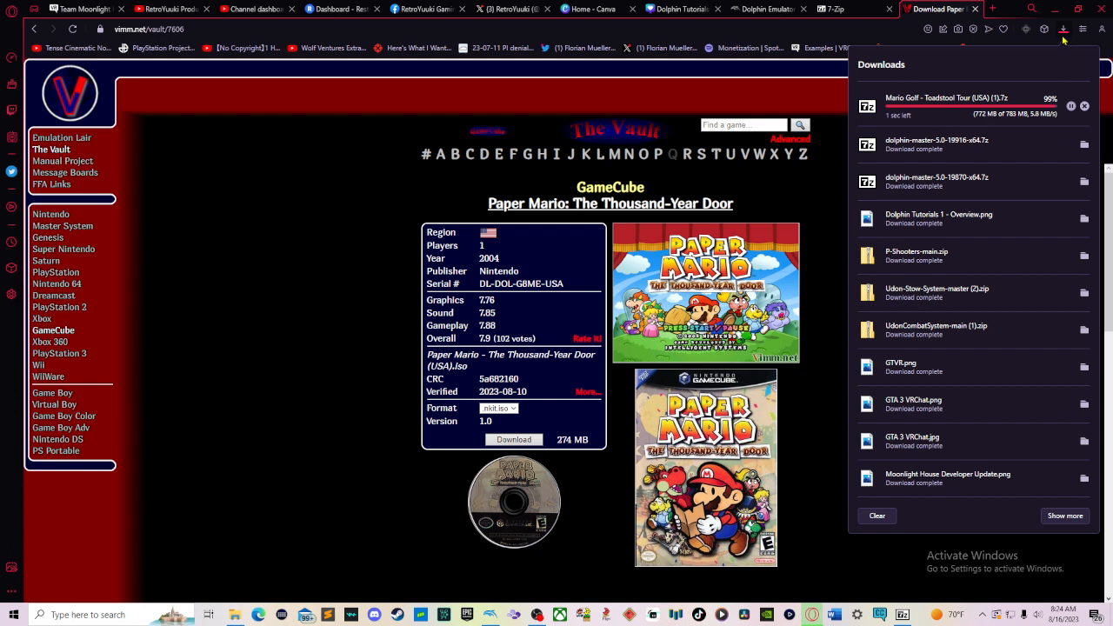
mouse_move(947, 160)
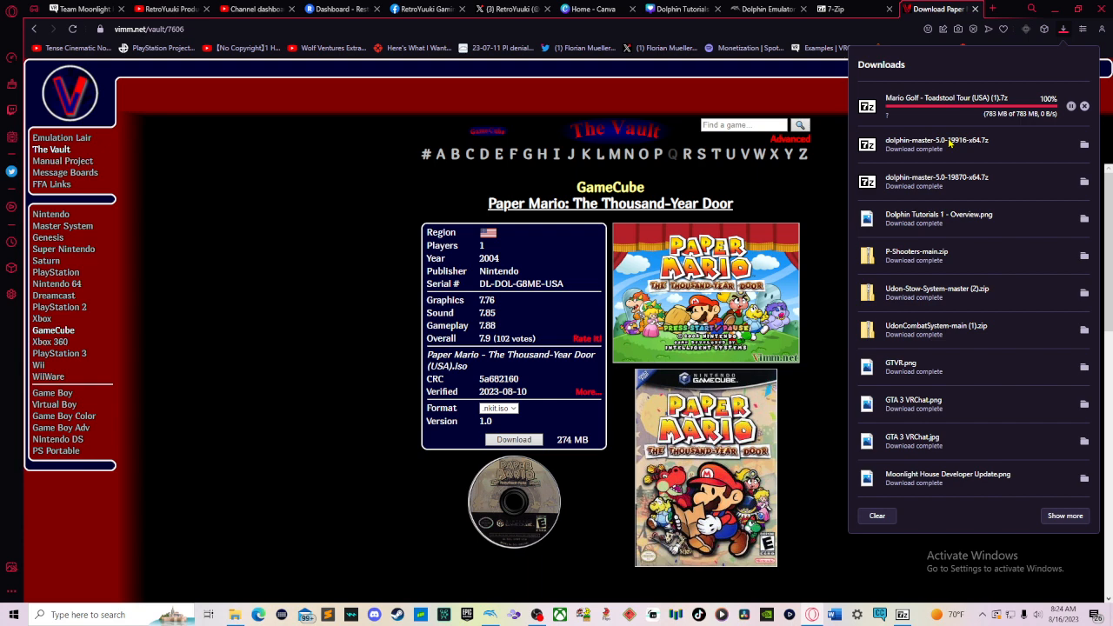
mouse_move(828, 149)
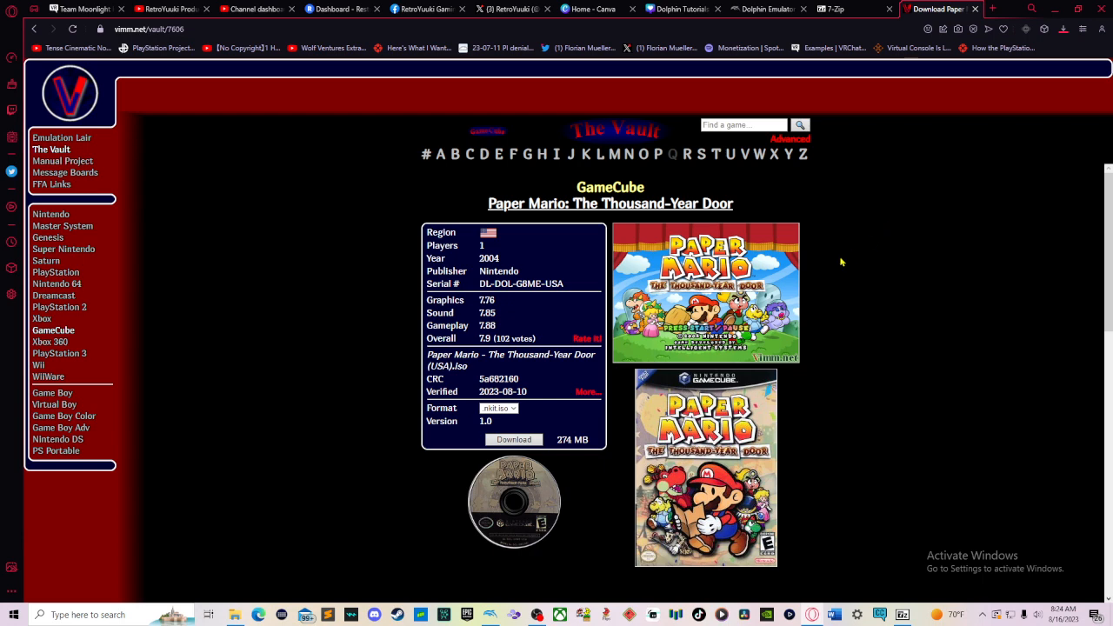
scroll("down", 3)
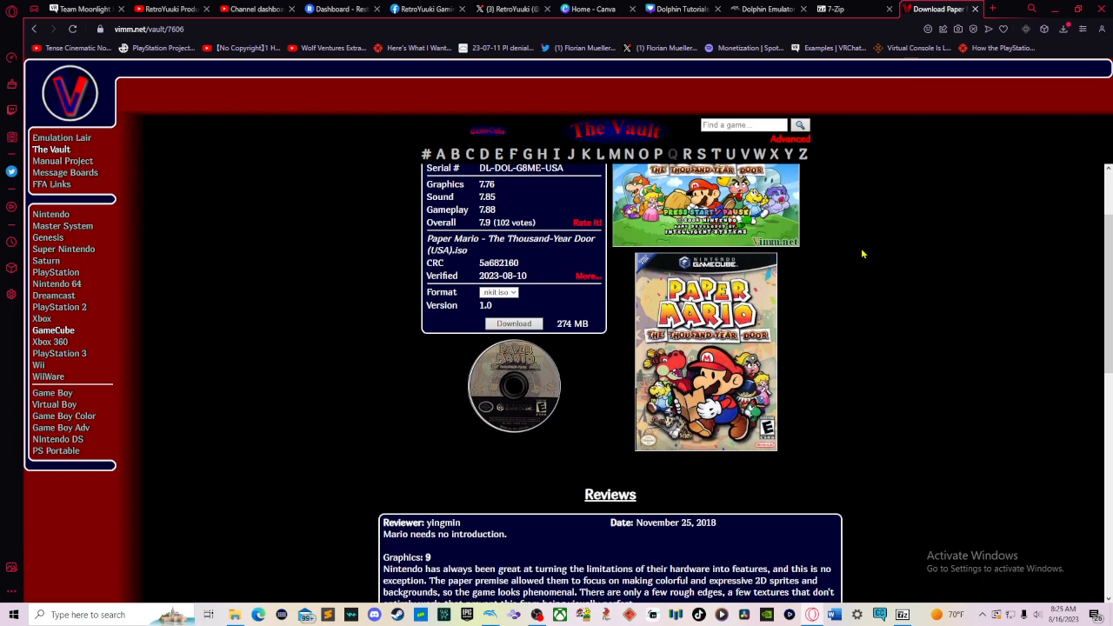
left_click(1068, 28)
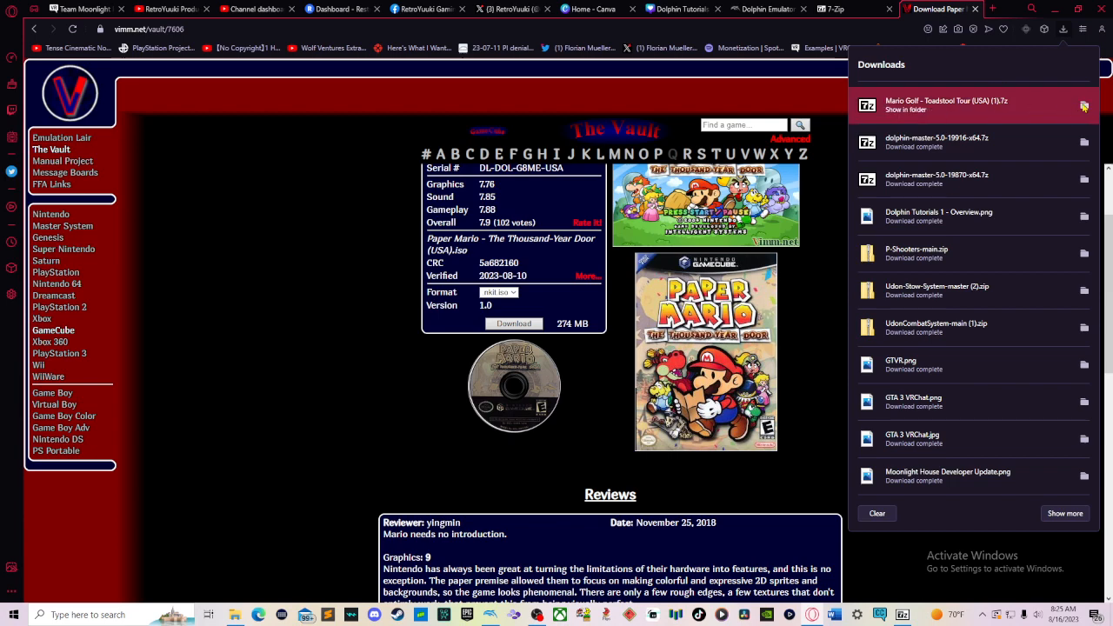
Show the finished Mario Golf archive in its Downloads folder and browse its 7-Zip actions
left_click(906, 109)
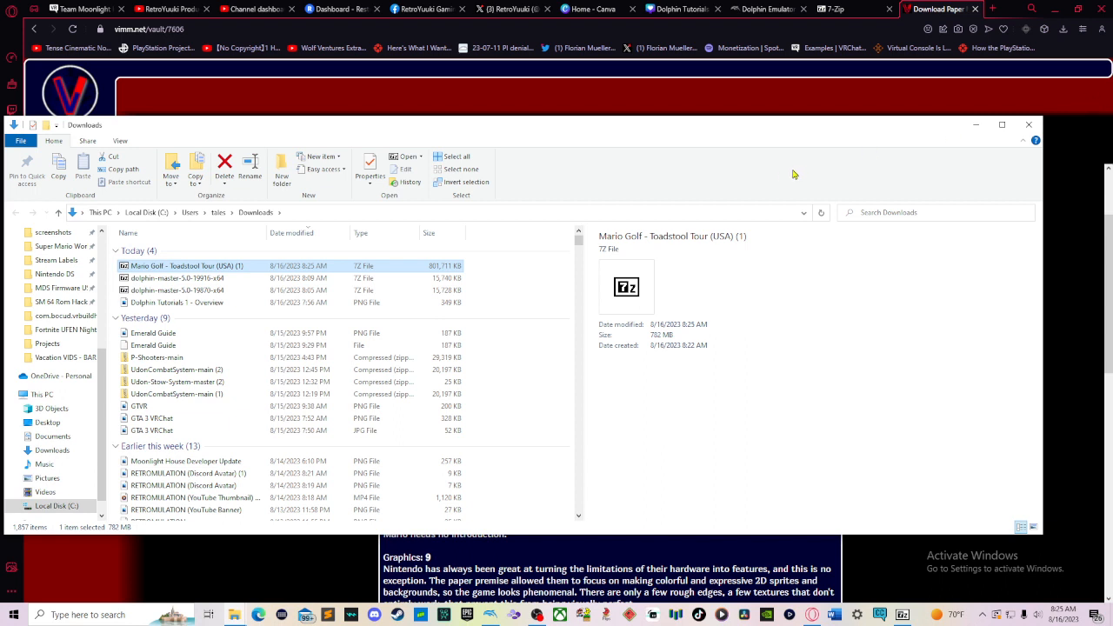
mouse_move(230, 271)
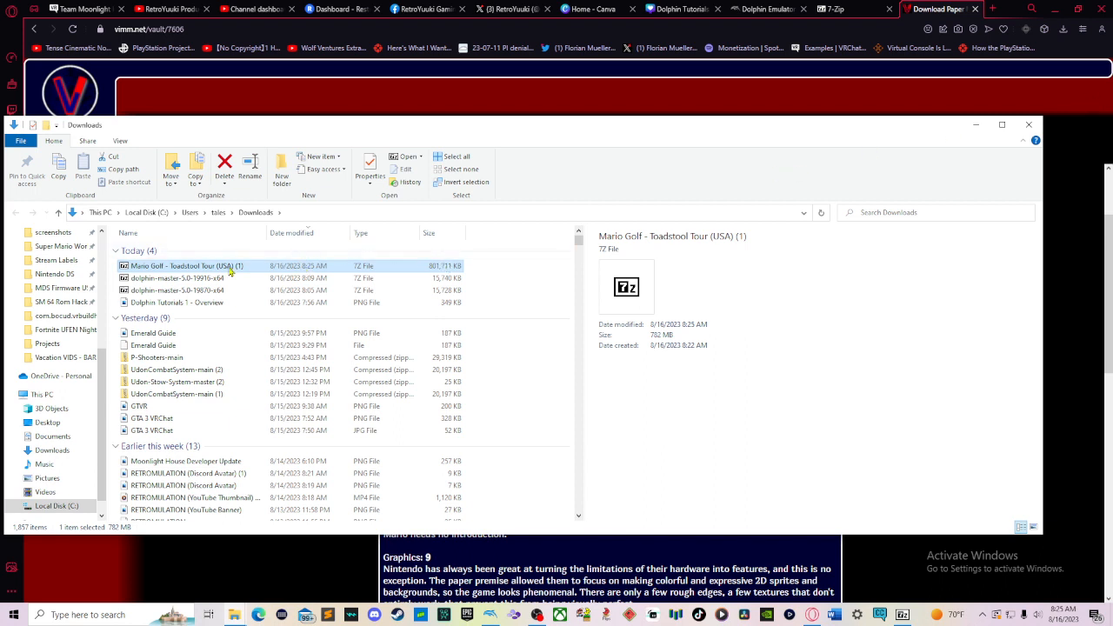
right_click(188, 264)
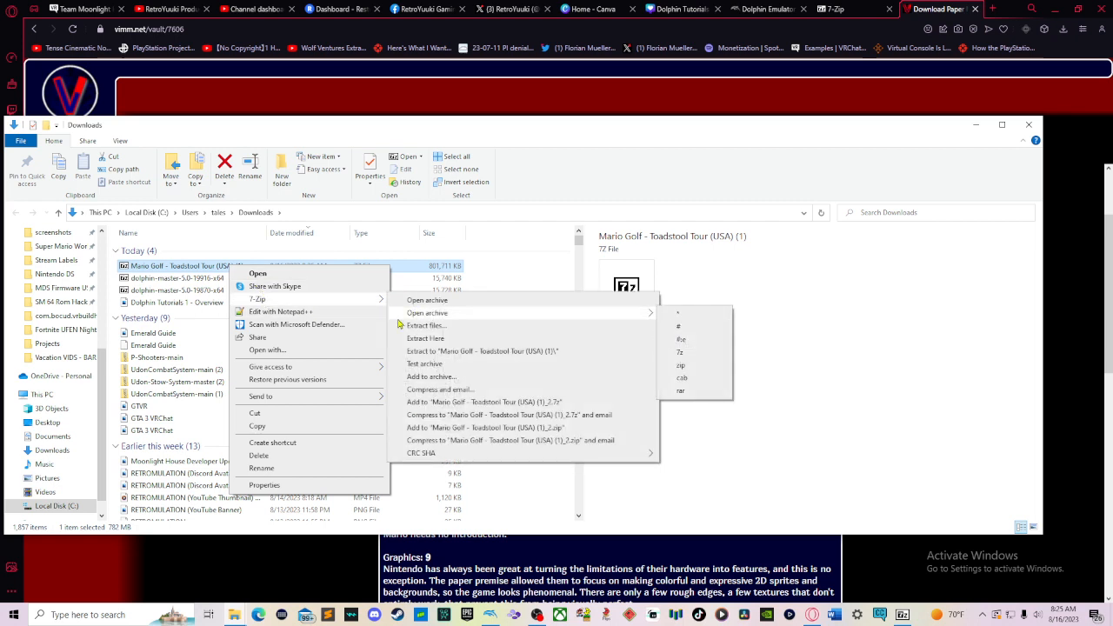
left_click(425, 337)
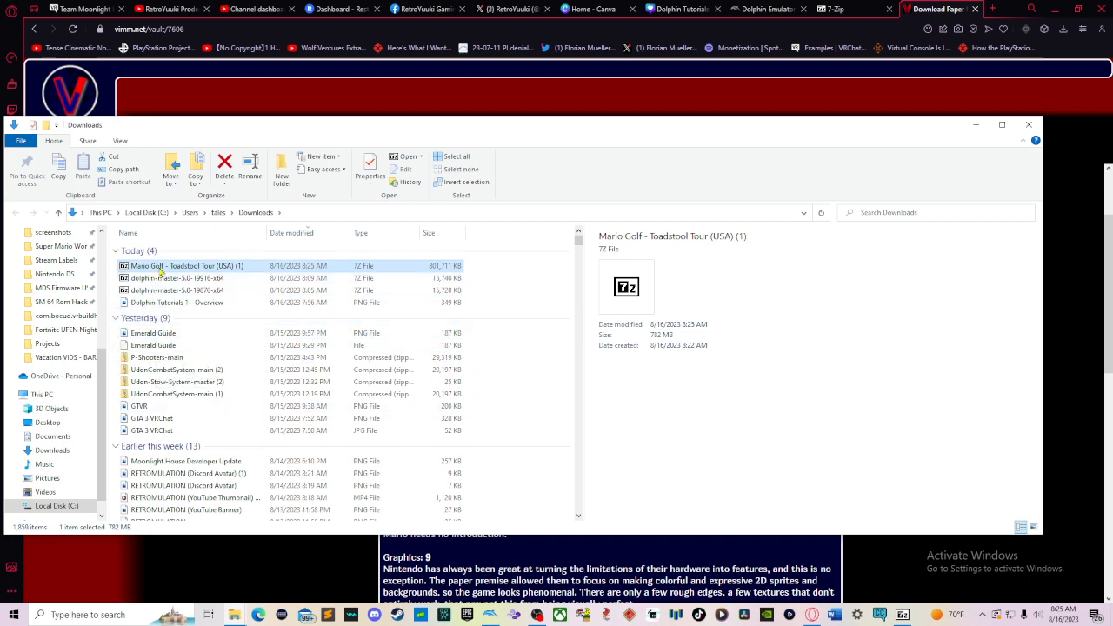
mouse_move(293, 272)
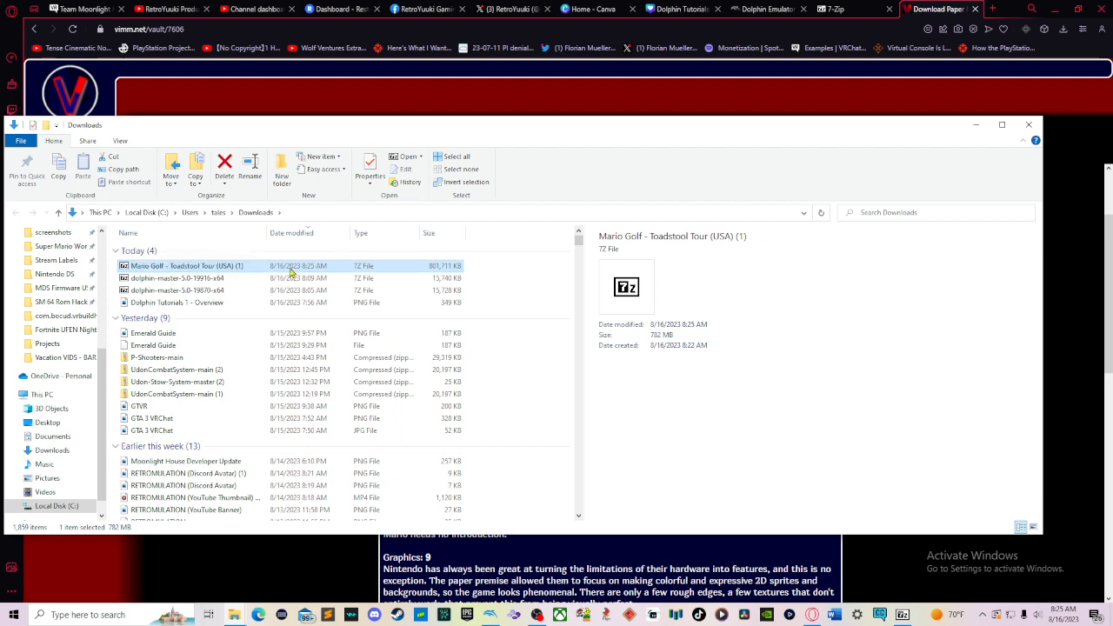
Copy the Mario Golf .7z into the Desktop's Dolphin EMU Games folder and select it
right_click(188, 265)
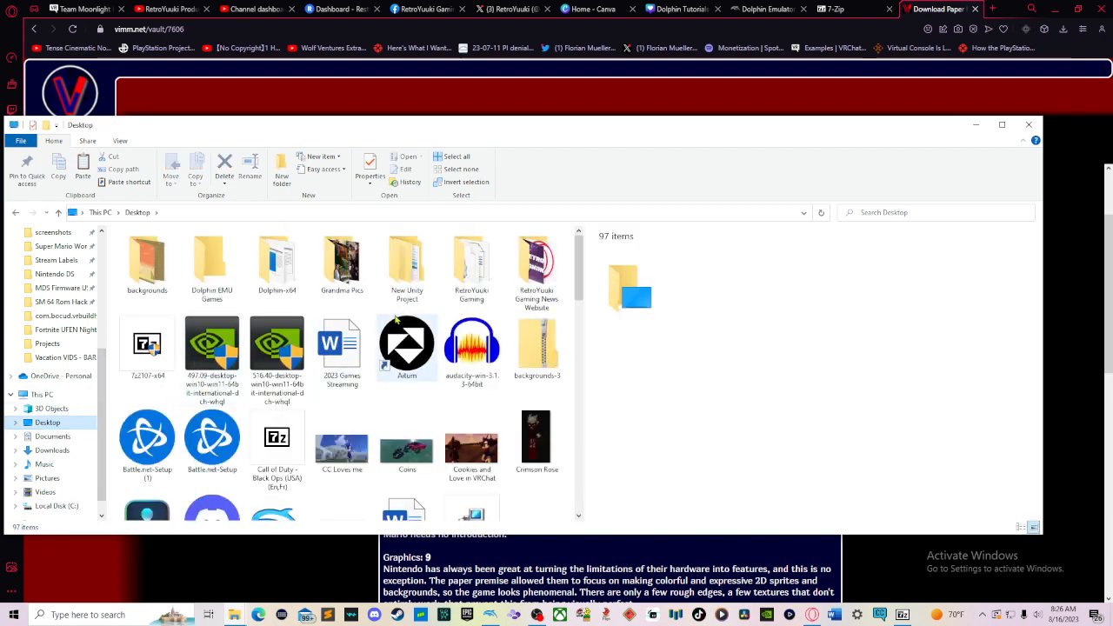
double_click(212, 260)
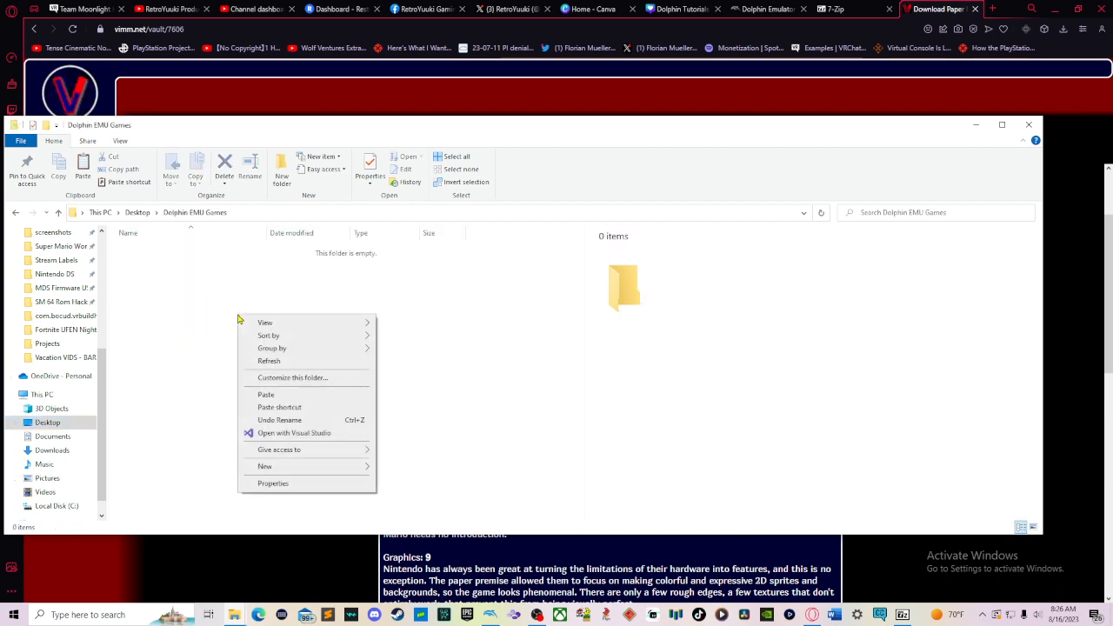
left_click(277, 396)
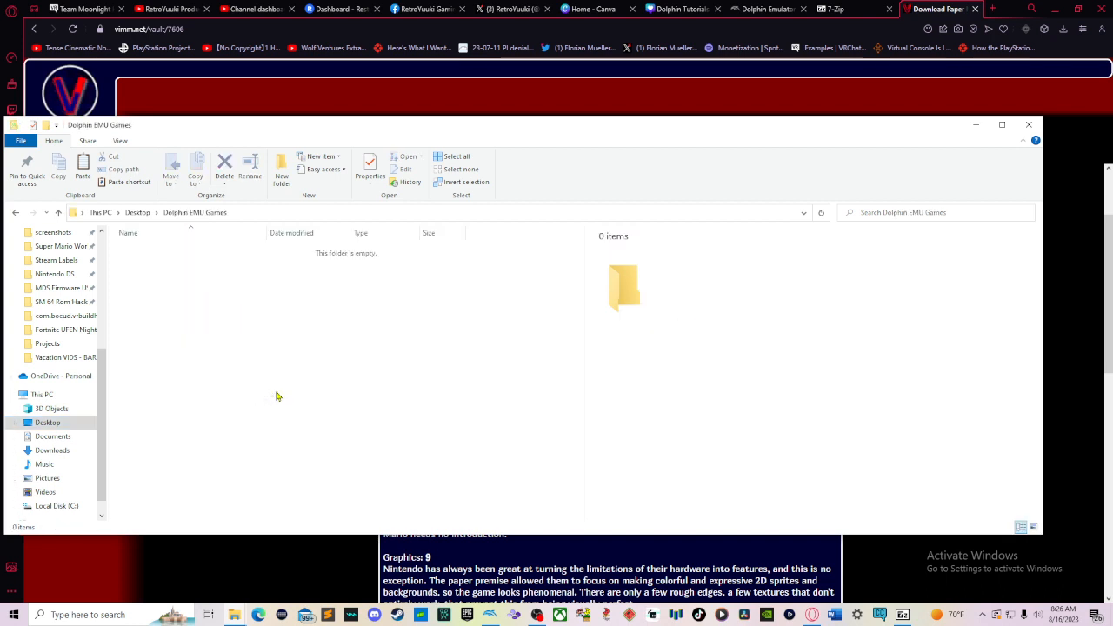
left_click(188, 251)
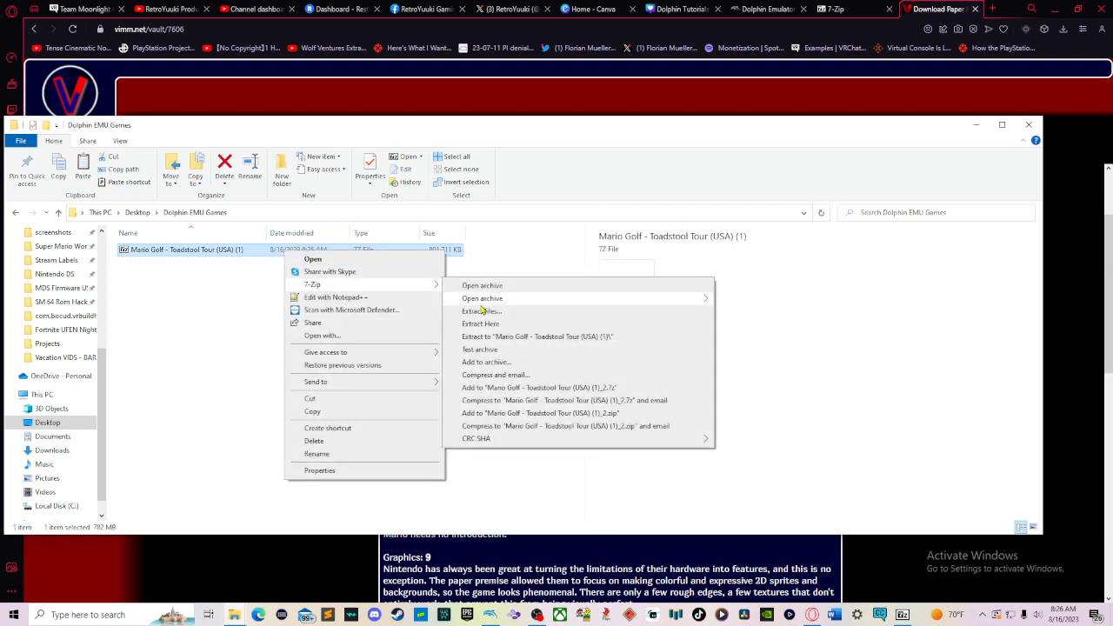
Extract the archive here with 7-Zip so the disc image sits beside it
left_click(481, 310)
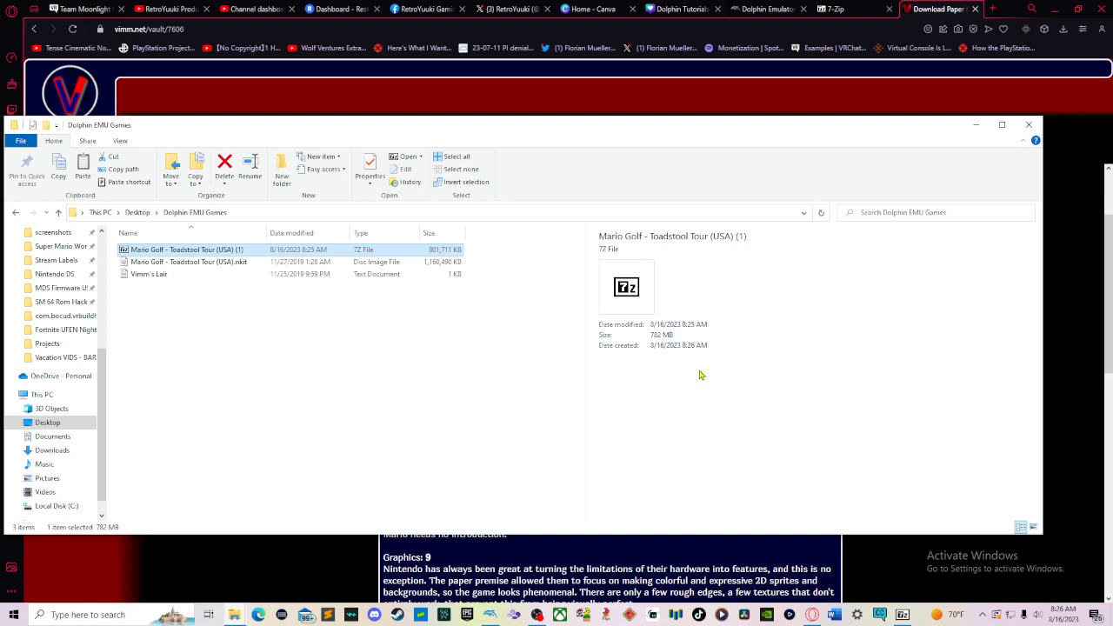
mouse_move(682, 410)
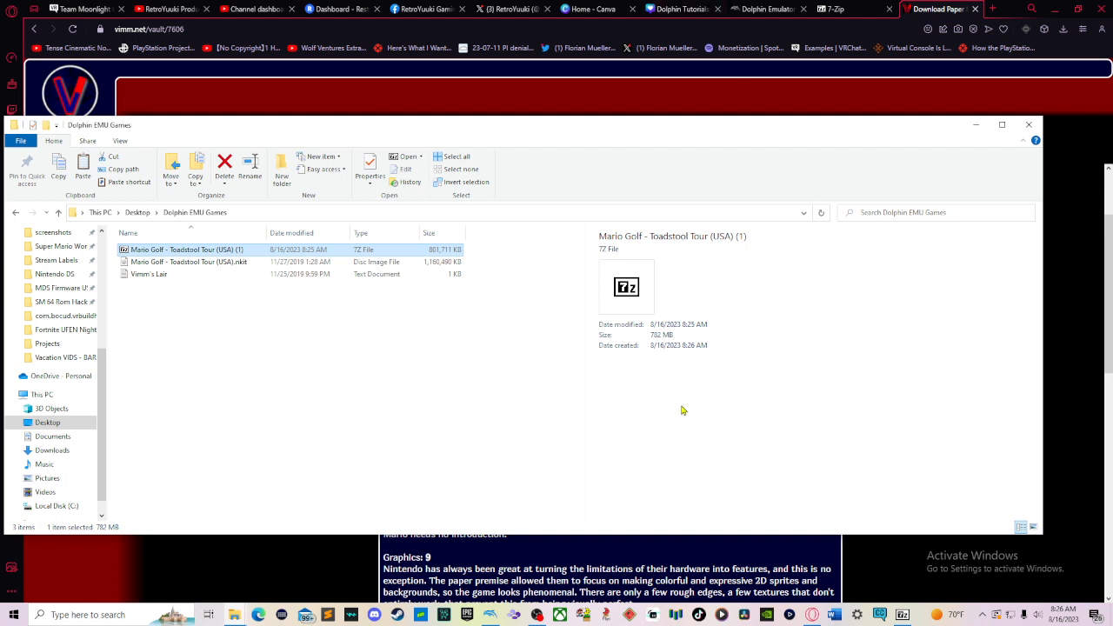
mouse_move(704, 564)
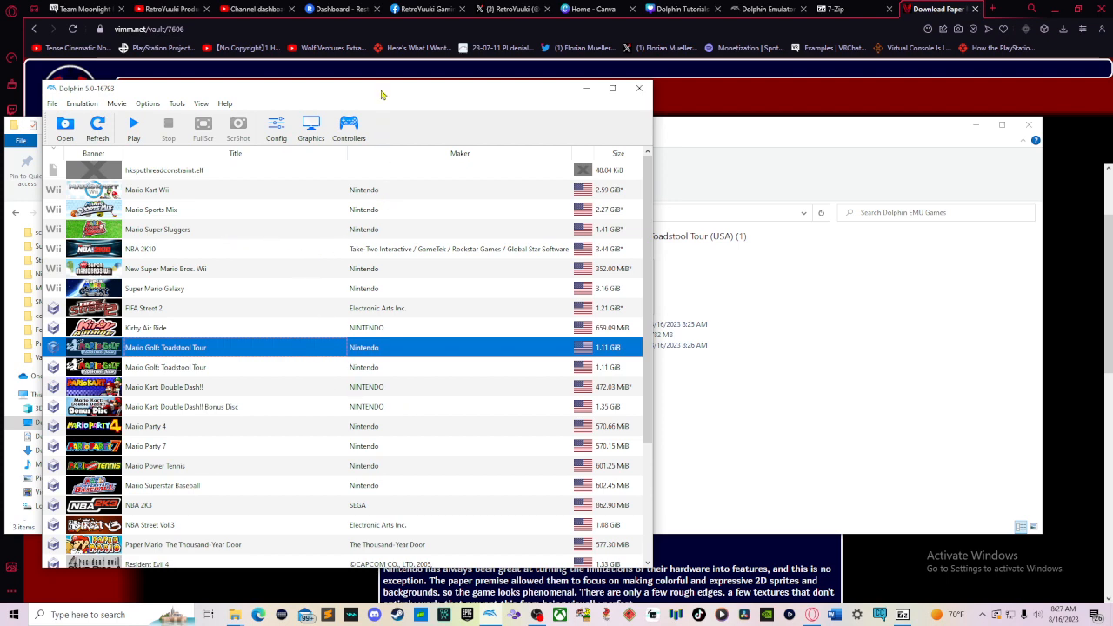
Refresh Dolphin's game library so a second Mario Golf: Toadstool Tour entry appears
left_click(97, 125)
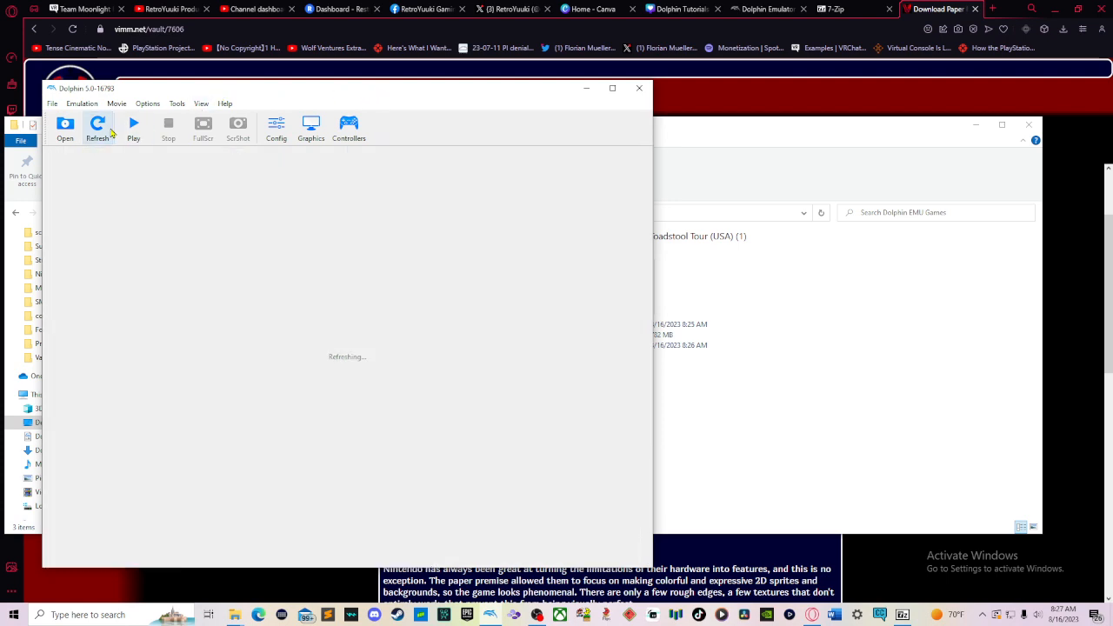
left_click(97, 129)
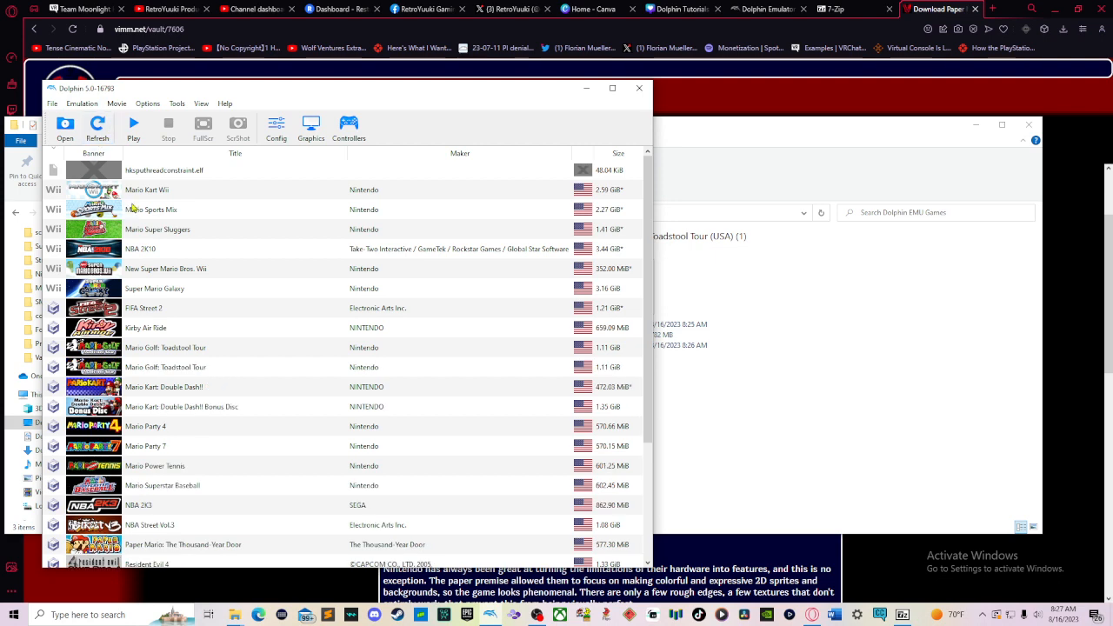
scroll("down", 3)
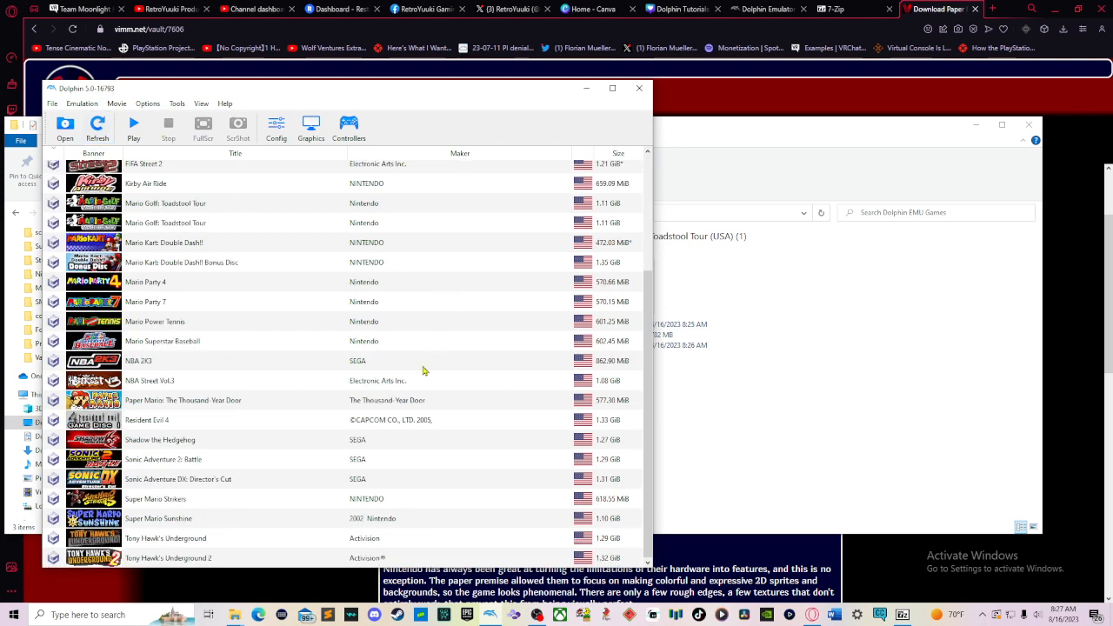
mouse_move(379, 333)
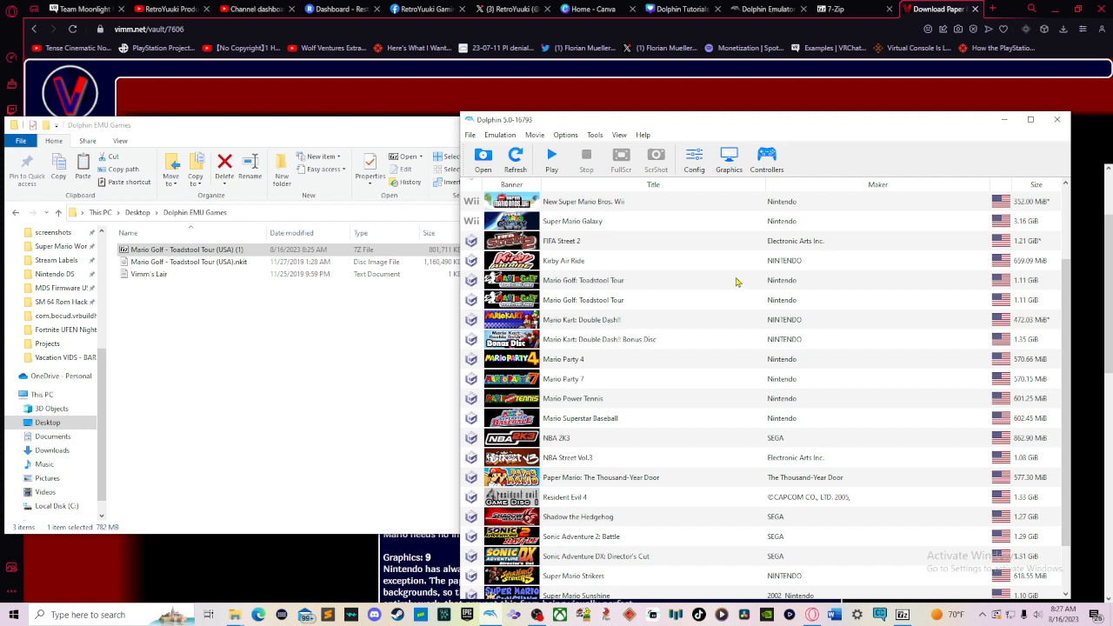
mouse_move(800, 278)
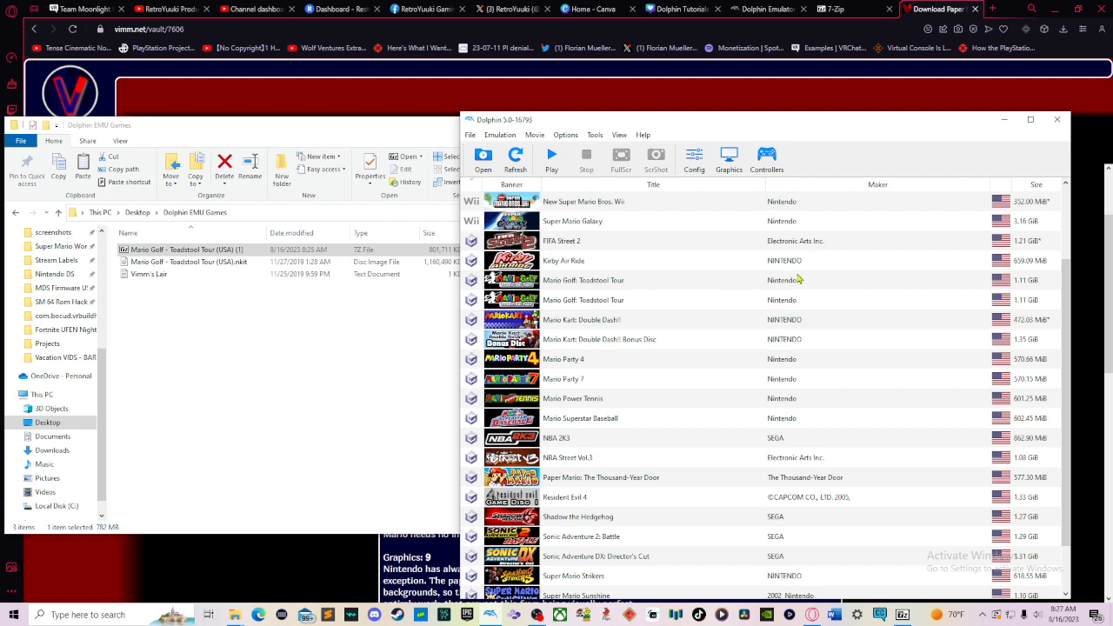
mouse_move(887, 129)
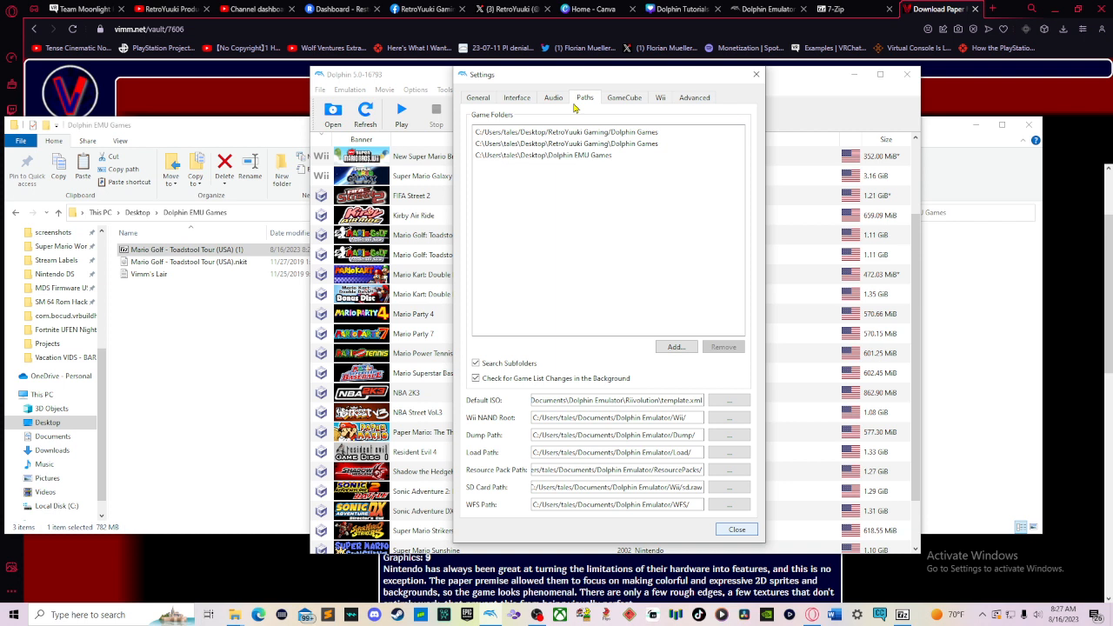
Check the GameCube and Paths pages in Dolphin's Settings, then close the dialog
left_click(566, 143)
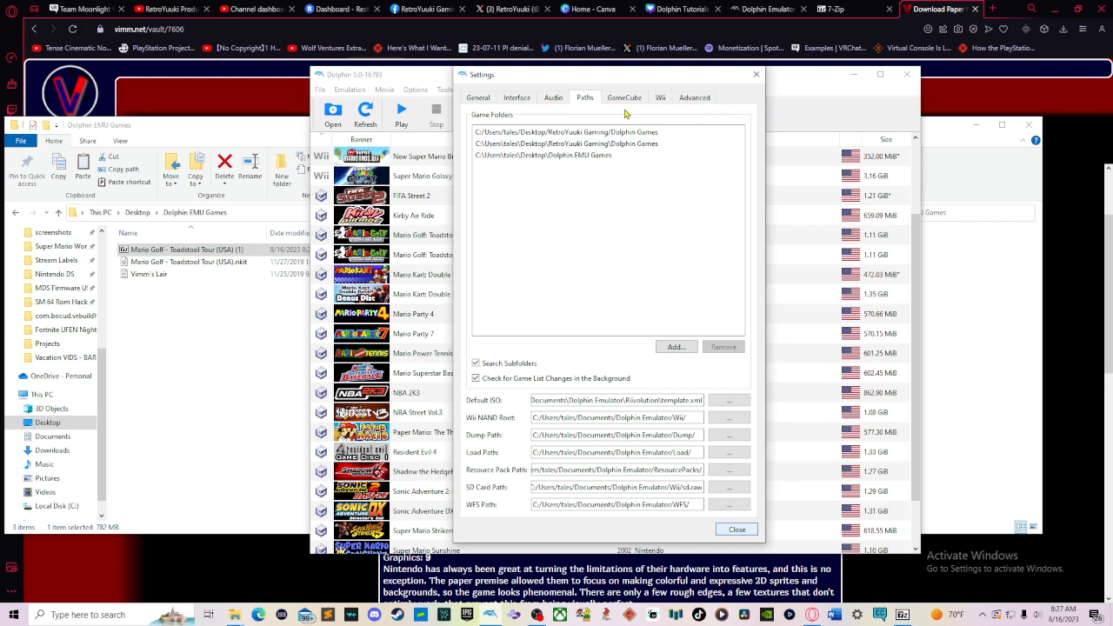
left_click(623, 98)
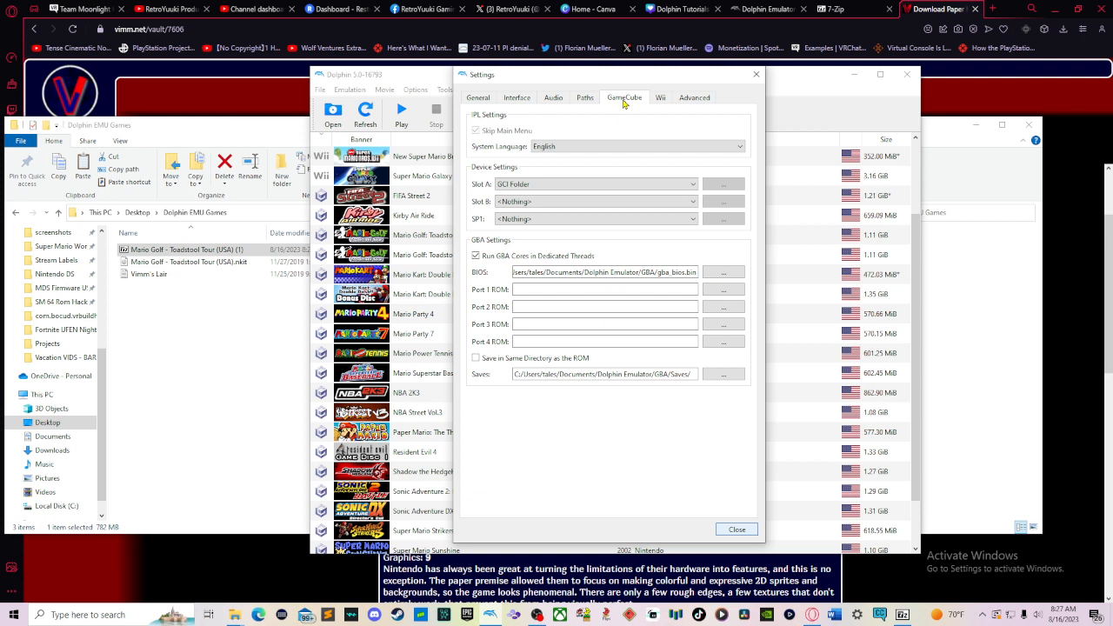
mouse_move(602, 115)
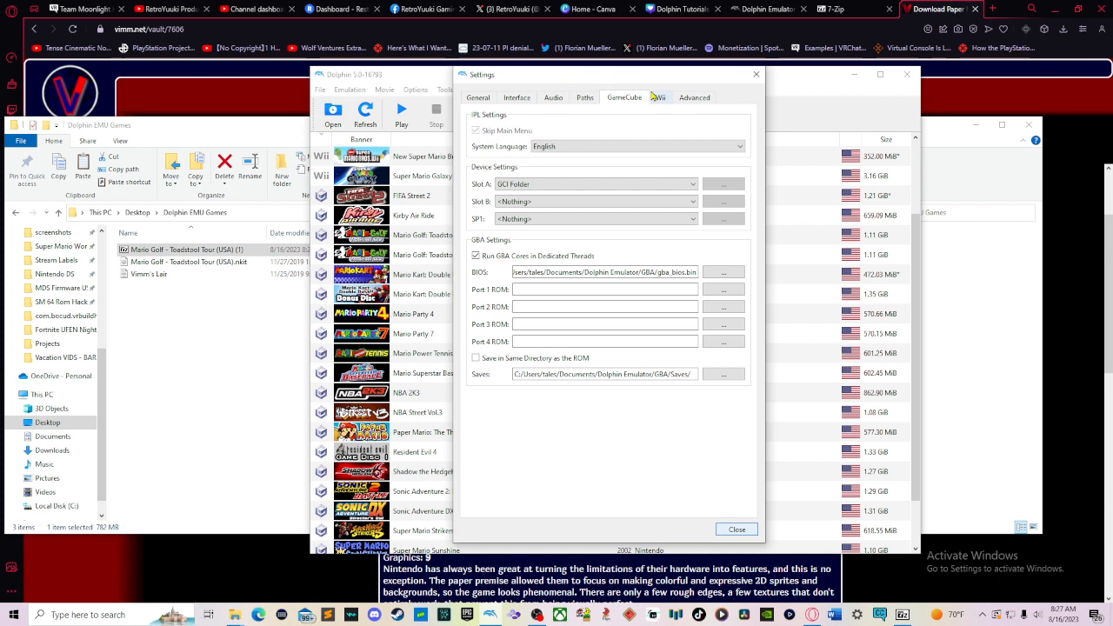
mouse_move(680, 111)
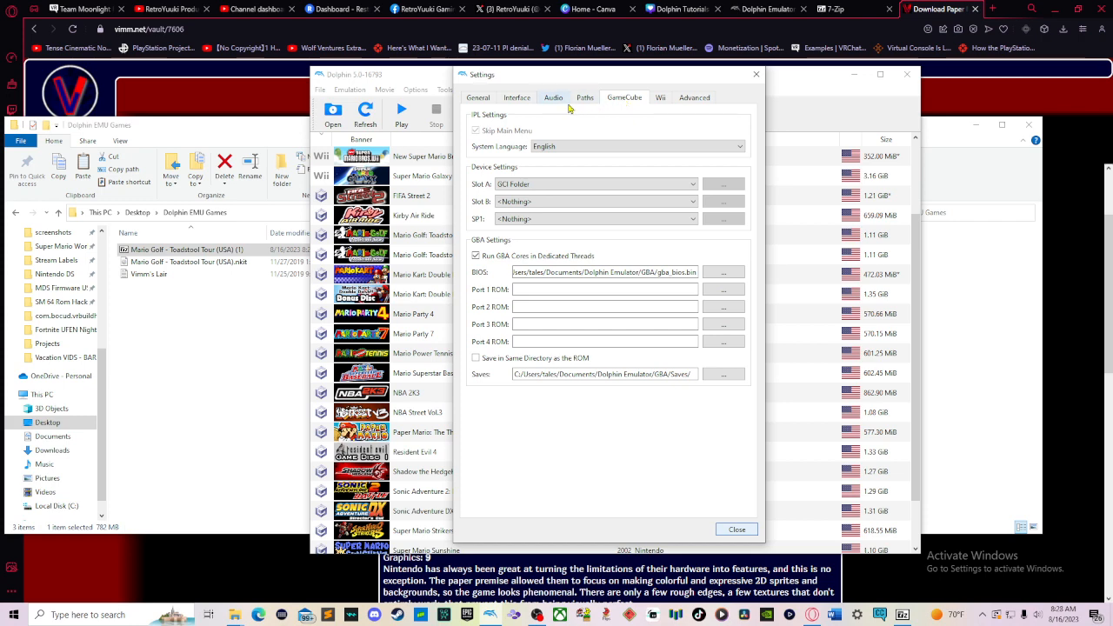
left_click(584, 97)
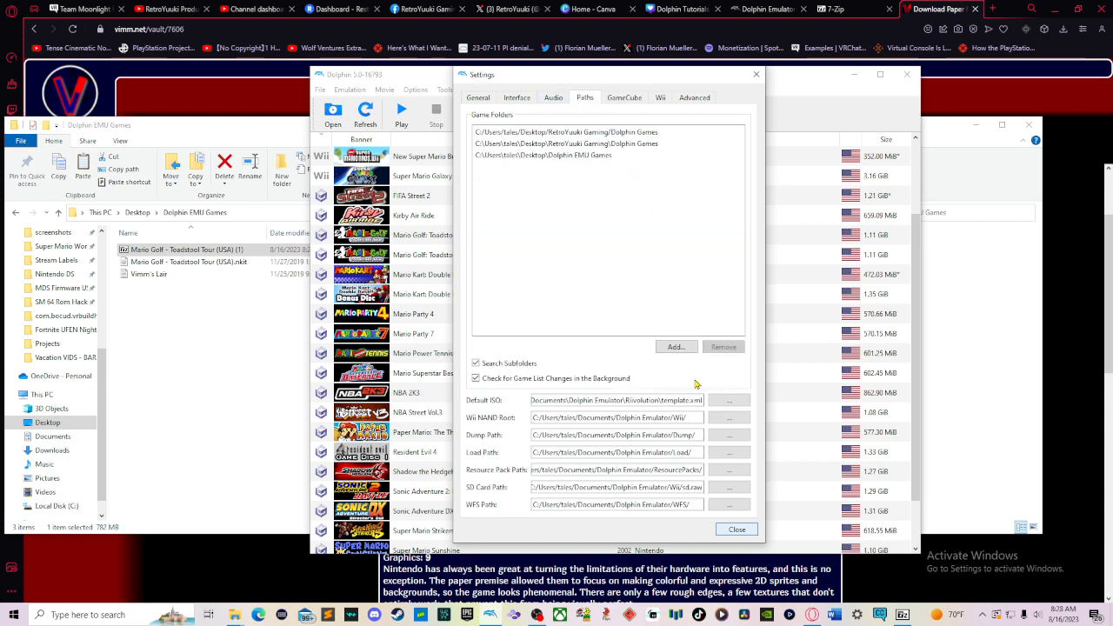
left_click(736, 529)
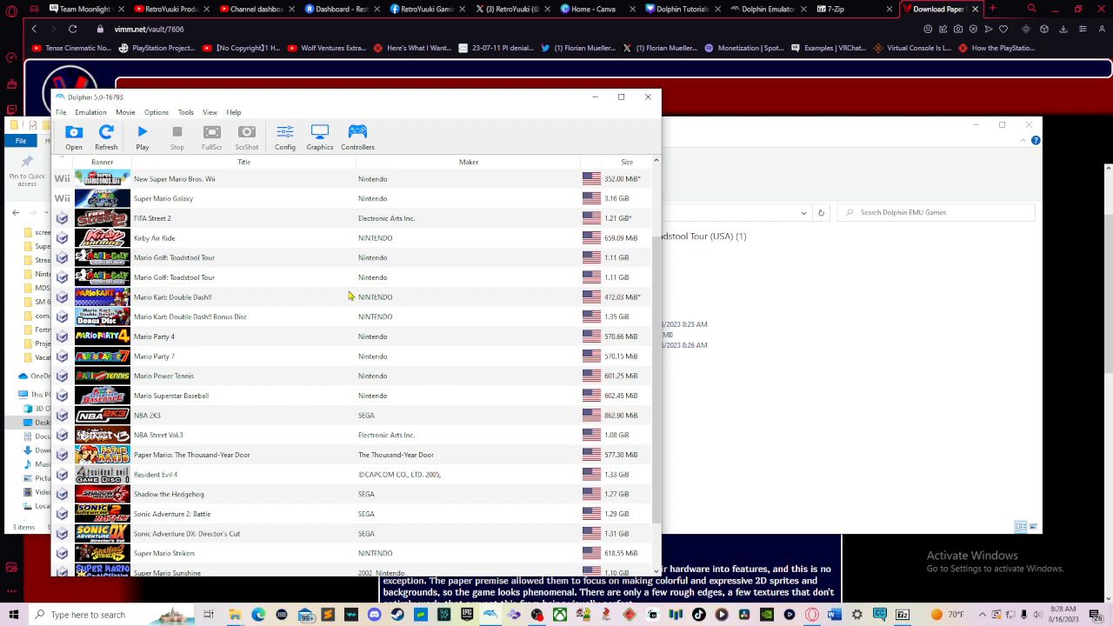
mouse_move(182, 261)
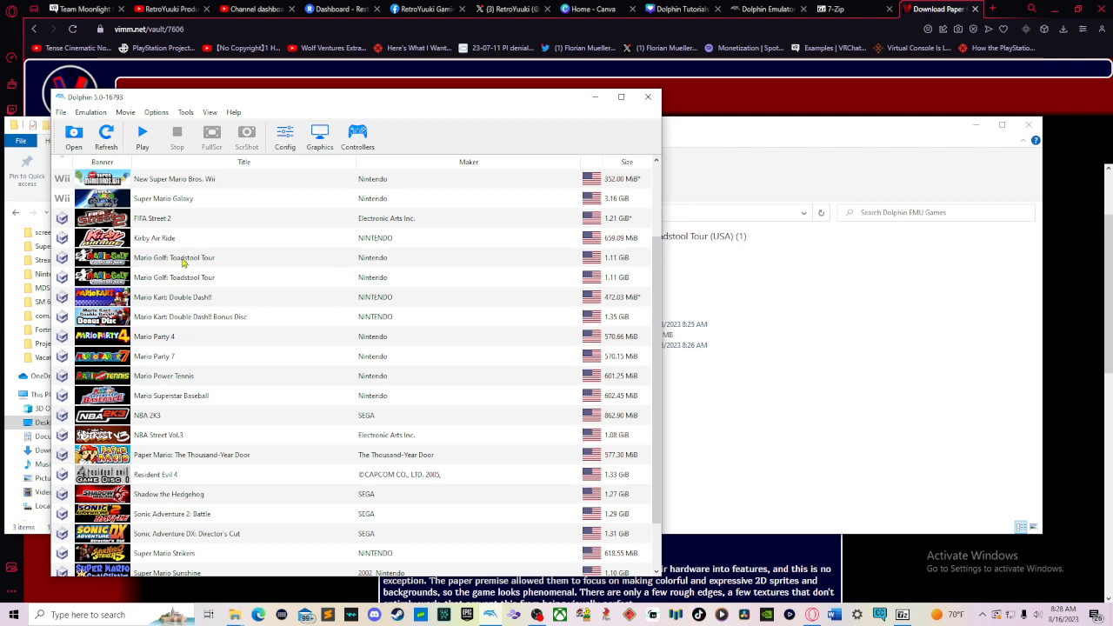
Start Mario Golf: Toadstool Tour from the game list so it runs in its own window
left_click(174, 257)
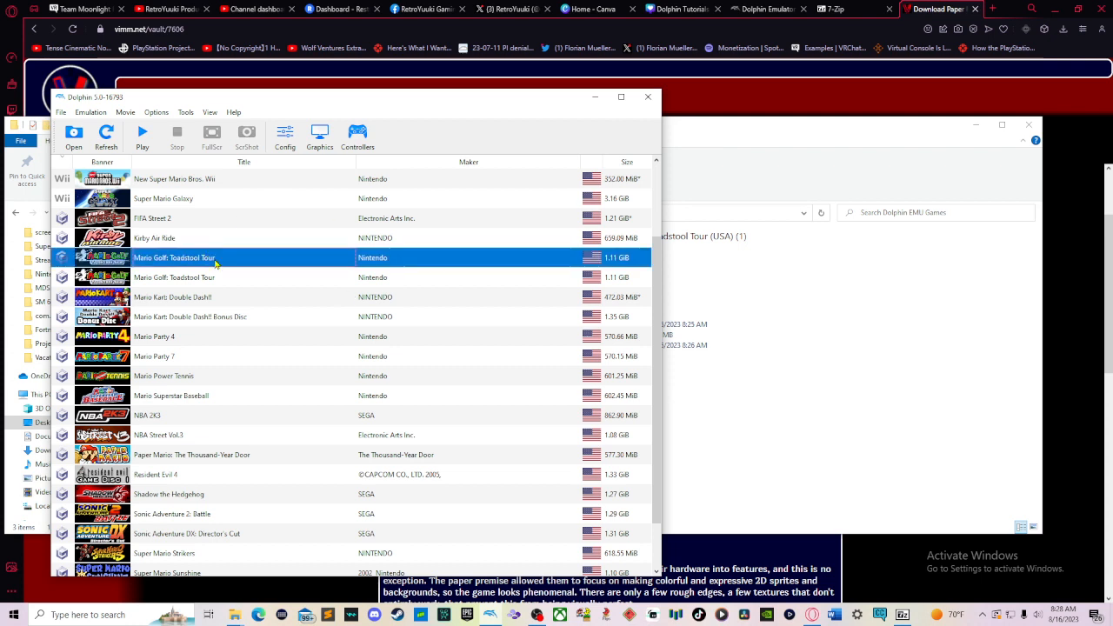
left_click(174, 276)
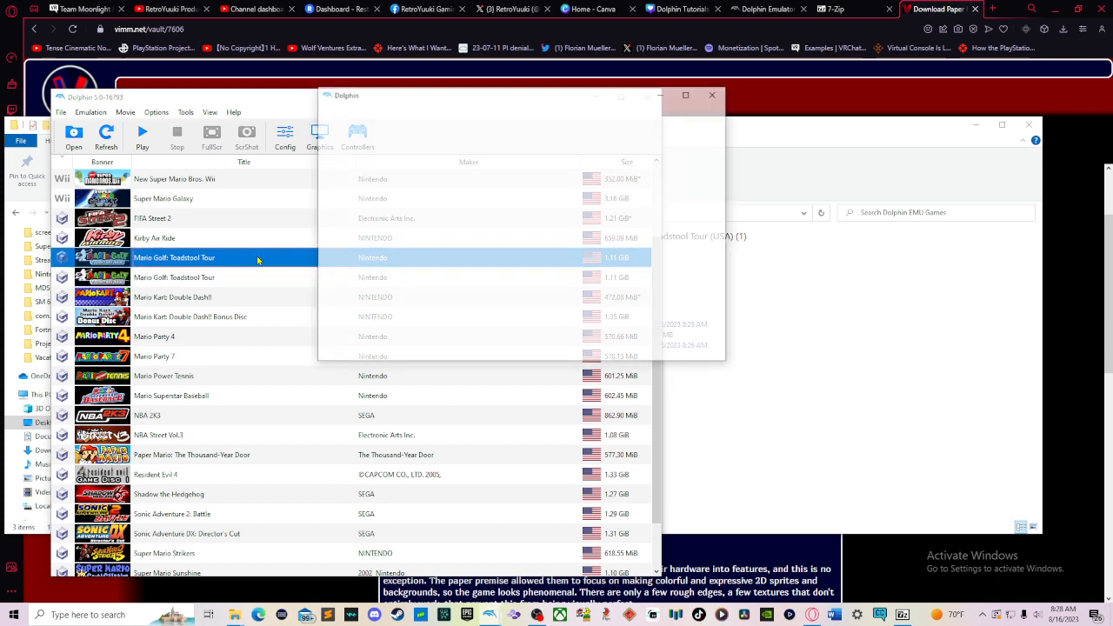
double_click(174, 257)
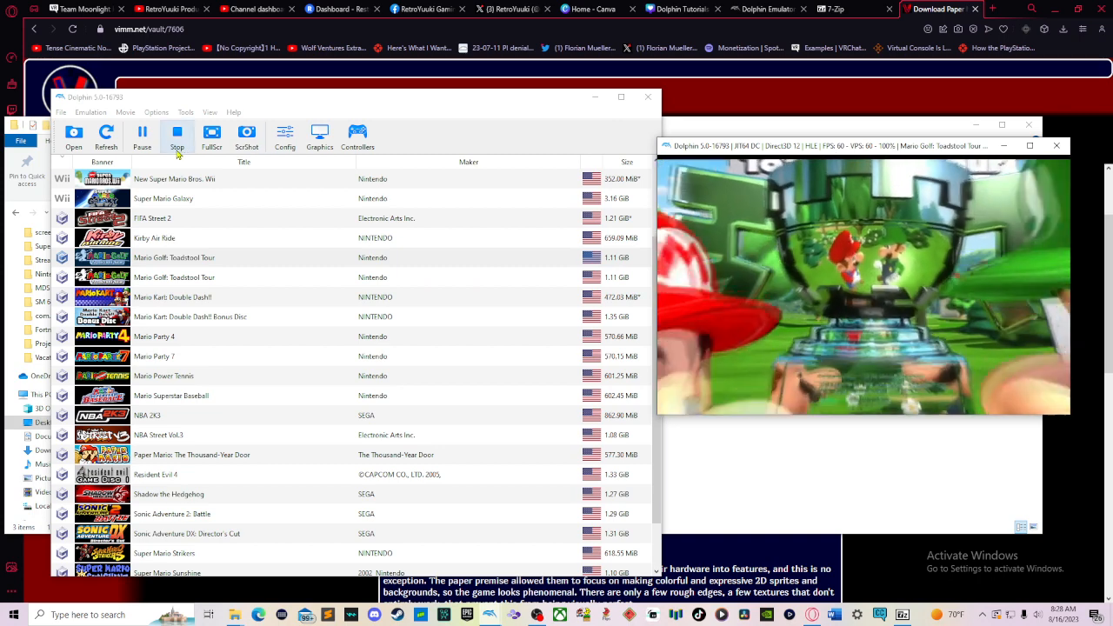
Pause Mario Golf, request Stop, then decline the stop confirmation to keep emulation alive
left_click(174, 257)
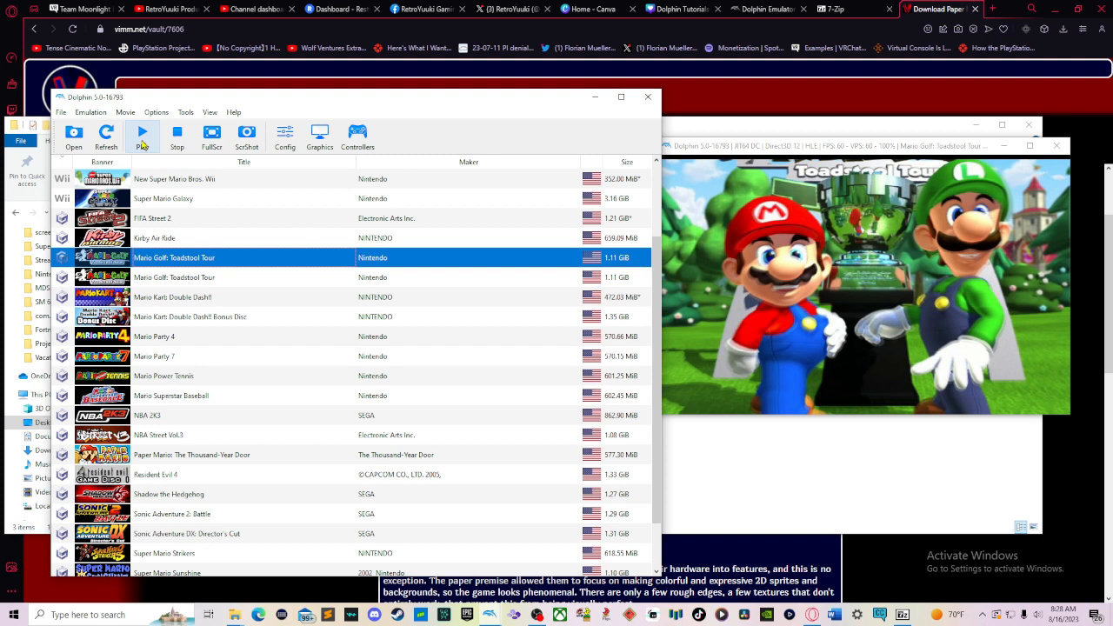
left_click(178, 136)
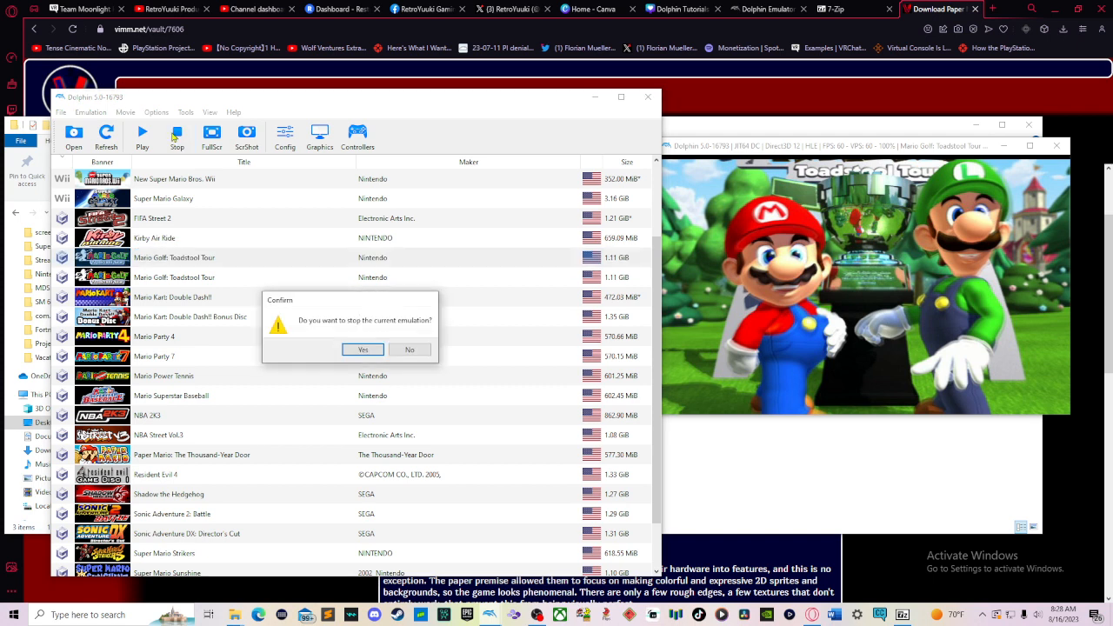
mouse_move(432, 358)
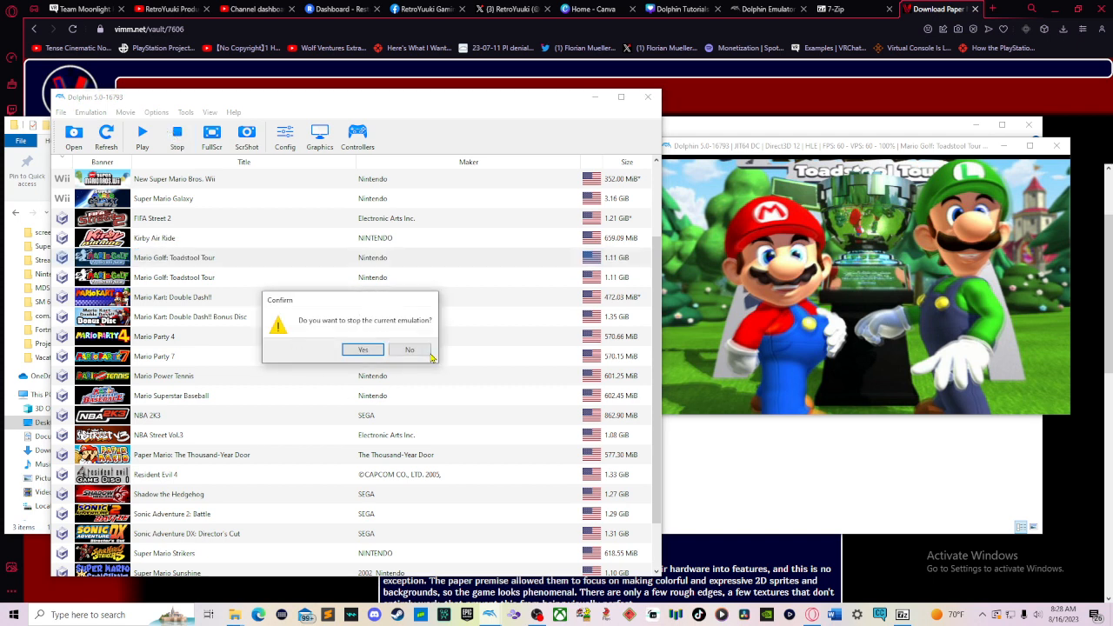
left_click(409, 350)
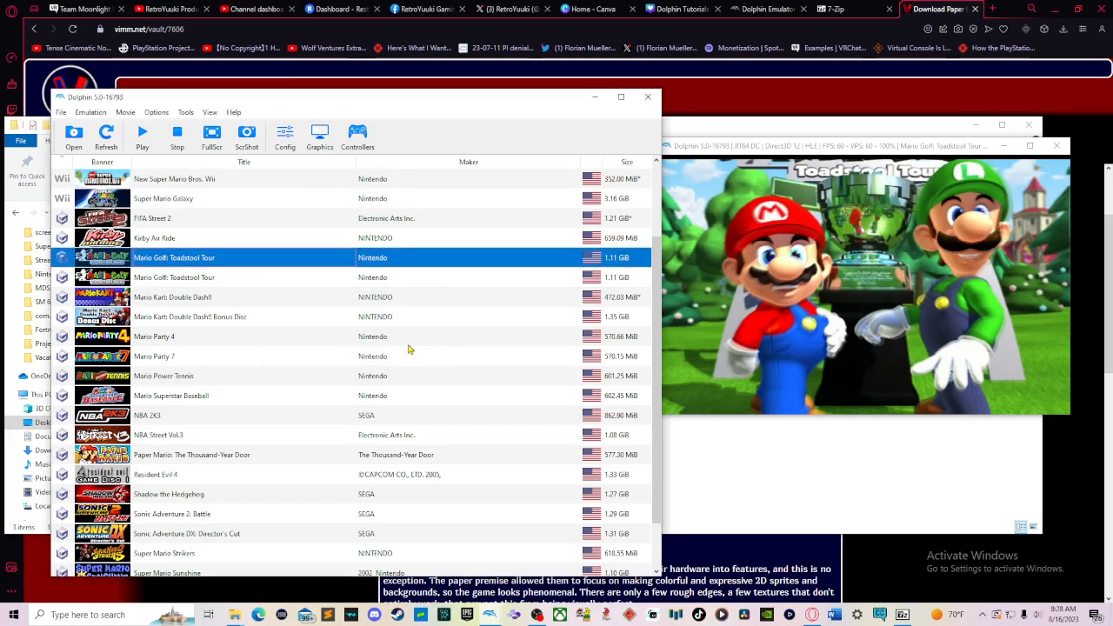
mouse_move(421, 325)
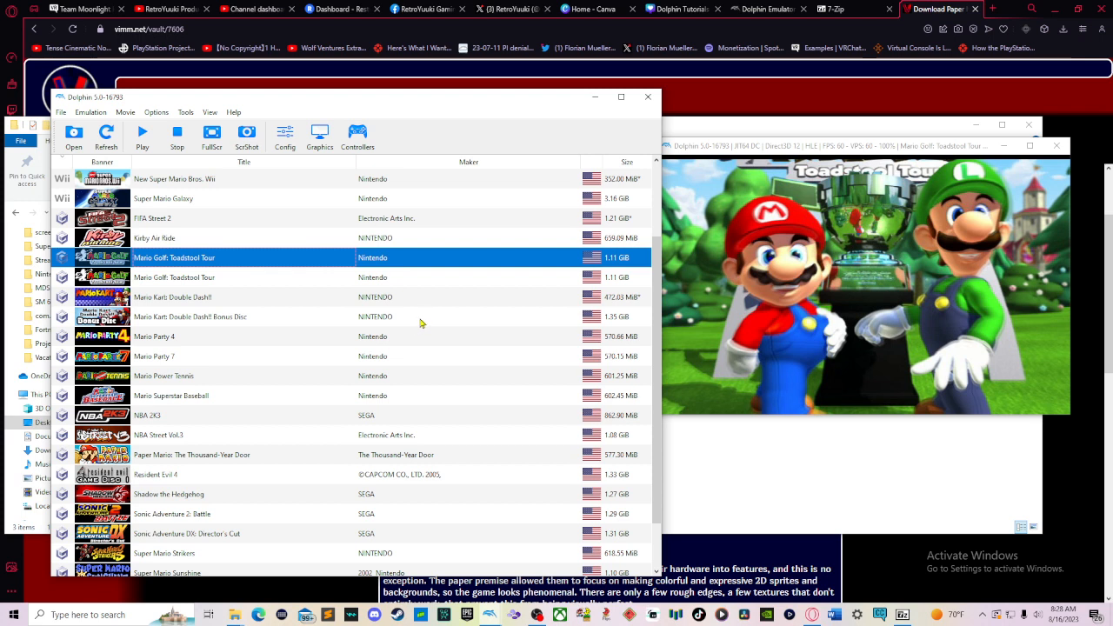
mouse_move(426, 318)
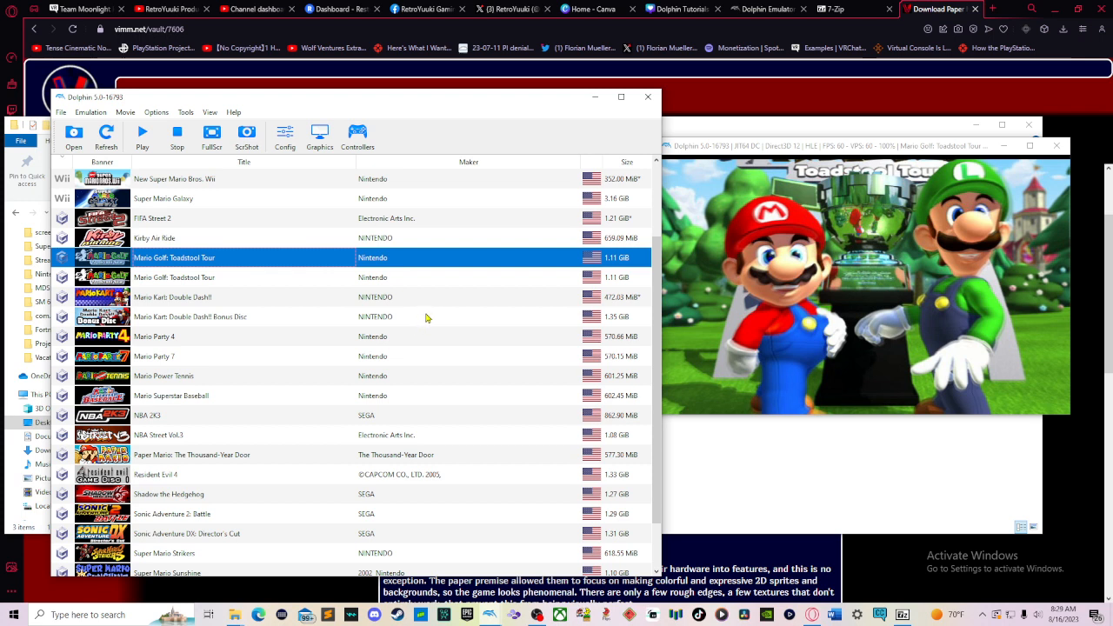
mouse_move(321, 202)
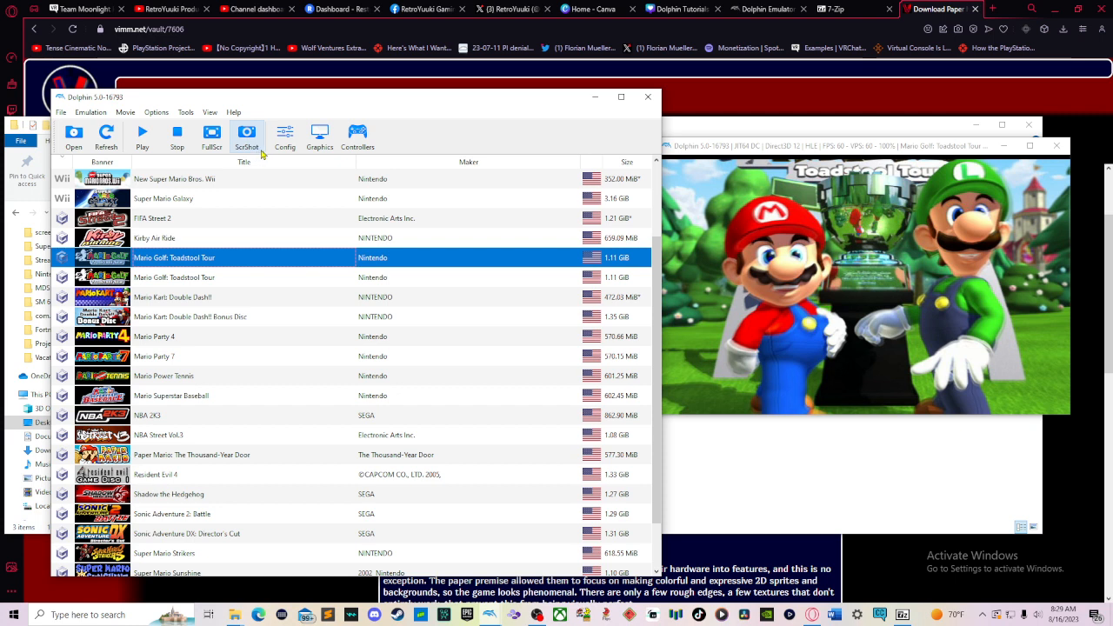
mouse_move(247, 132)
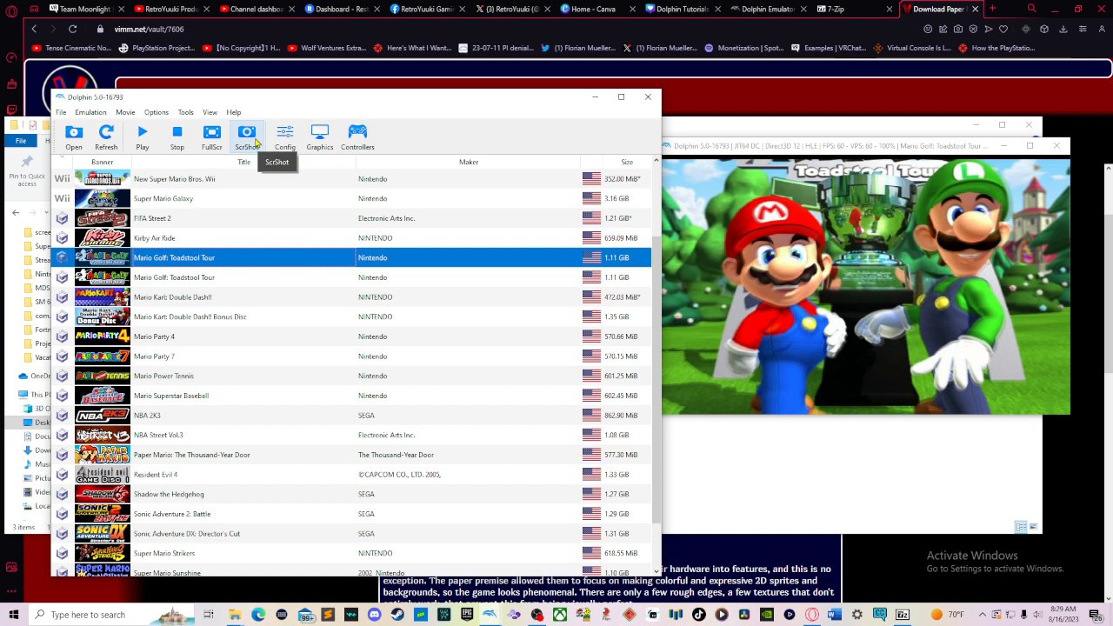
mouse_move(257, 142)
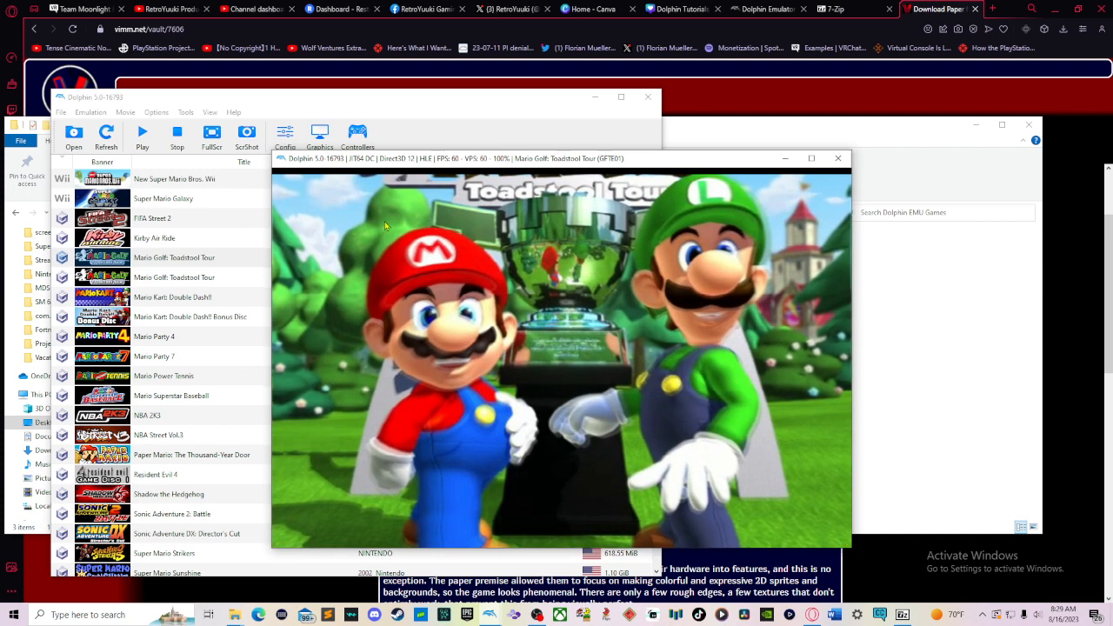
mouse_move(343, 171)
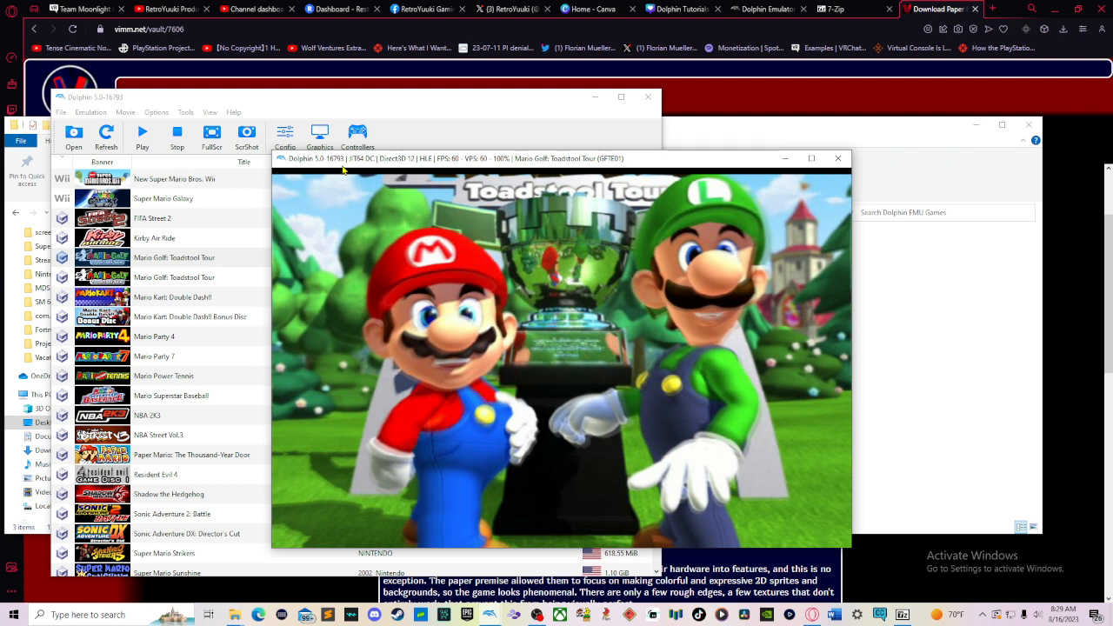
mouse_move(402, 171)
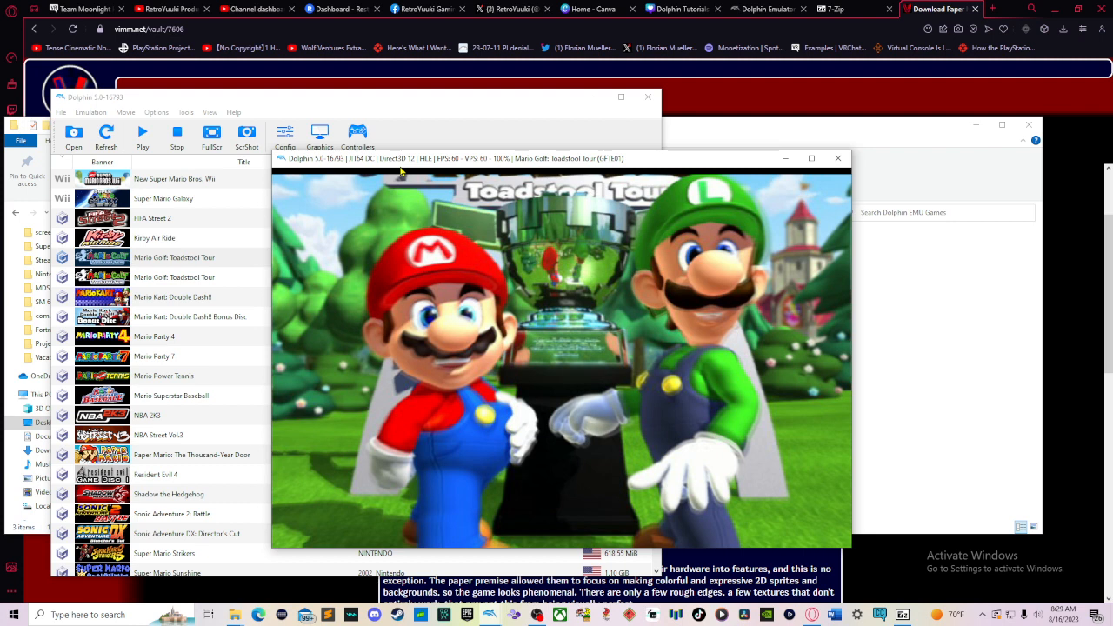
mouse_move(445, 170)
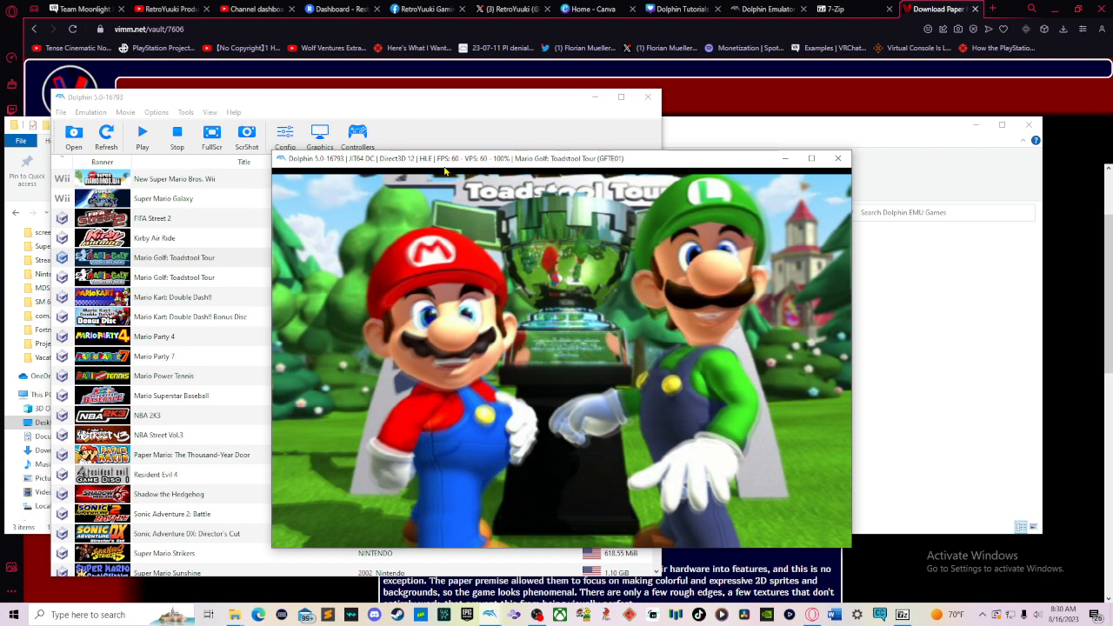
Close the Mario Golf game window to end the session and return to the game list
left_click(177, 135)
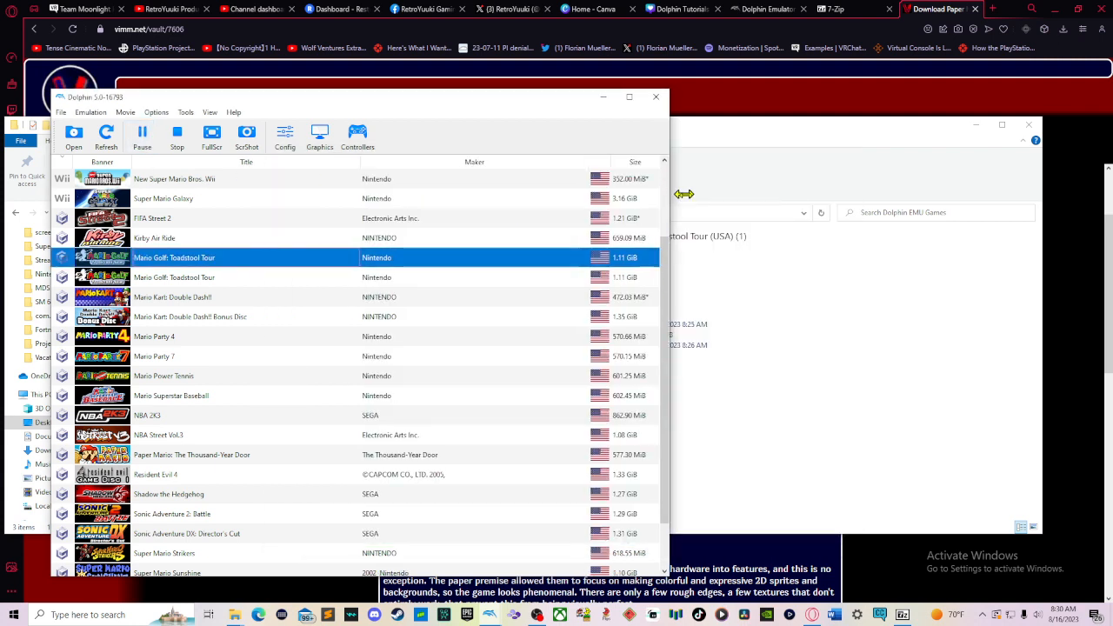
Relaunch Mario Golf: Toadstool Tour from the game list and play through three holes
double_click(174, 258)
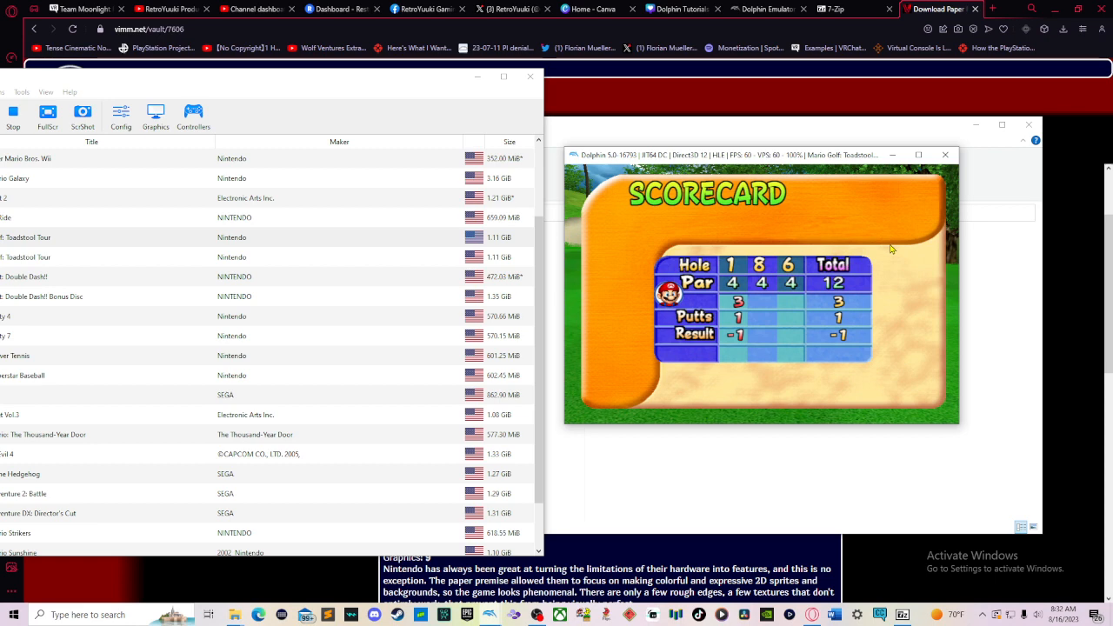
mouse_move(891, 250)
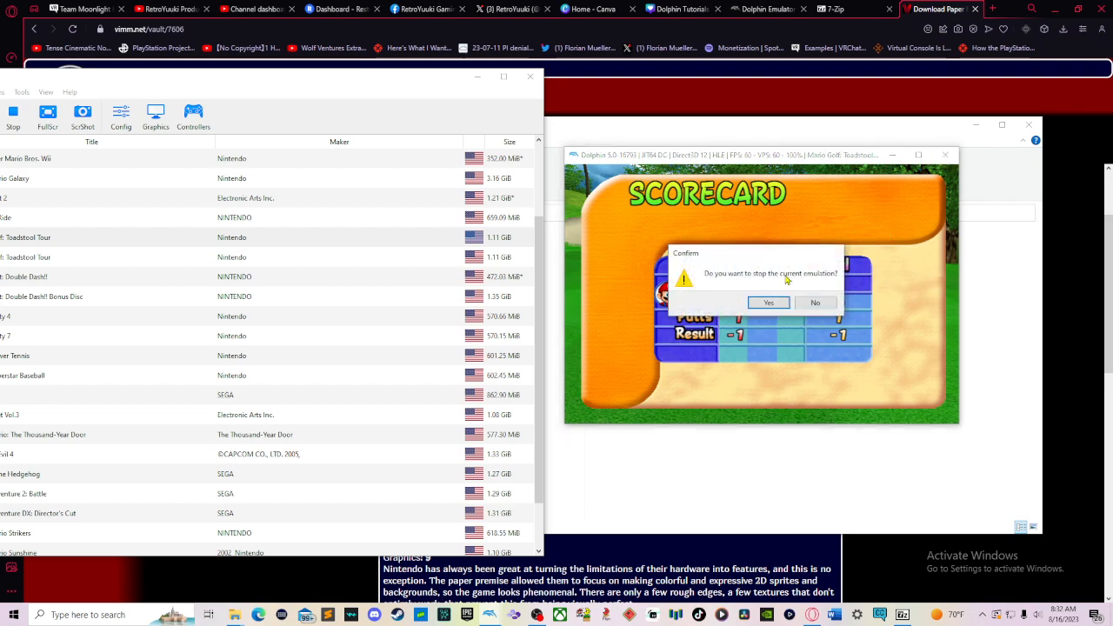
Confirm stopping the Mario Golf emulation so the game library returns
left_click(769, 303)
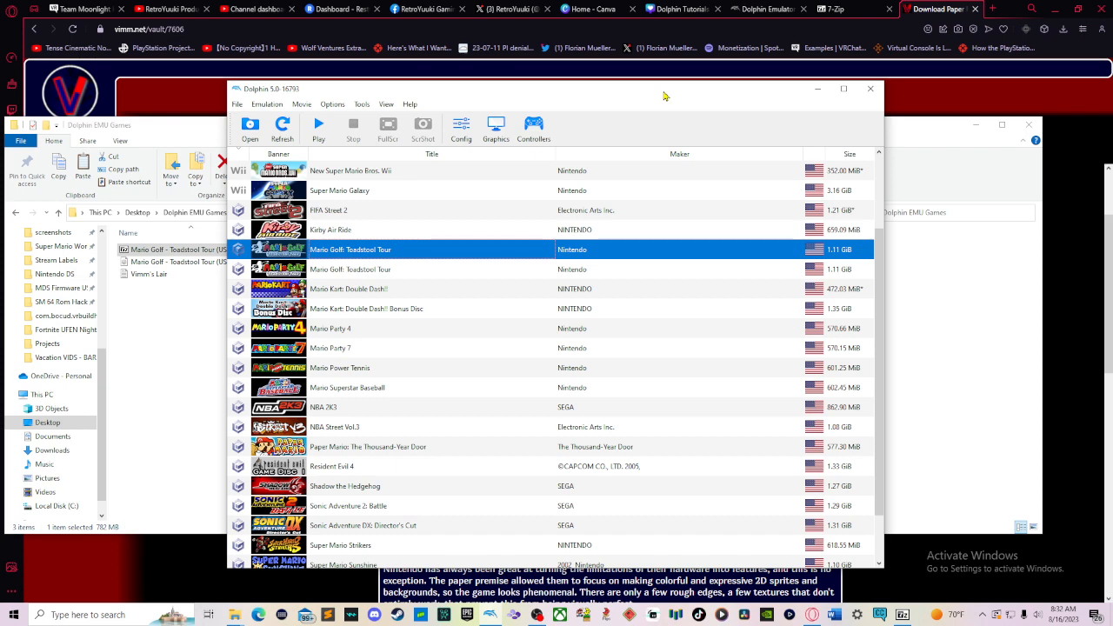
Bring up Dolphin's Controller Settings window from the toolbar
left_click(532, 128)
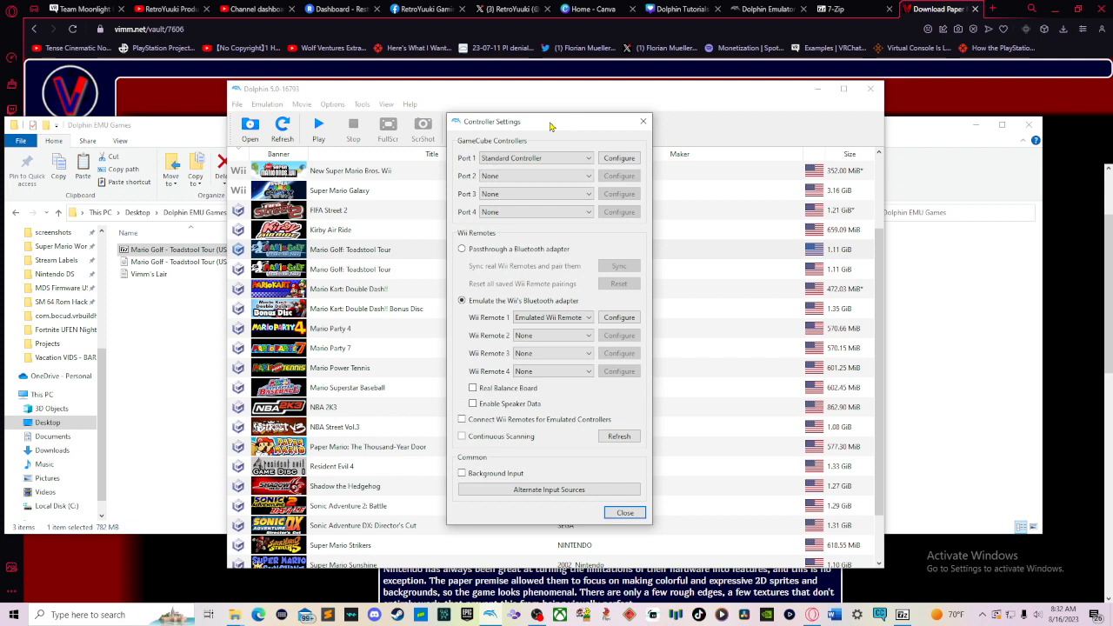